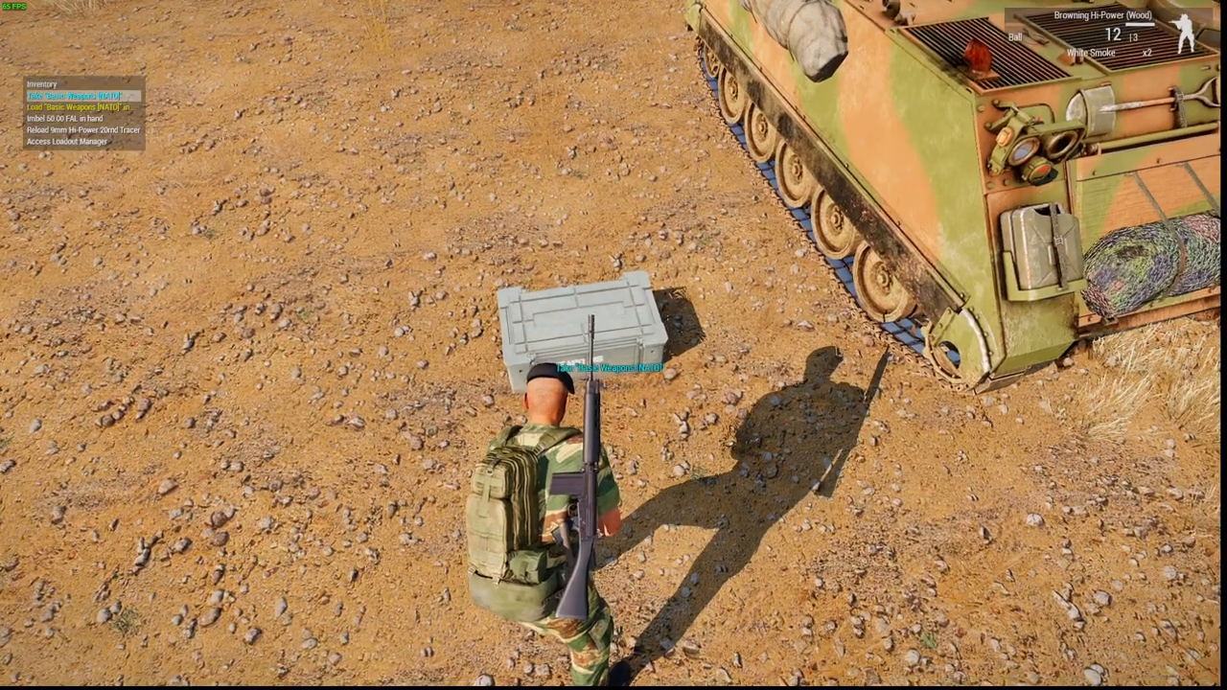
Step: Load the Basic Weapons [NATO] crate into the M113 APC and close its content list
click(81, 95)
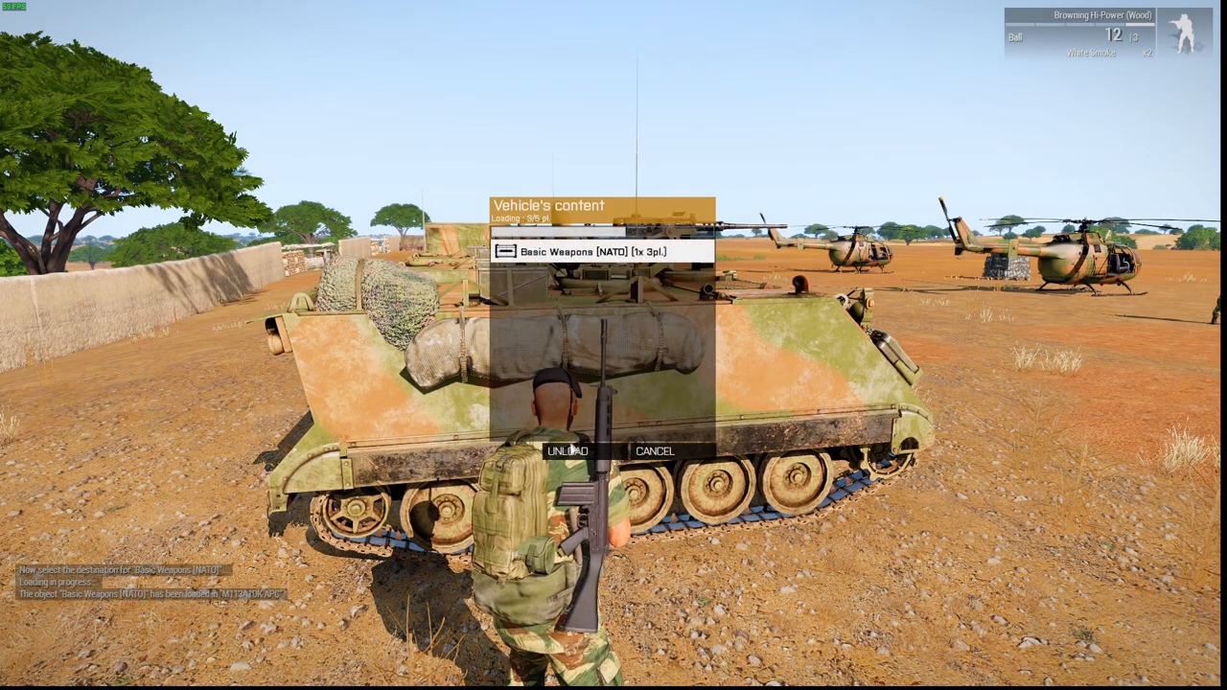
click(568, 450)
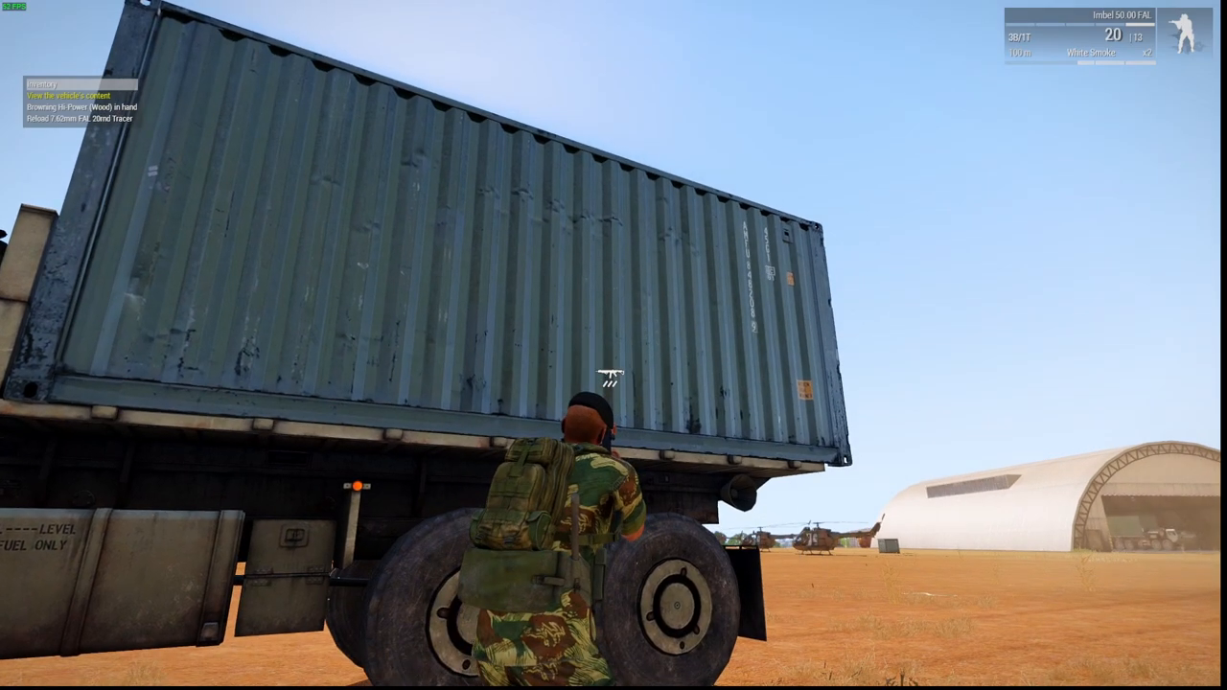
Step: Browse the container truck's cargo and unload the Sandbag Wall (Long)
click(67, 95)
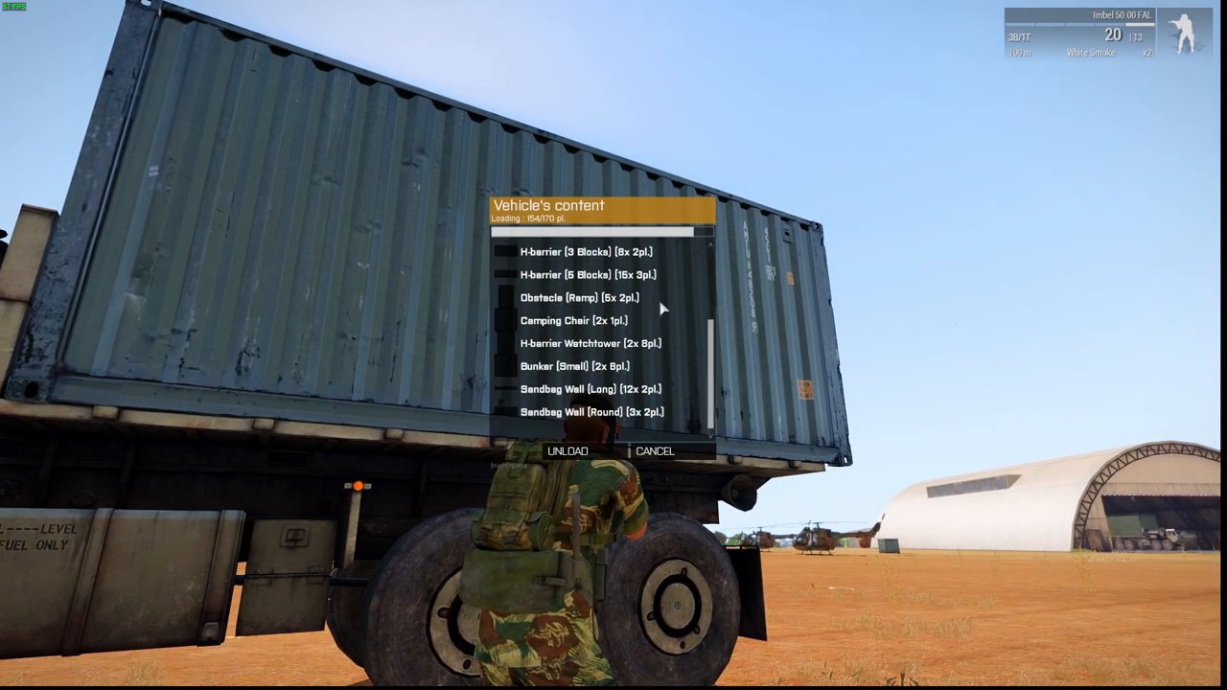
mouse_move(590, 389)
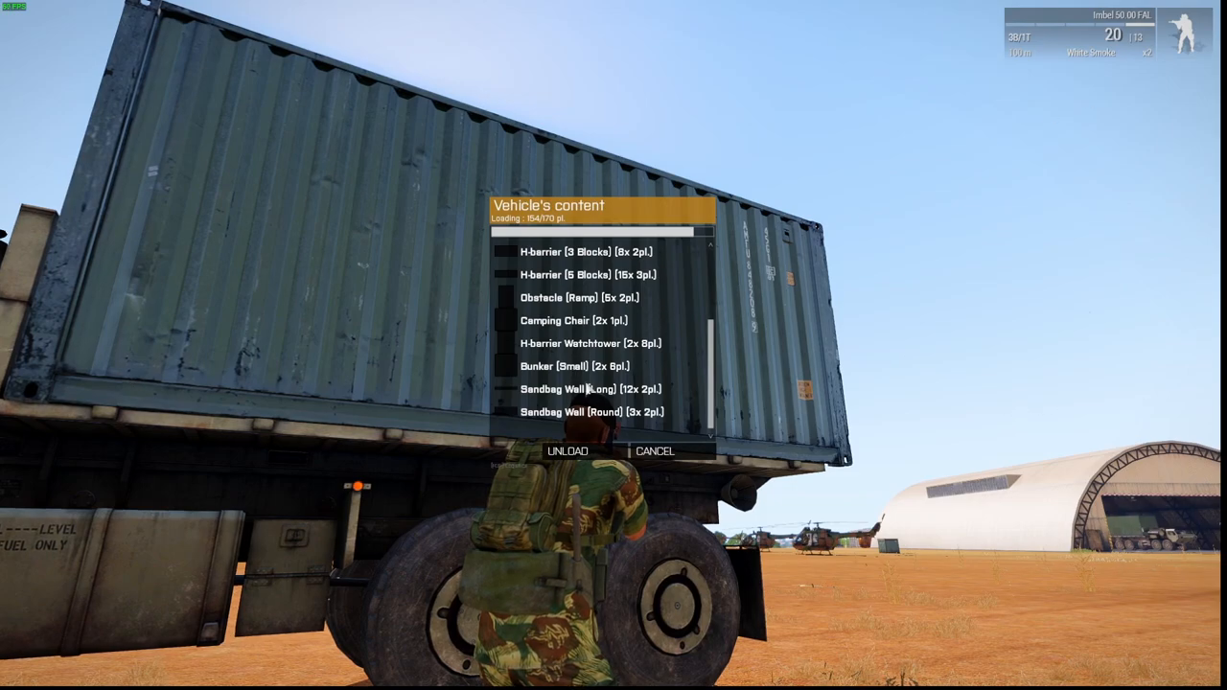
click(654, 451)
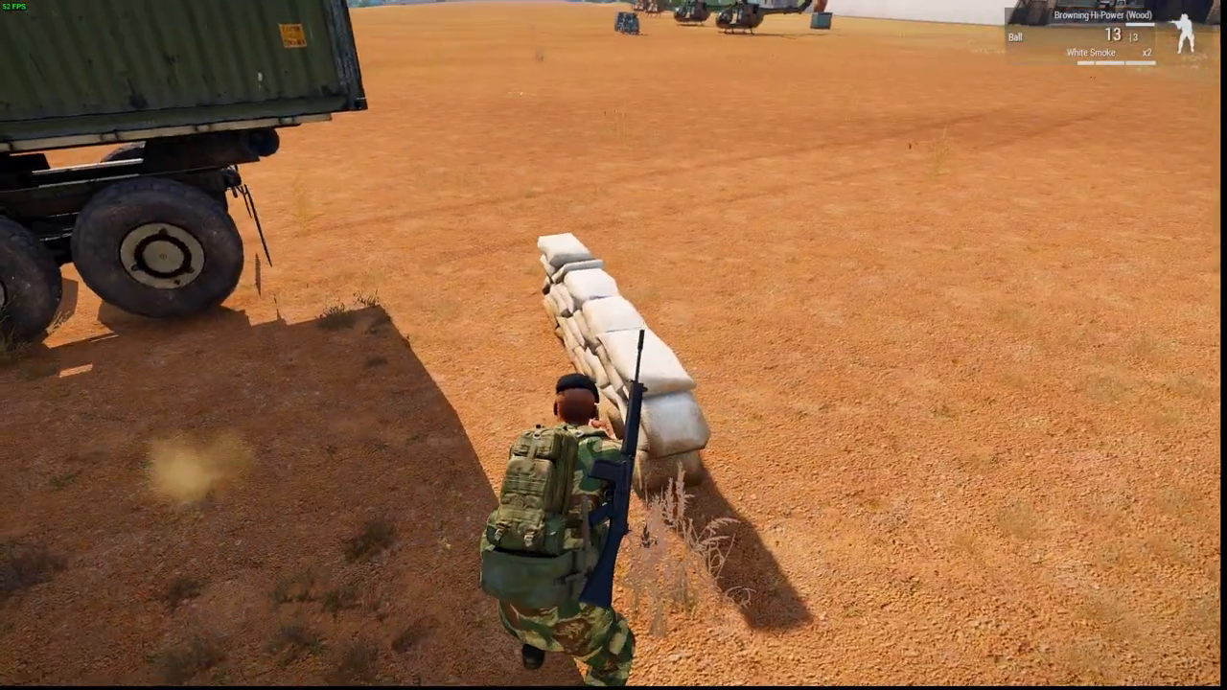
mouse_move(613, 345)
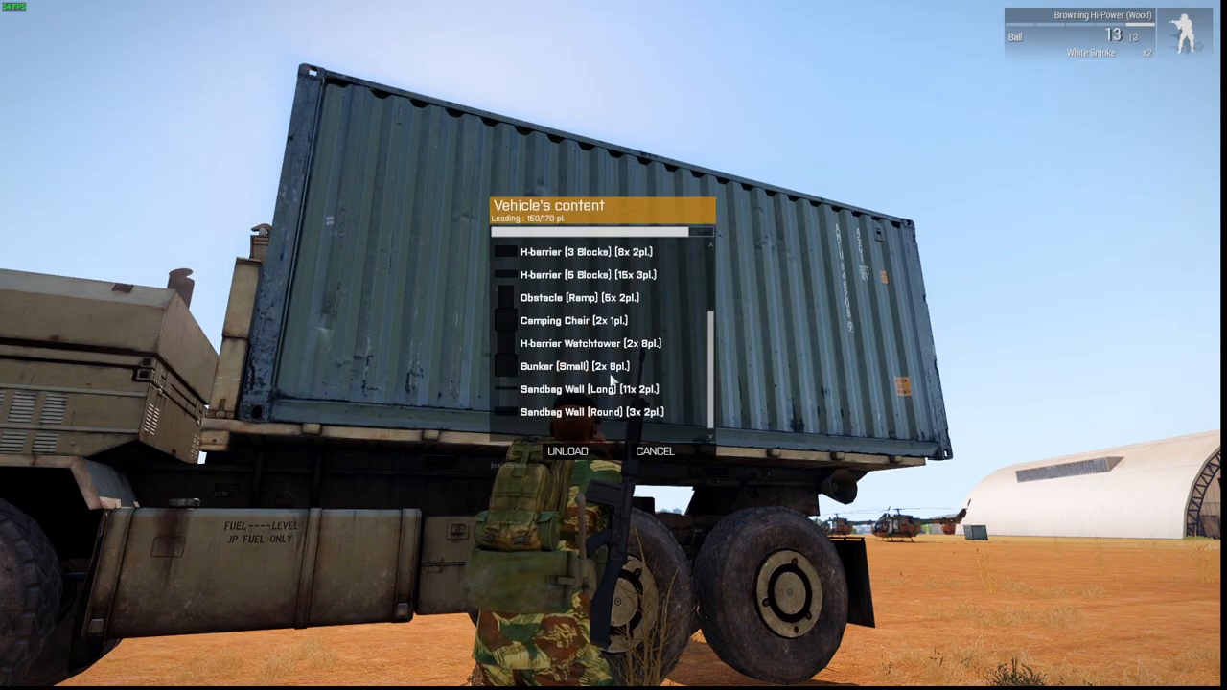
Step: Place the long sandbag wall and a folding table in the field beside the truck
scroll(up, 3)
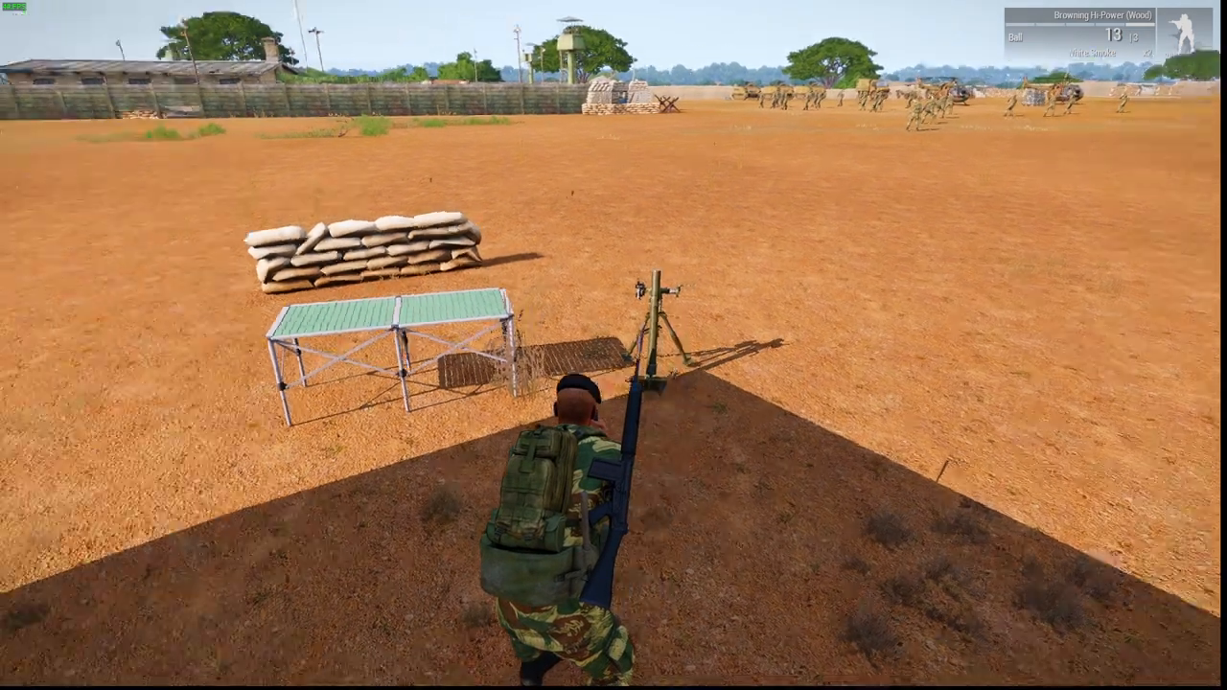
mouse_move(613, 345)
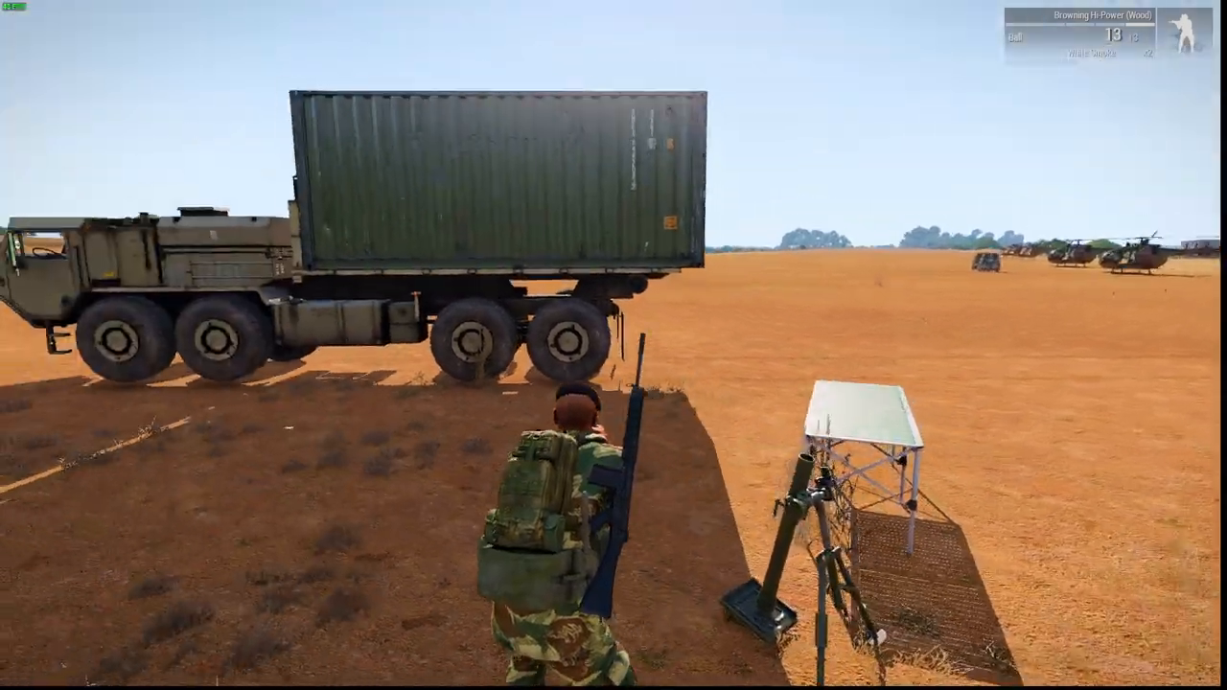
mouse_move(613, 345)
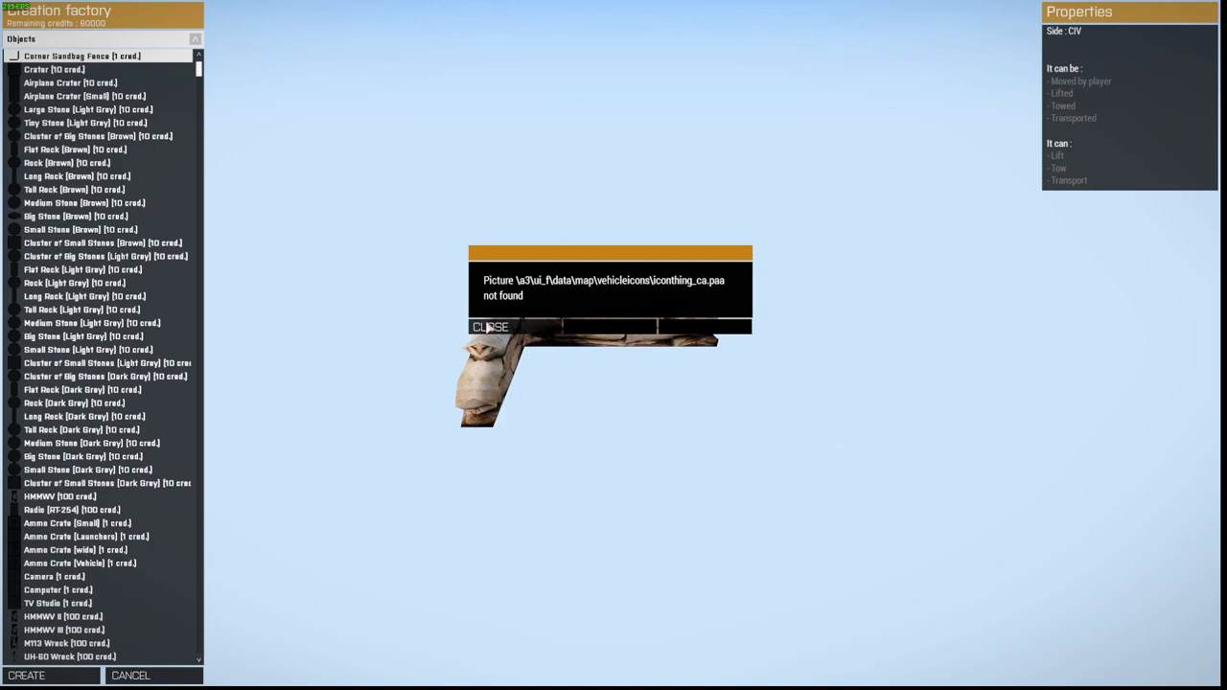
click(490, 326)
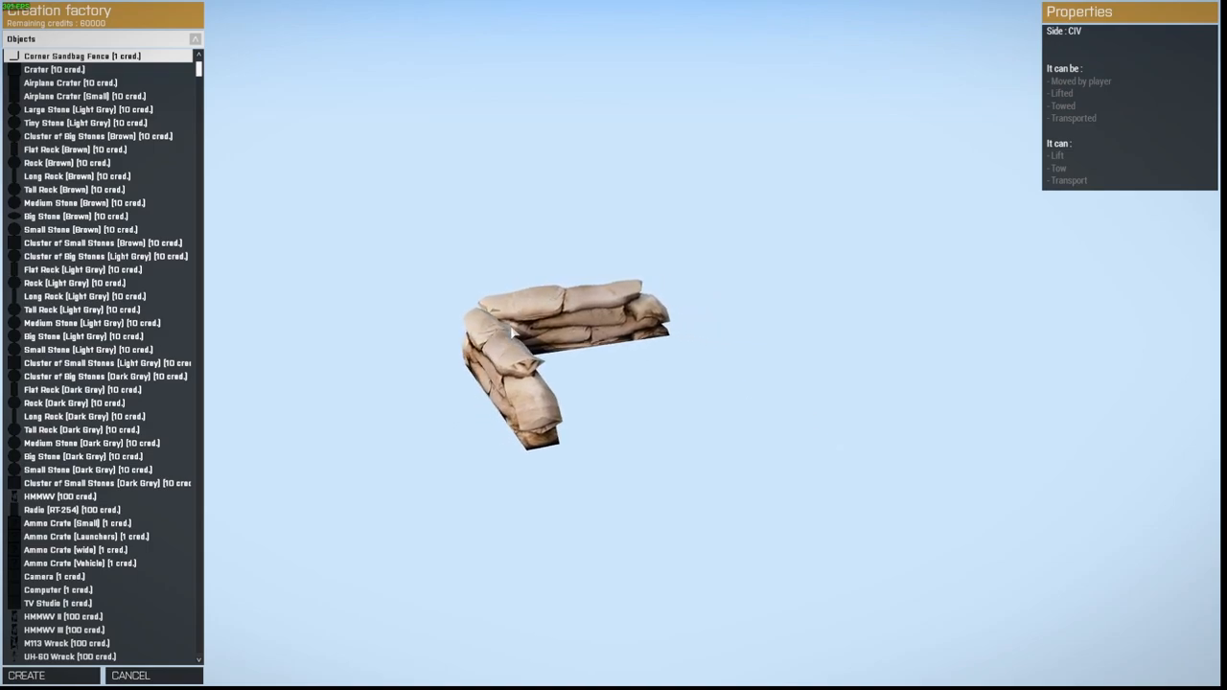
scroll(down, 3)
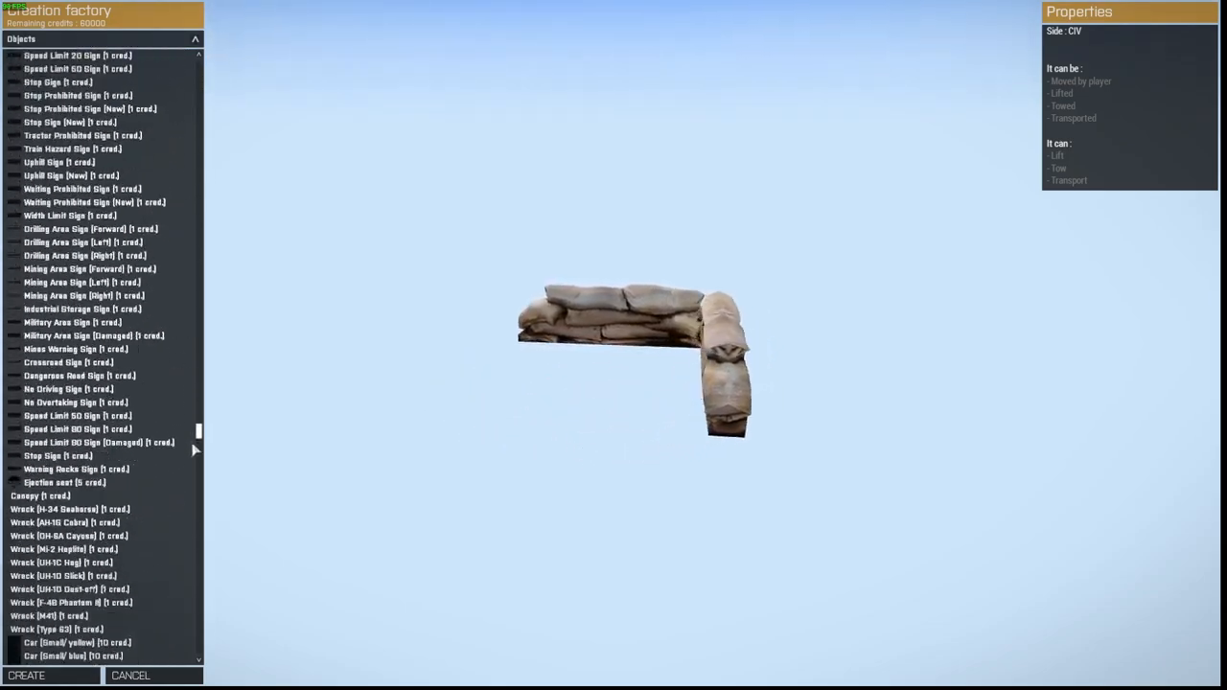
scroll(up, 3)
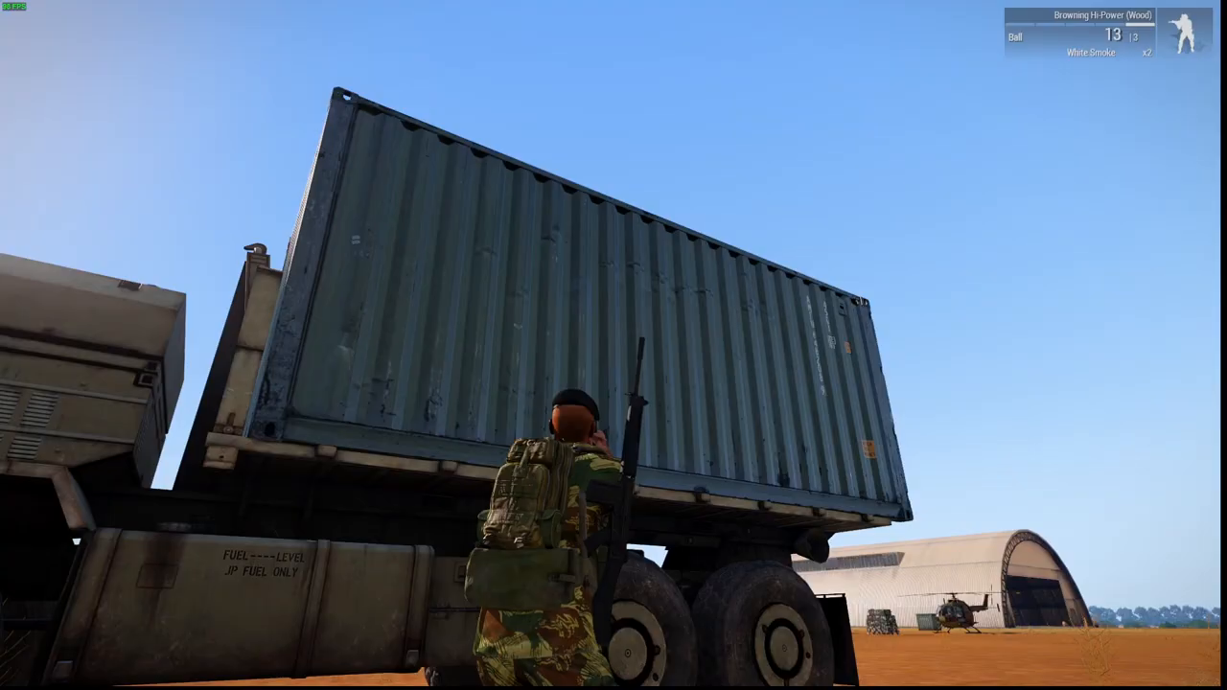
mouse_move(613, 345)
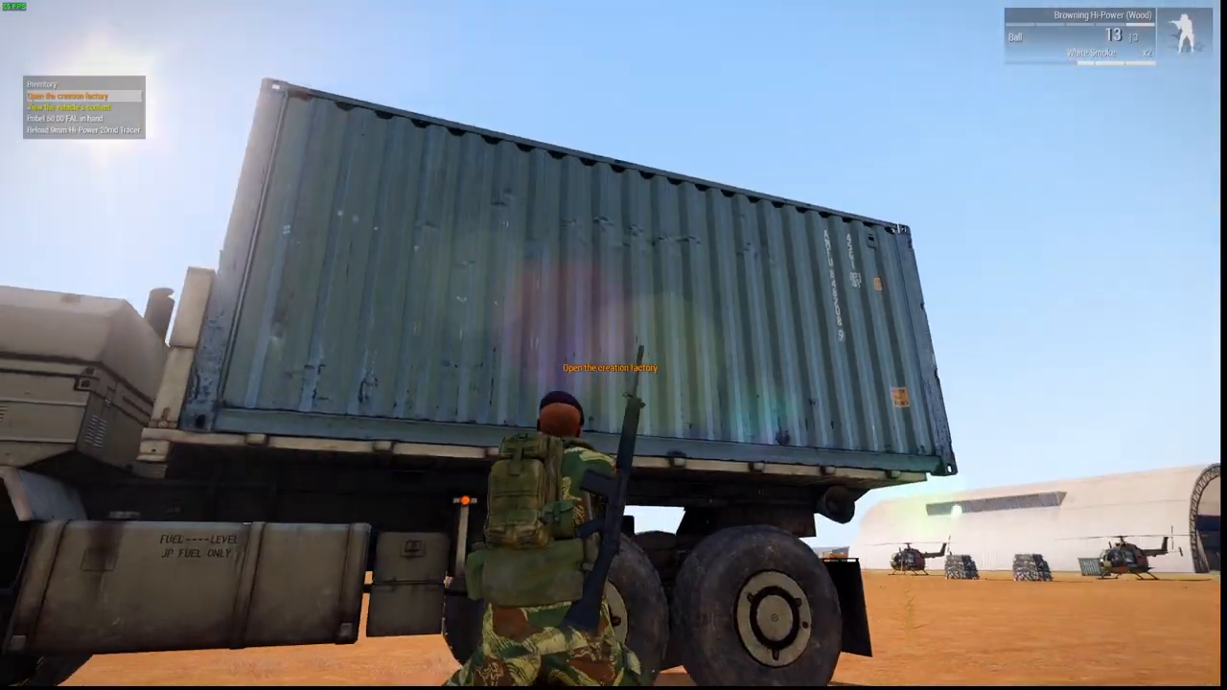
Step: Use the creation factory to create and place a wooden bench and a sandbag stack
click(612, 365)
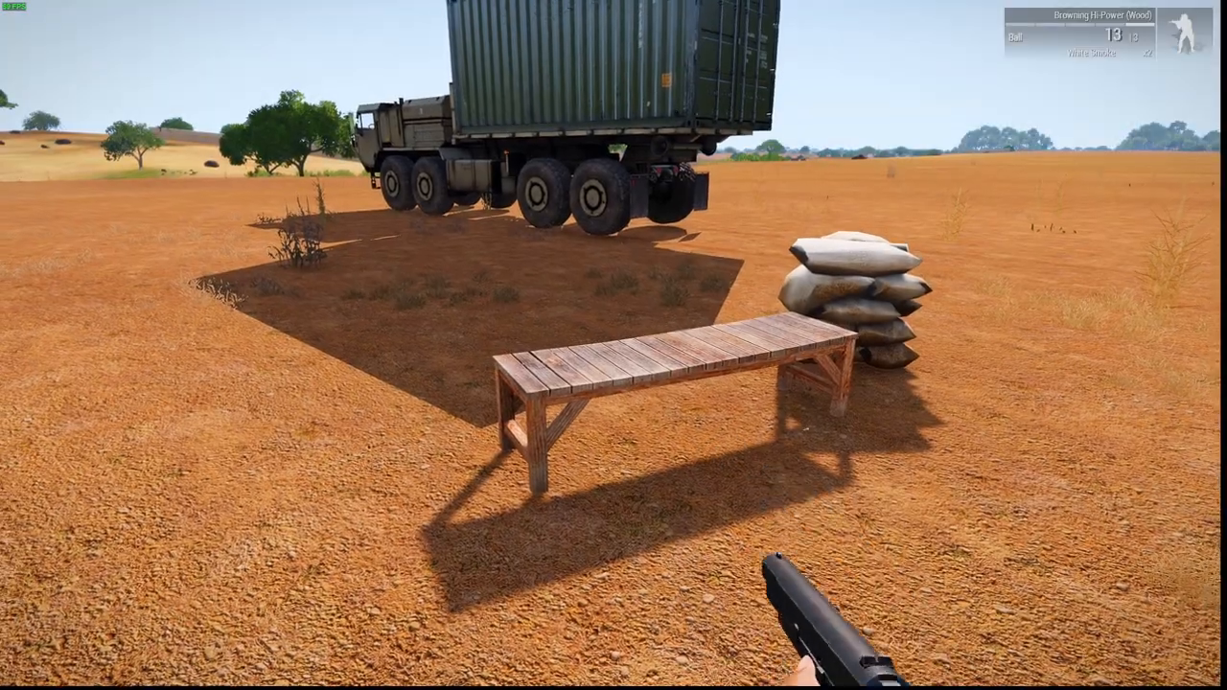
mouse_move(613, 345)
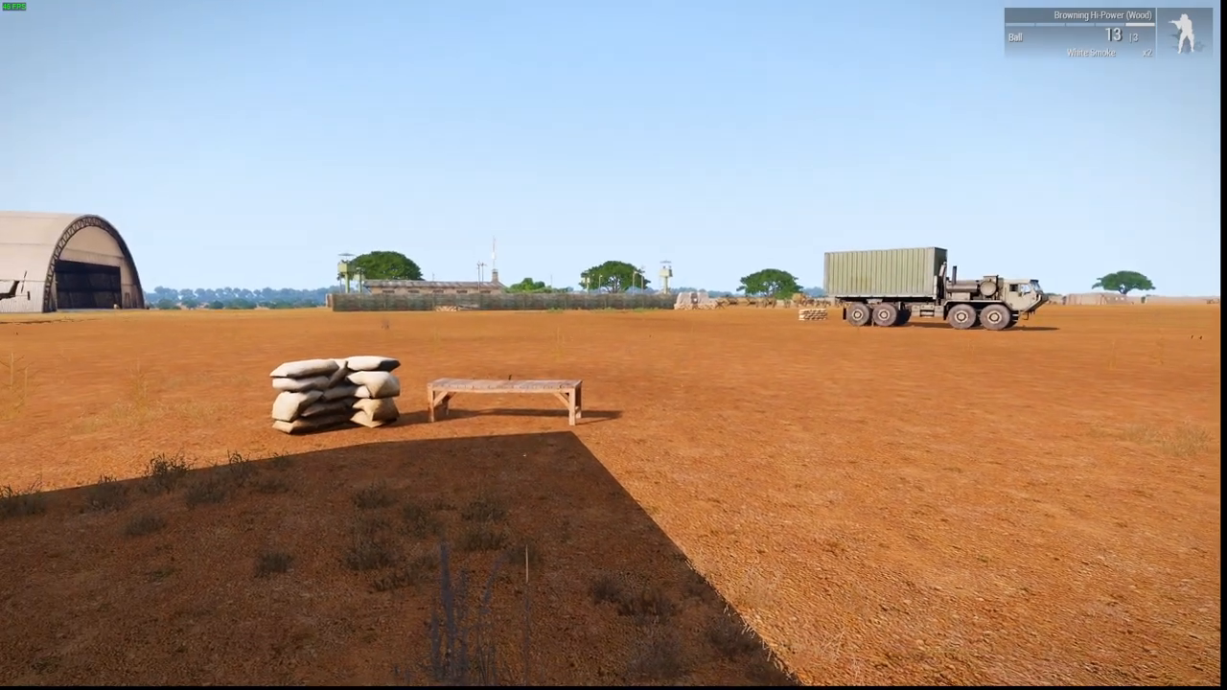
mouse_move(614, 345)
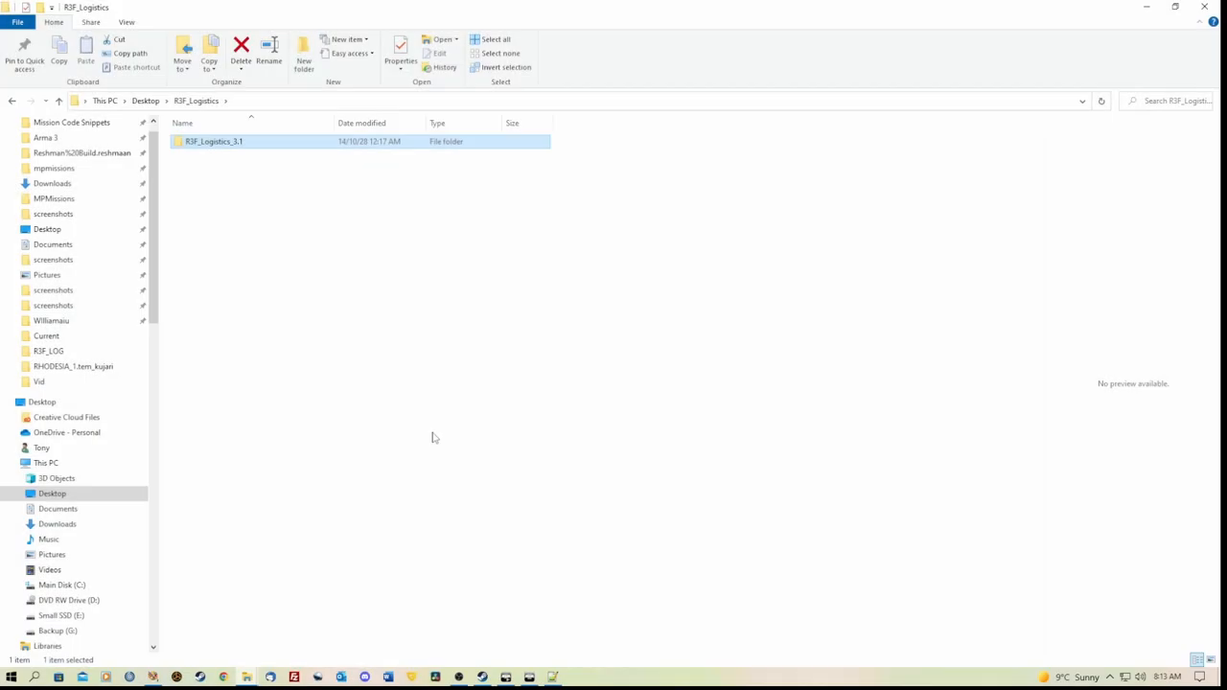
mouse_move(297, 305)
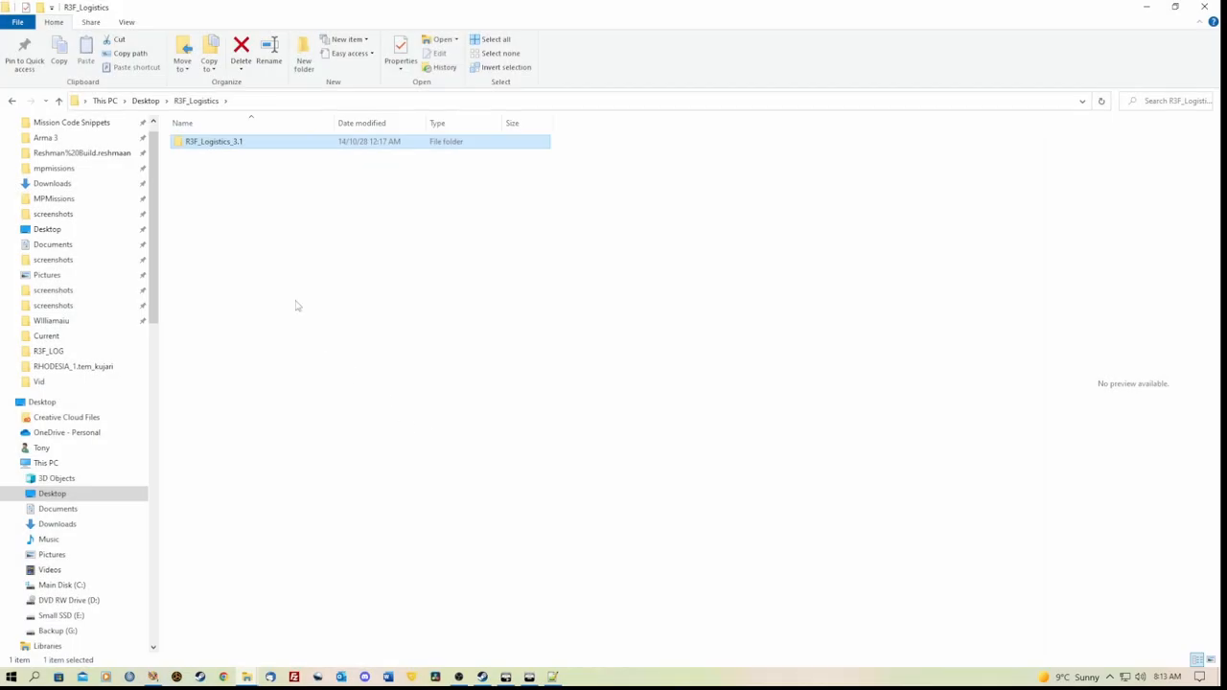
mouse_move(212, 141)
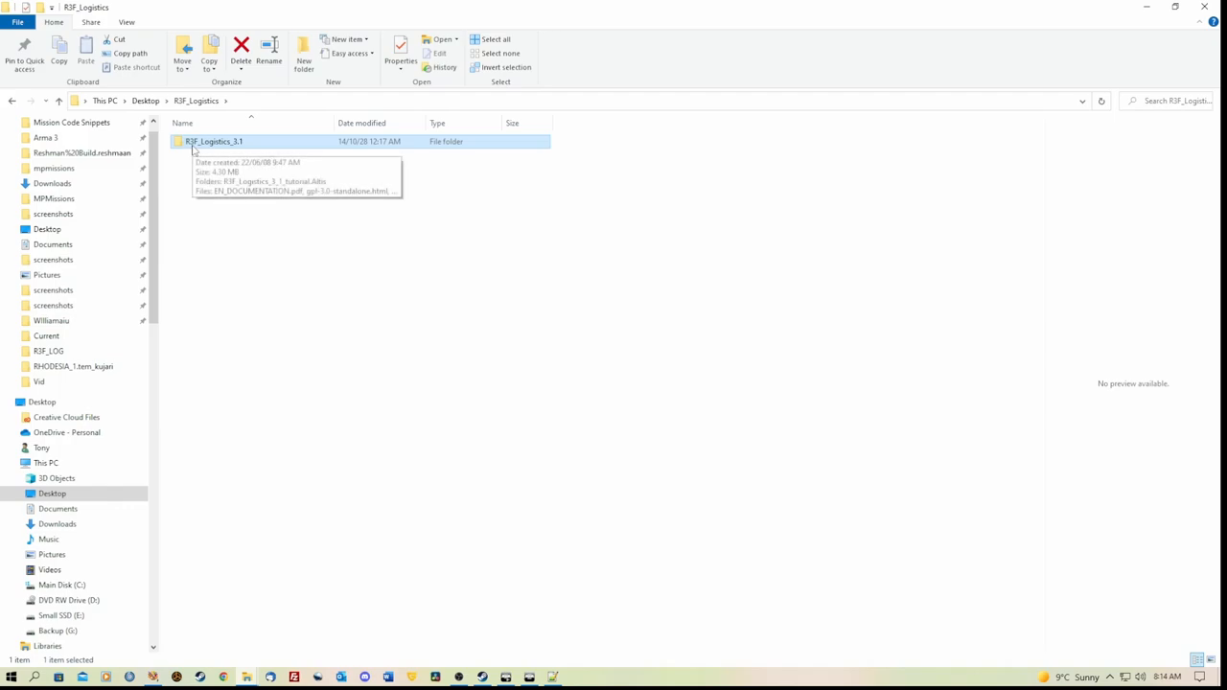
Step: Open R3F_Logistics_3.1 and select the R3F_Logistics_3_1_tutorial.Altis folder
double_click(214, 141)
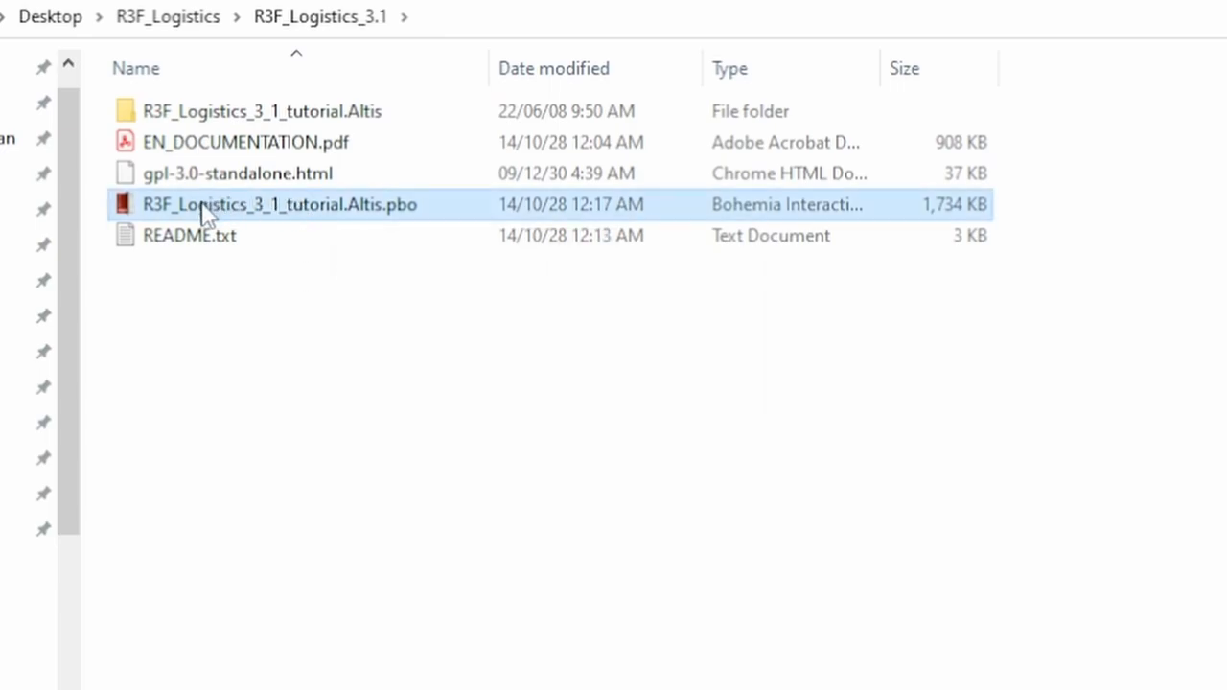
mouse_move(288, 219)
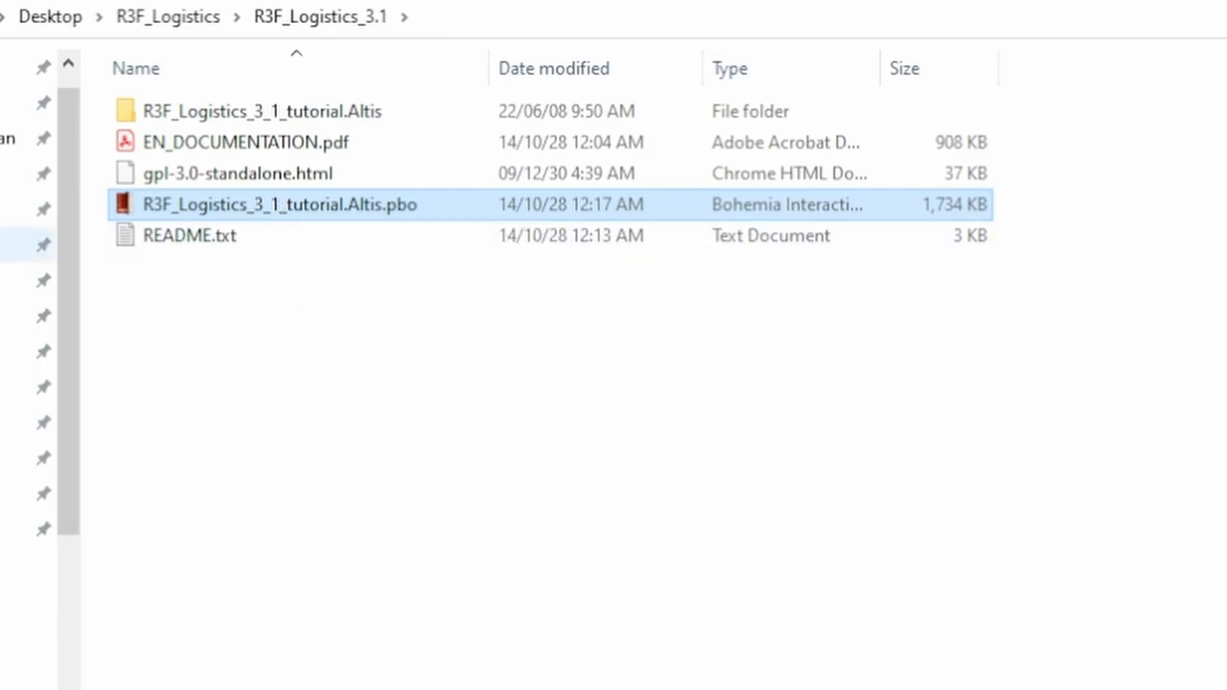
mouse_move(347, 214)
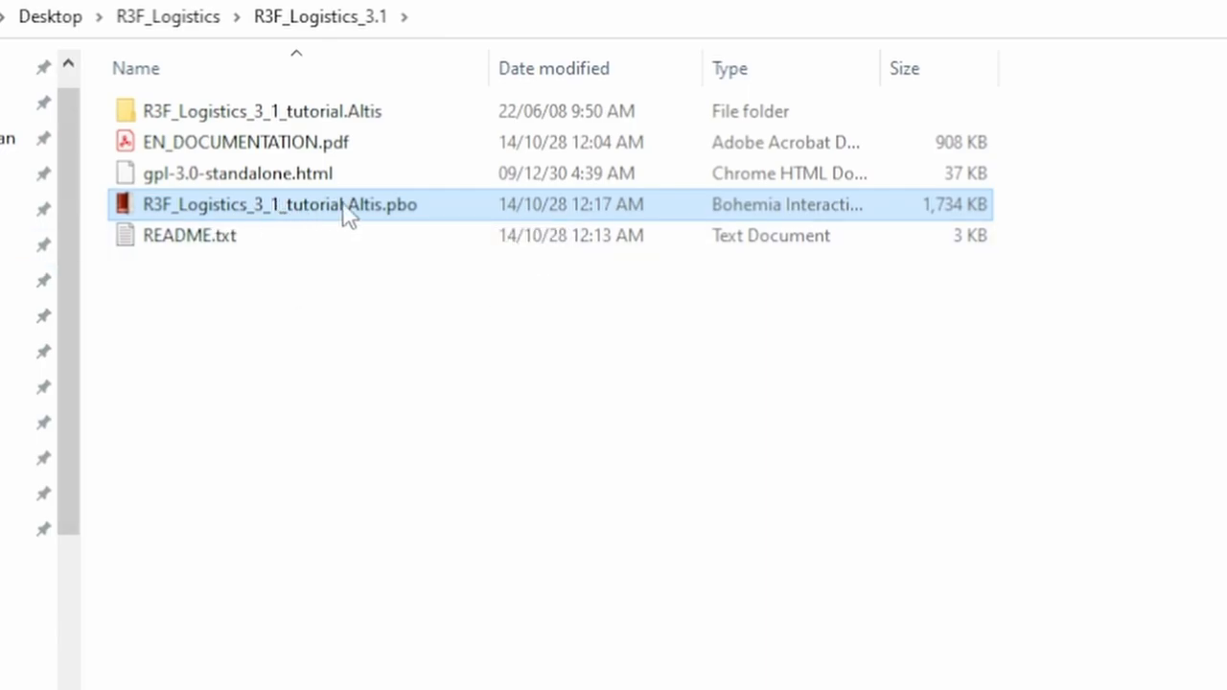
mouse_move(348, 204)
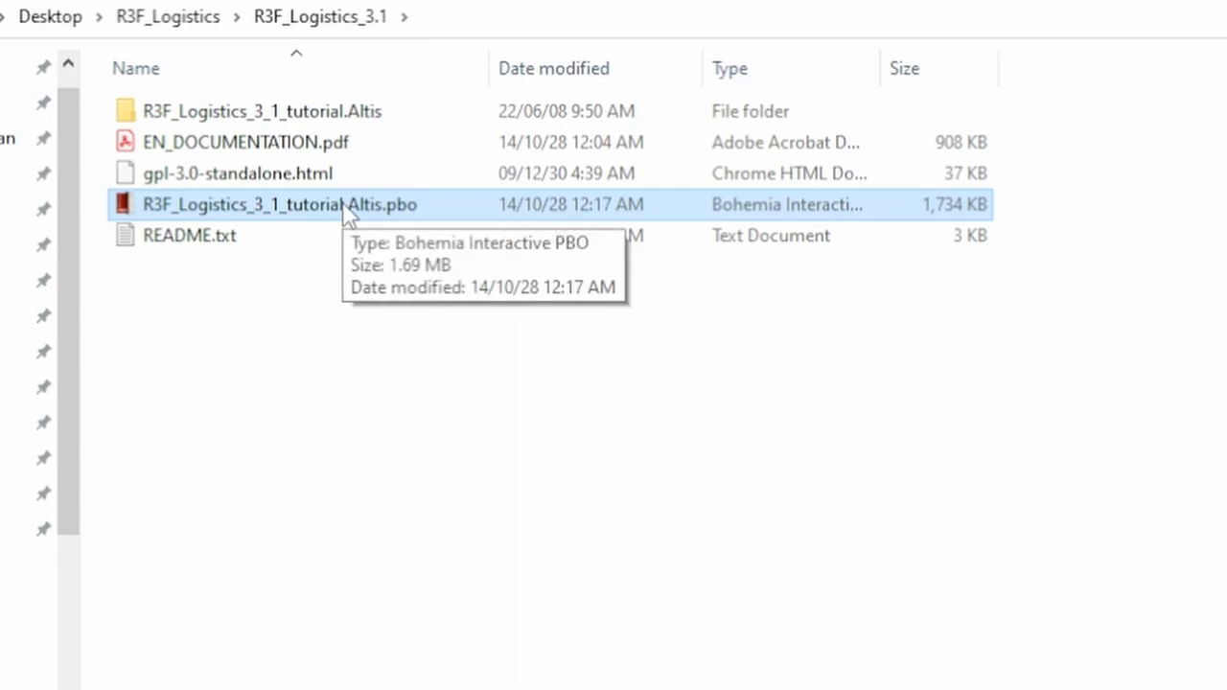
mouse_move(290, 489)
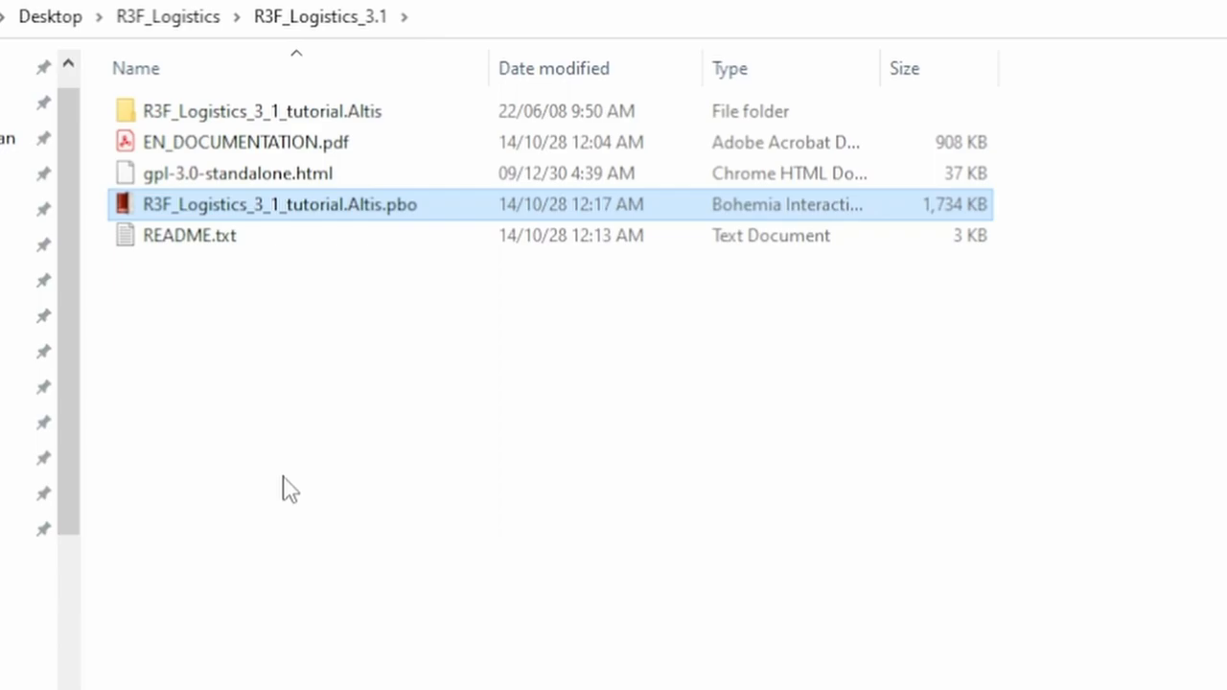
mouse_move(369, 236)
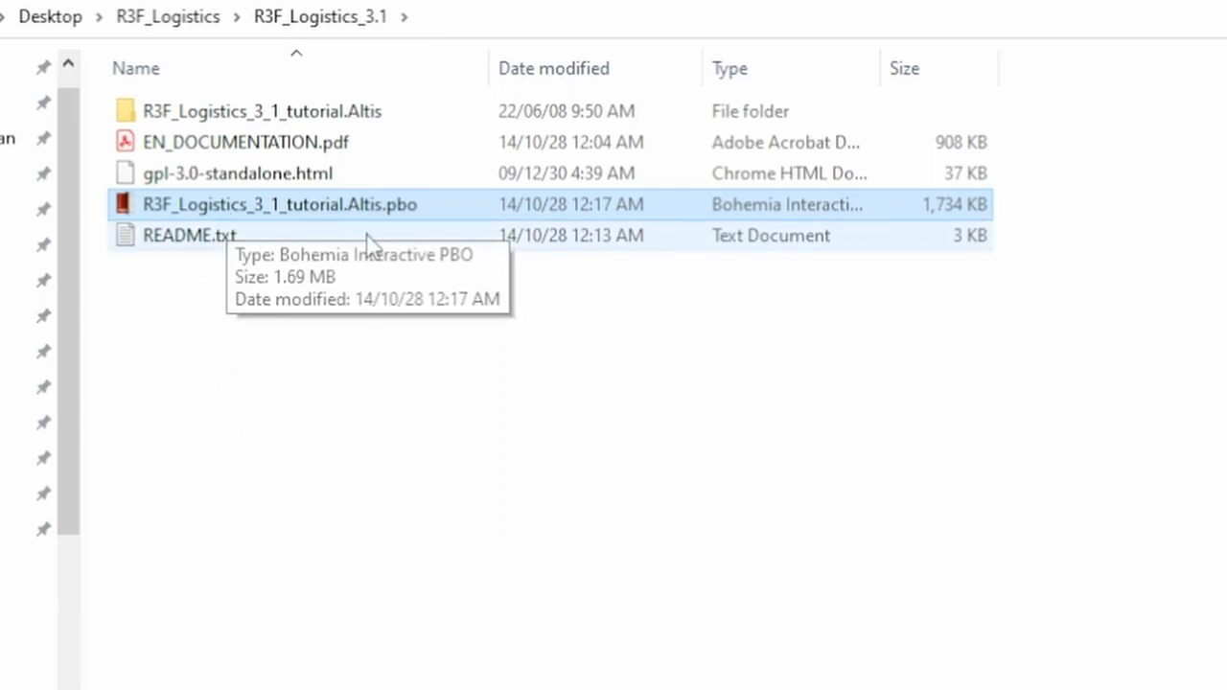
mouse_move(346, 491)
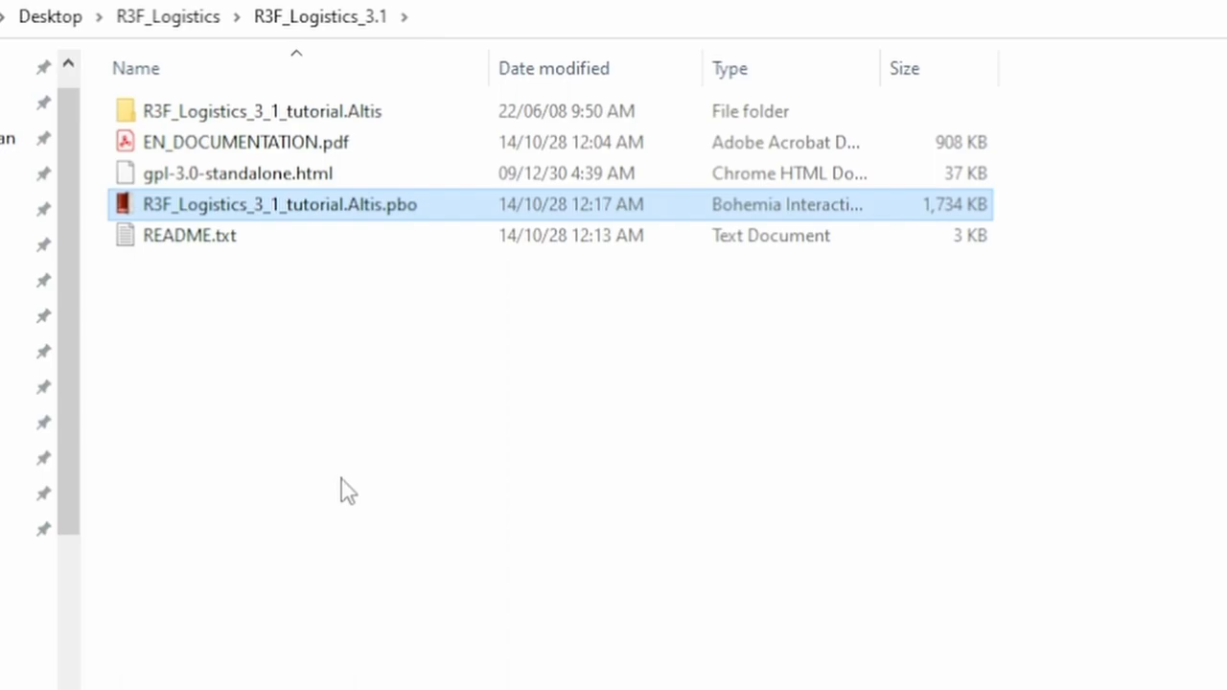
mouse_move(240, 44)
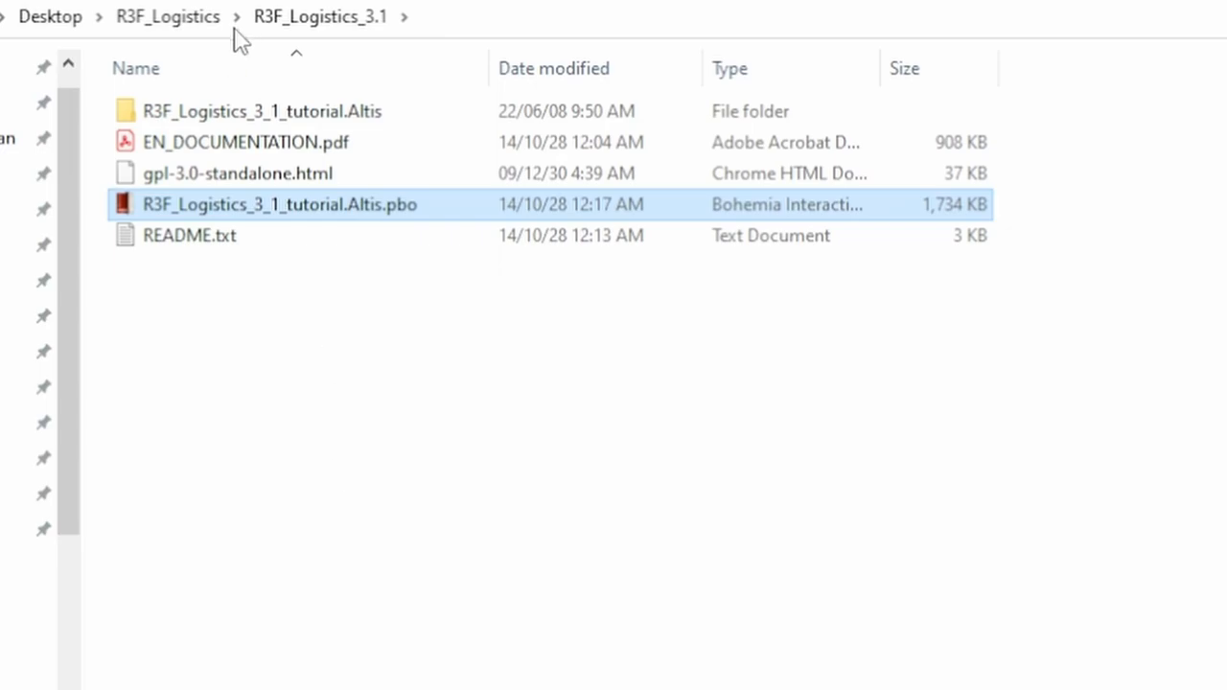
click(258, 111)
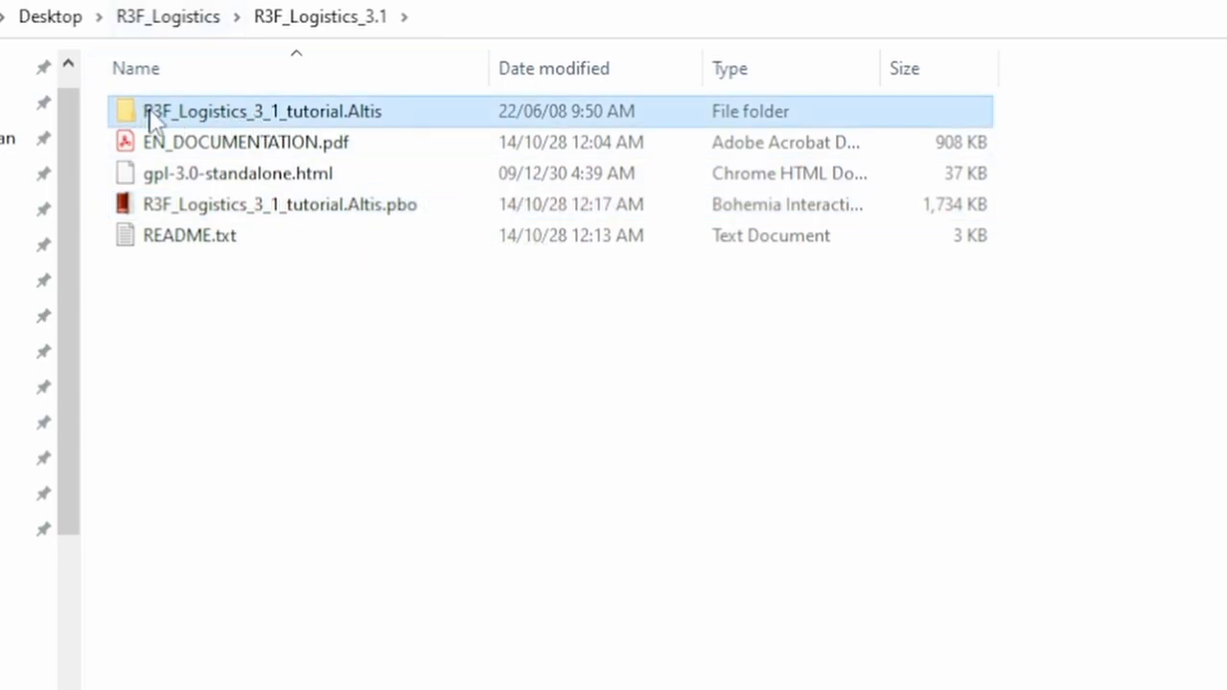
mouse_move(302, 129)
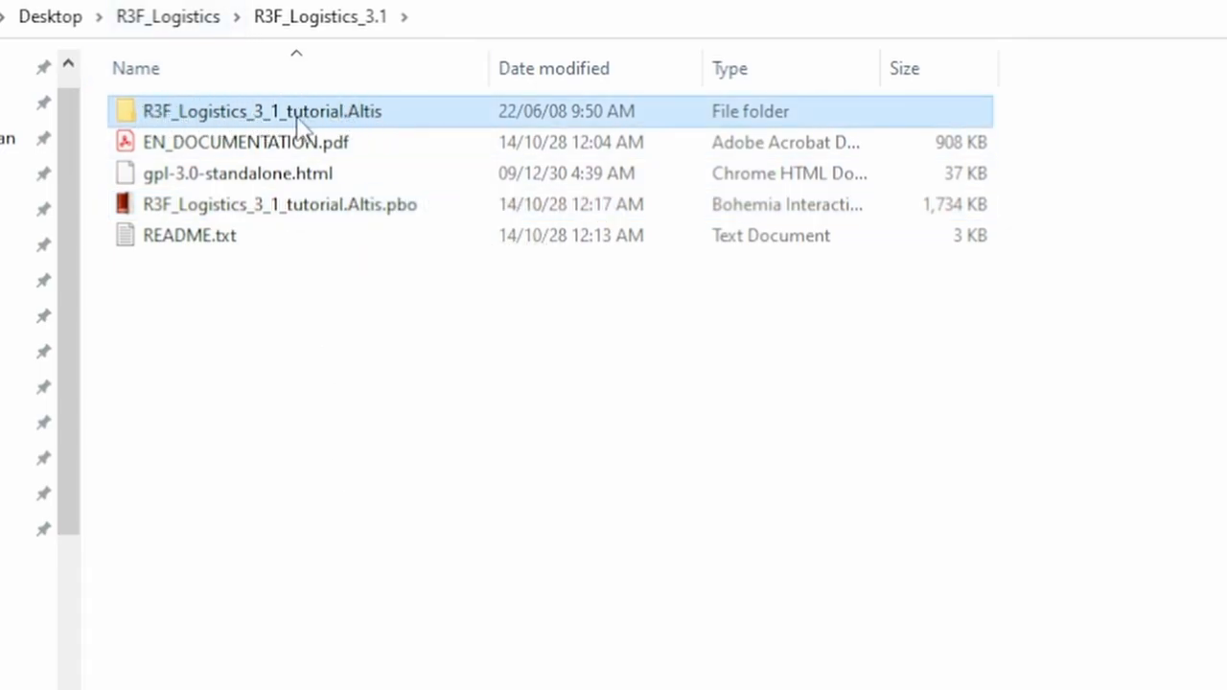
mouse_move(278, 204)
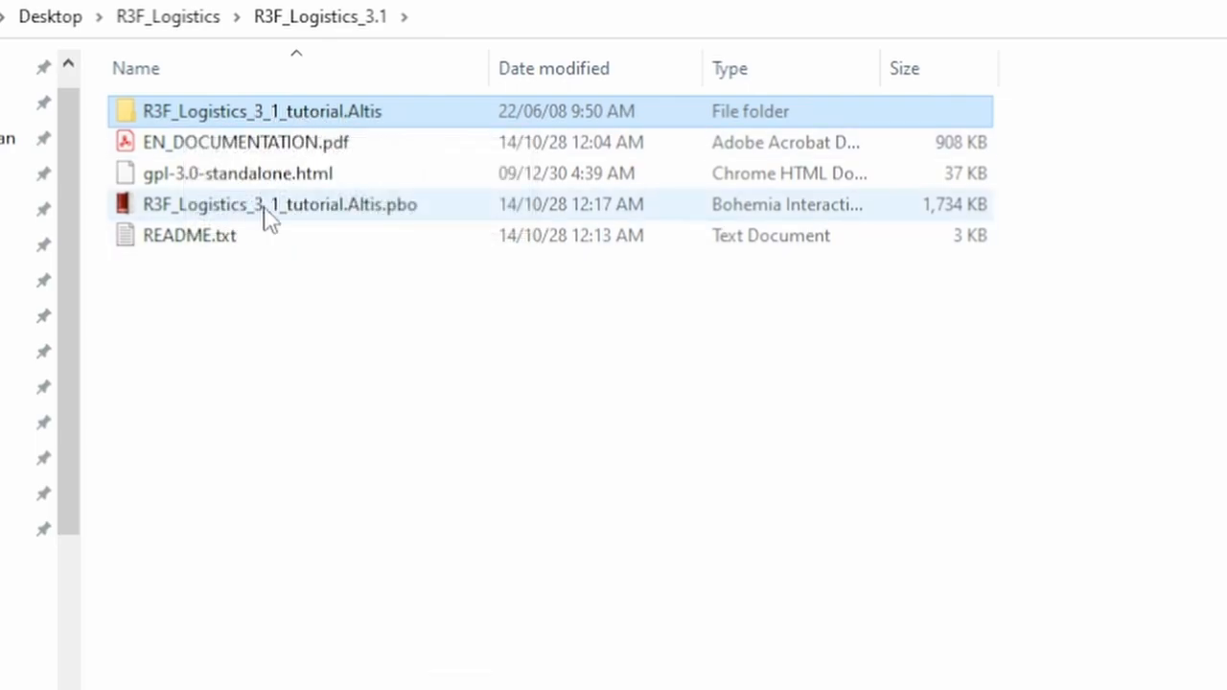
double_click(260, 110)
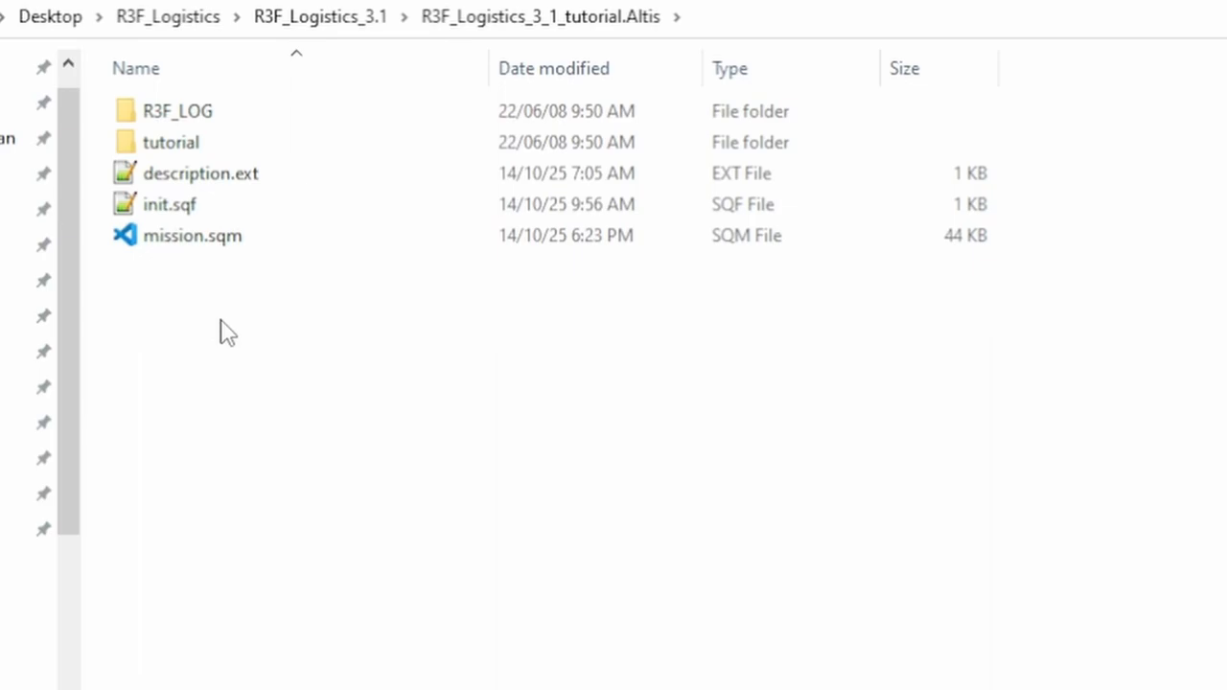
mouse_move(266, 455)
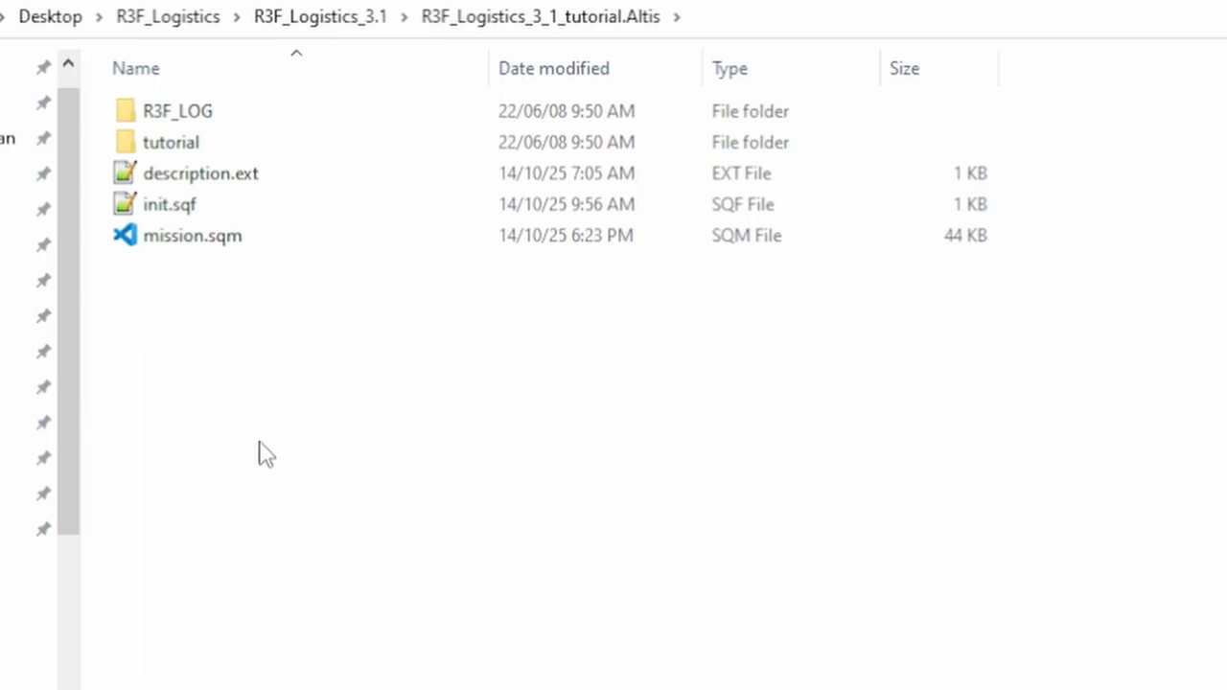
click(192, 234)
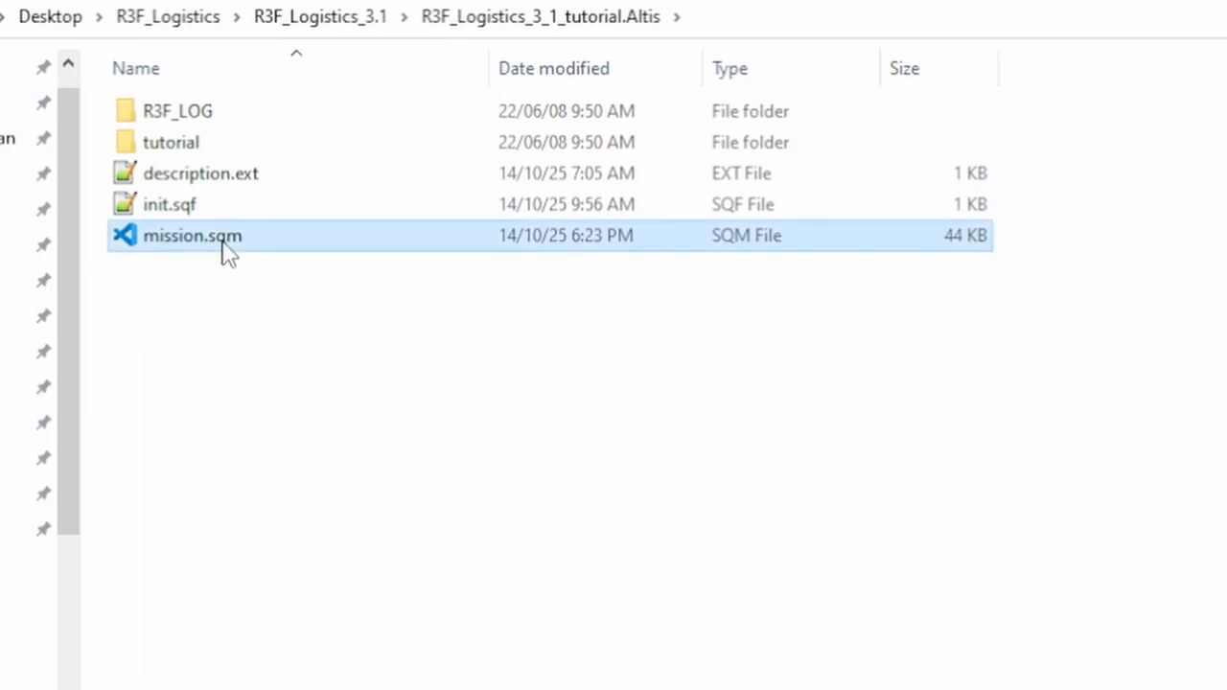
click(201, 173)
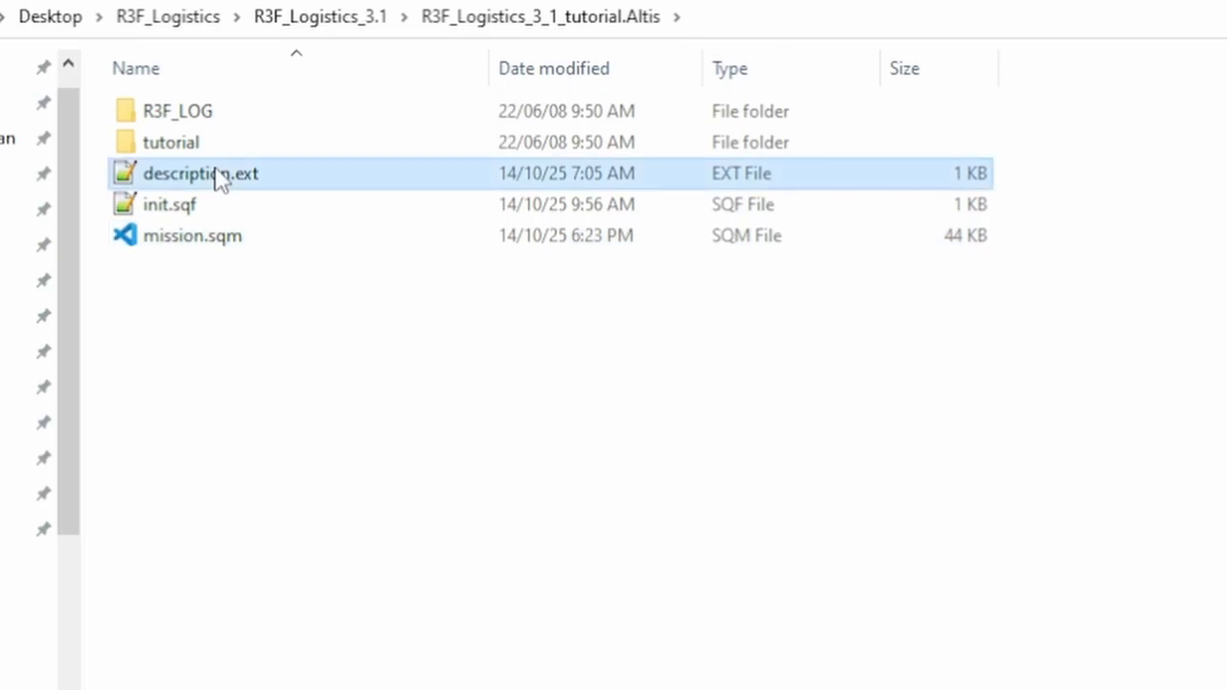
click(169, 204)
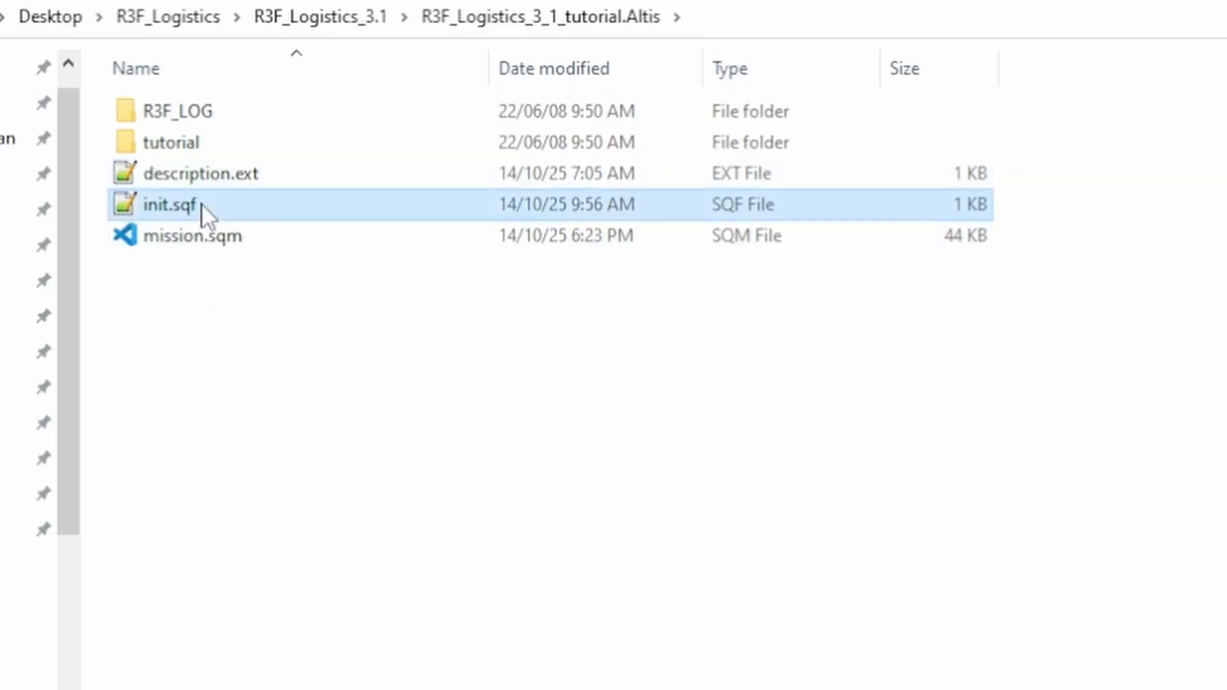
click(201, 173)
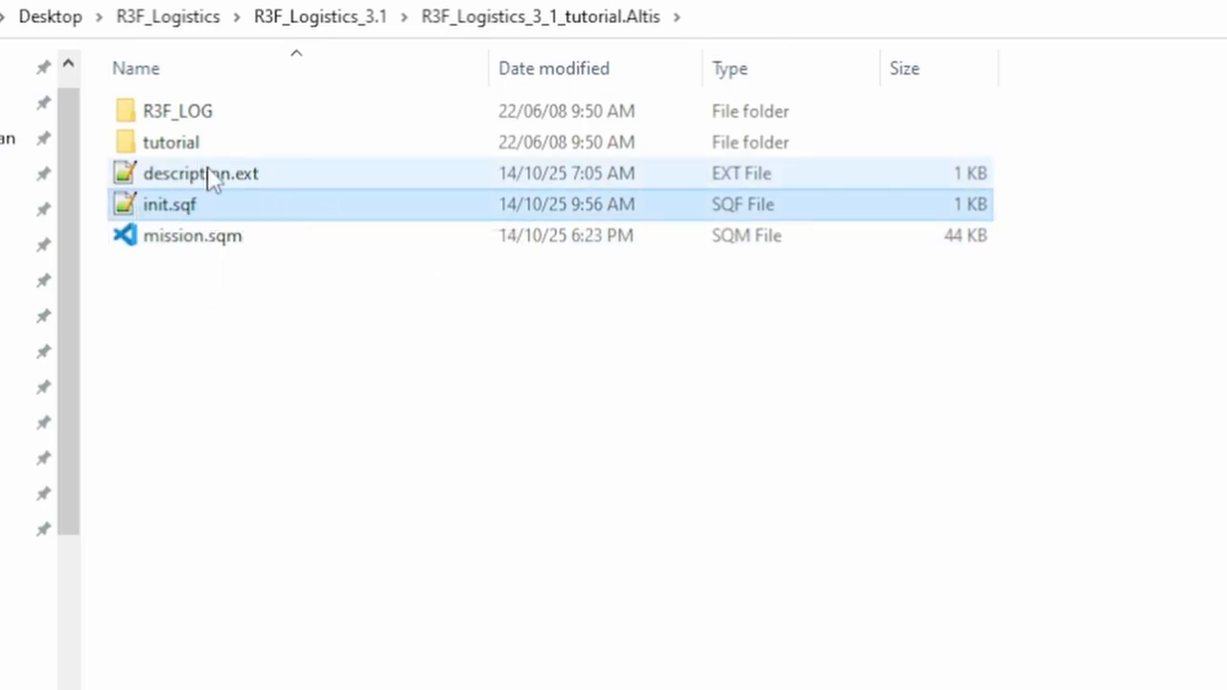
mouse_move(278, 182)
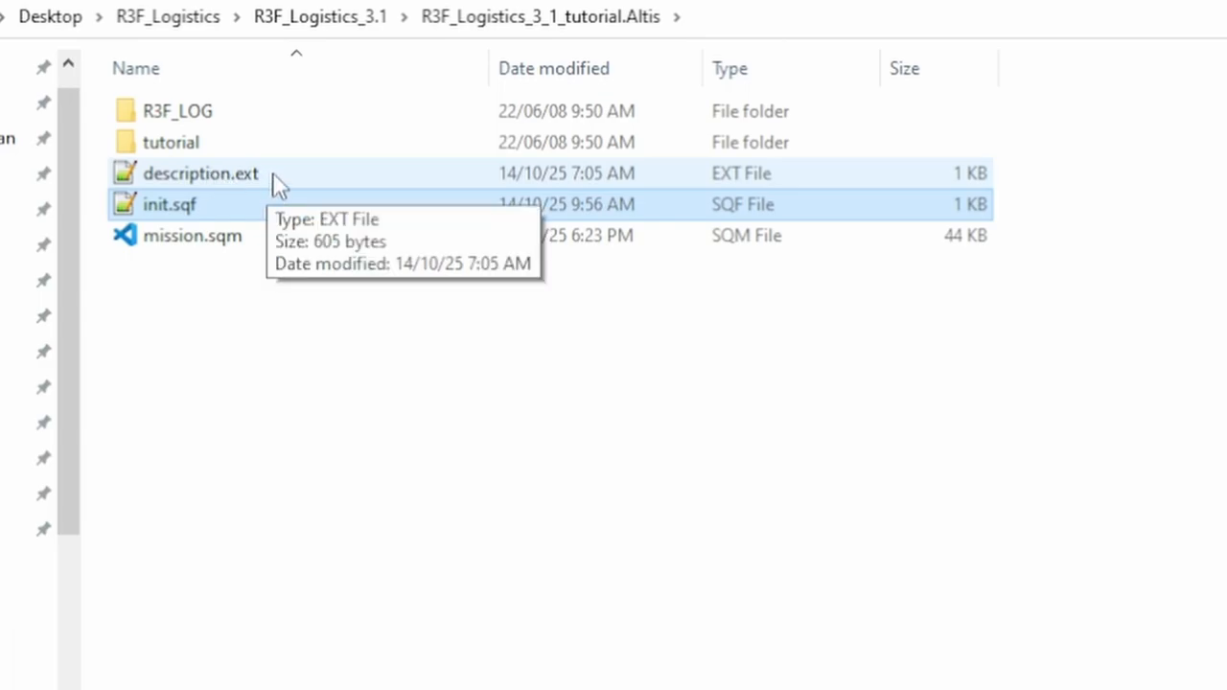
Step: Read description.ext's R3F_LOG and tutorial #include lines, then reopen it from Explorer
double_click(200, 173)
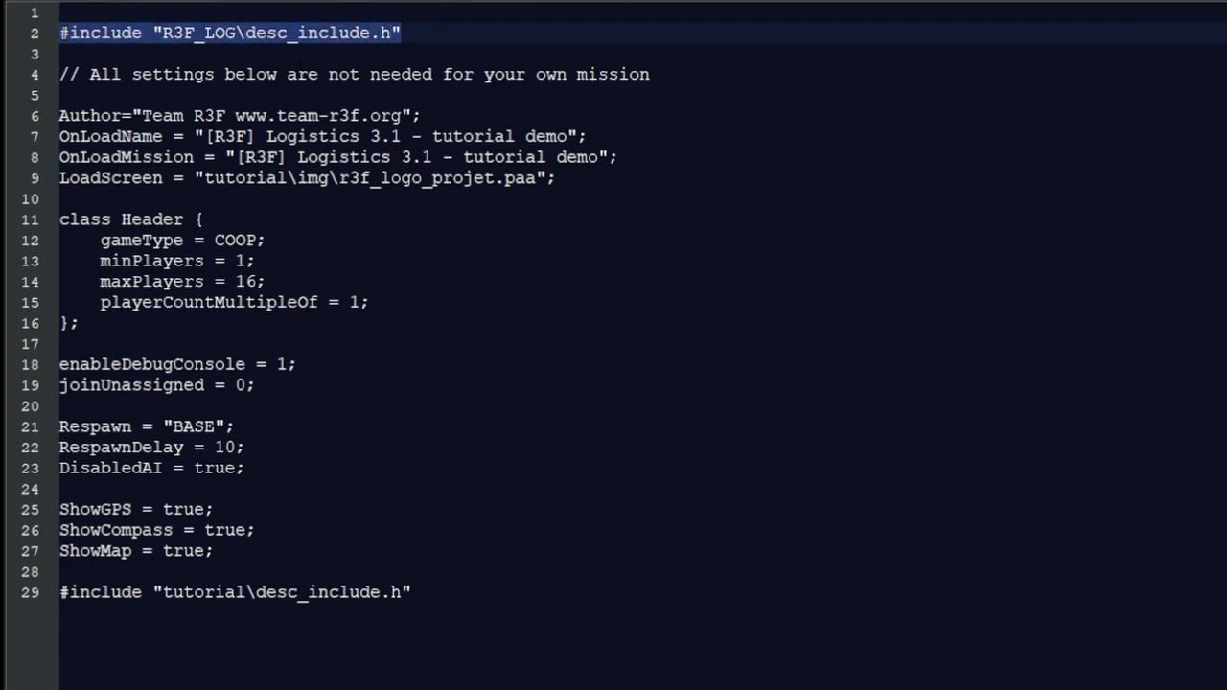
mouse_move(360, 38)
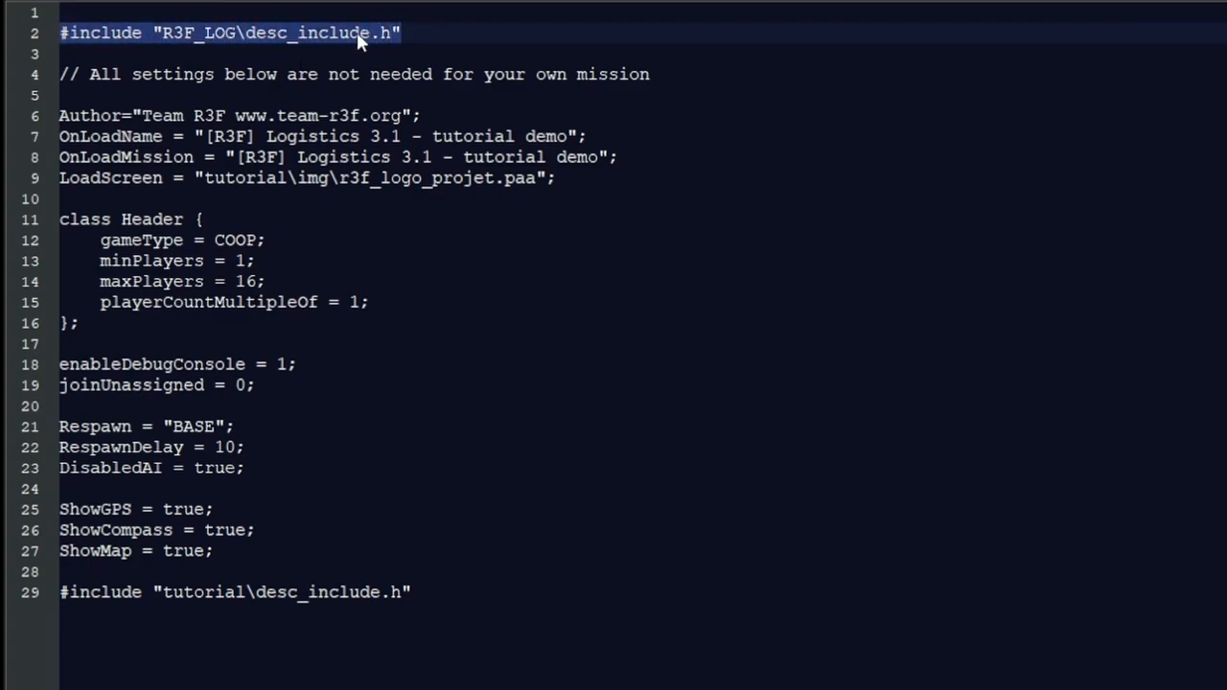
mouse_move(177, 48)
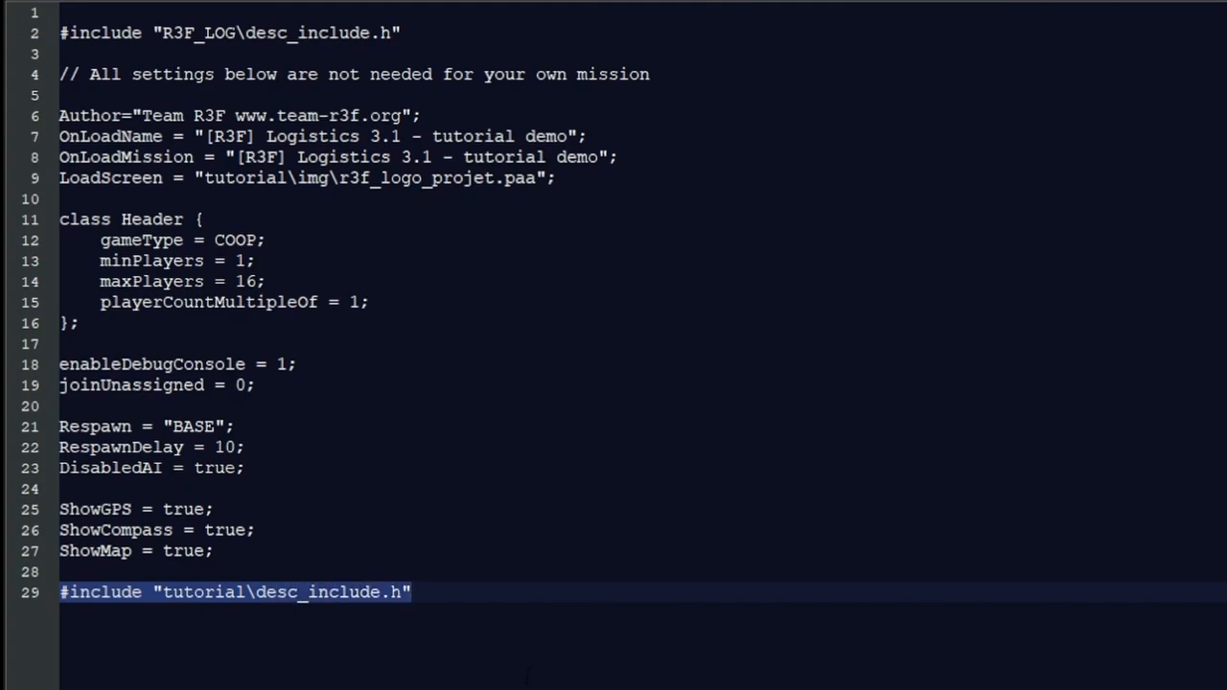
click(412, 593)
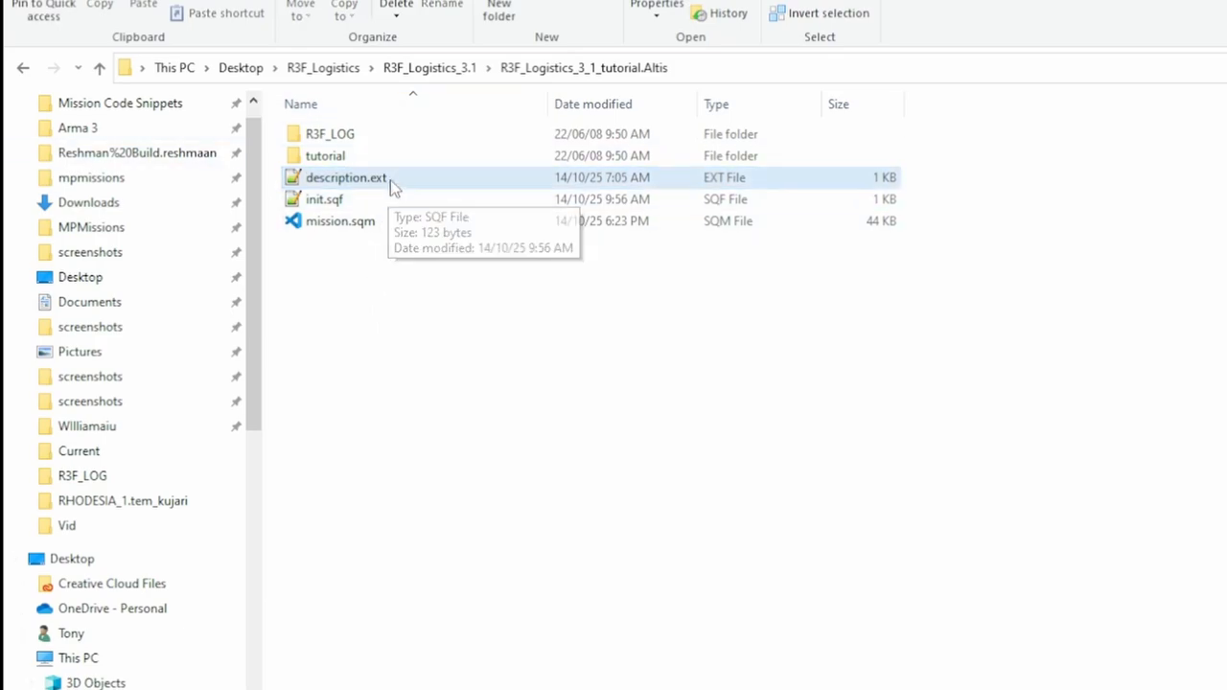
double_click(345, 178)
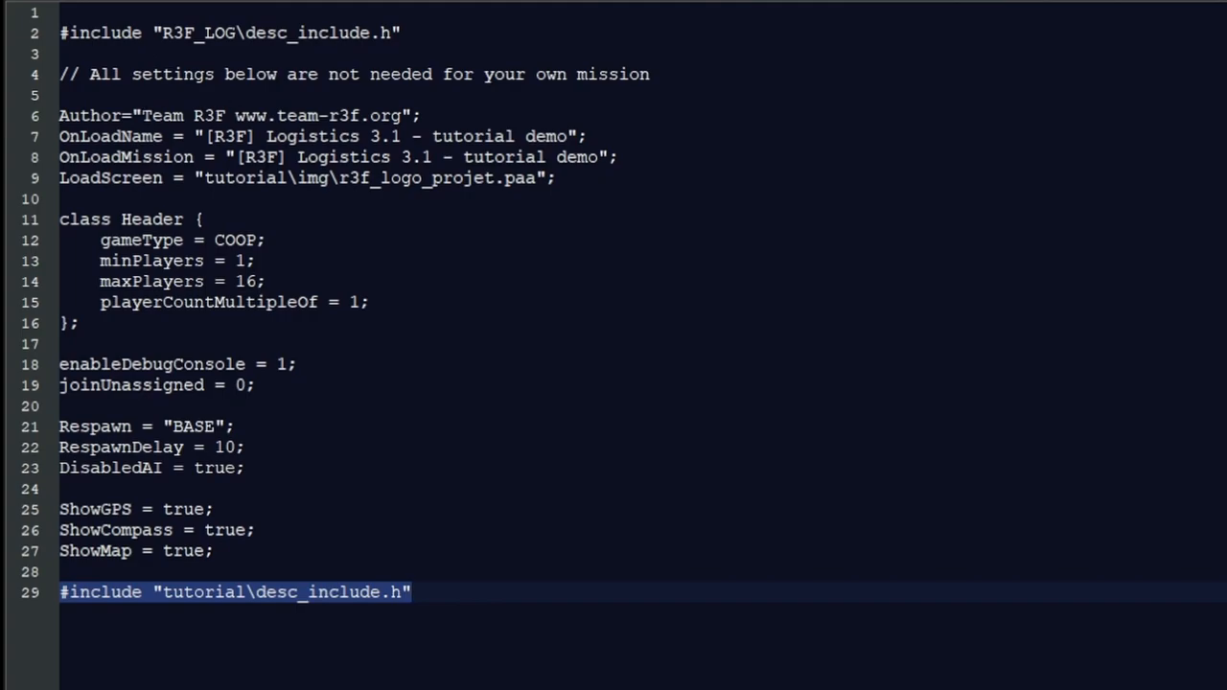
click(123, 136)
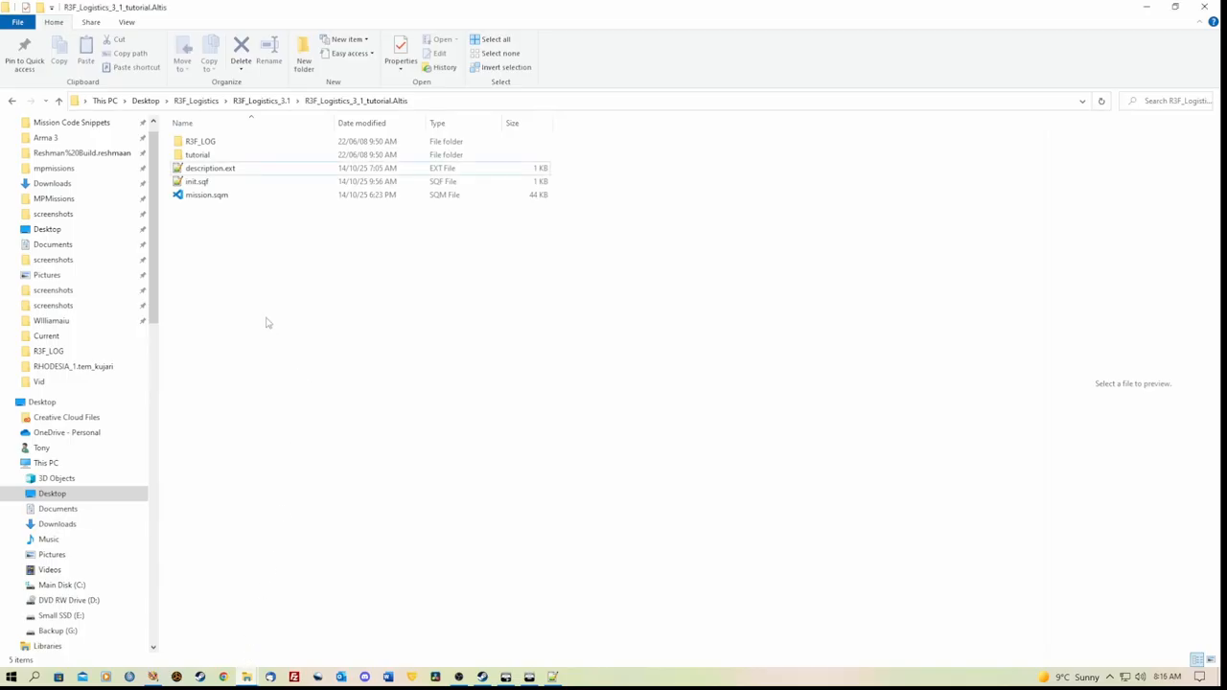
Step: Comment out line 5, execVM "tutorial\init.sqf", in init.sqf with //, then return to Explorer
click(196, 181)
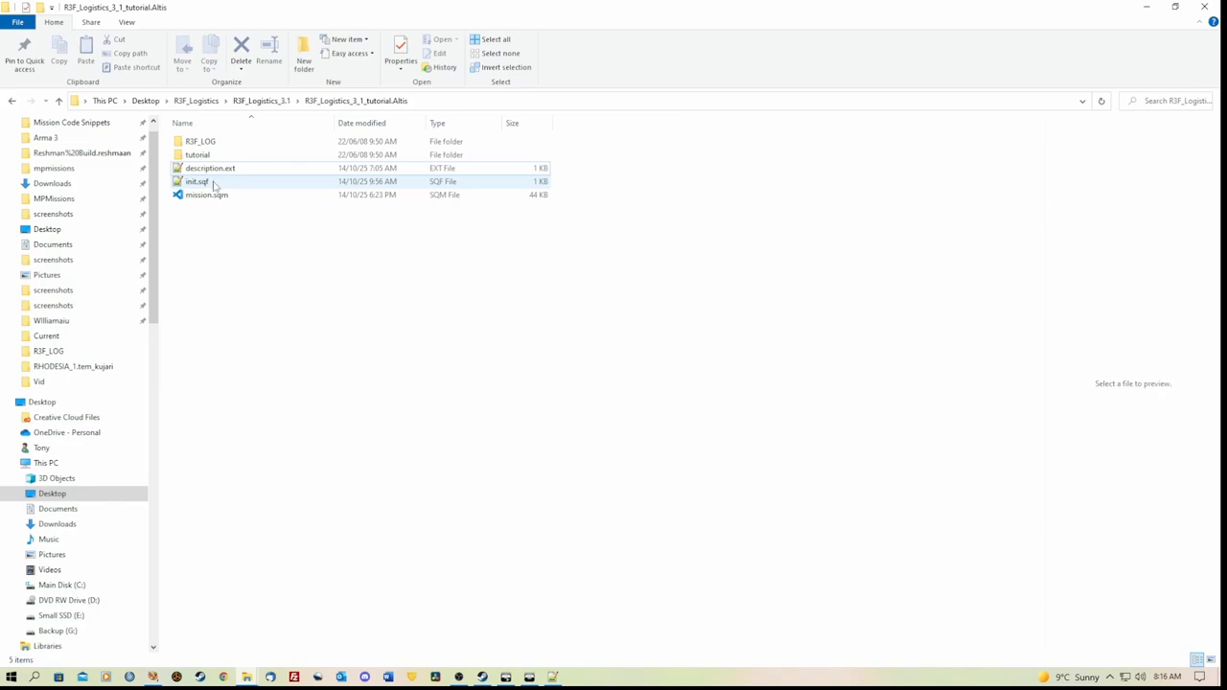
double_click(197, 182)
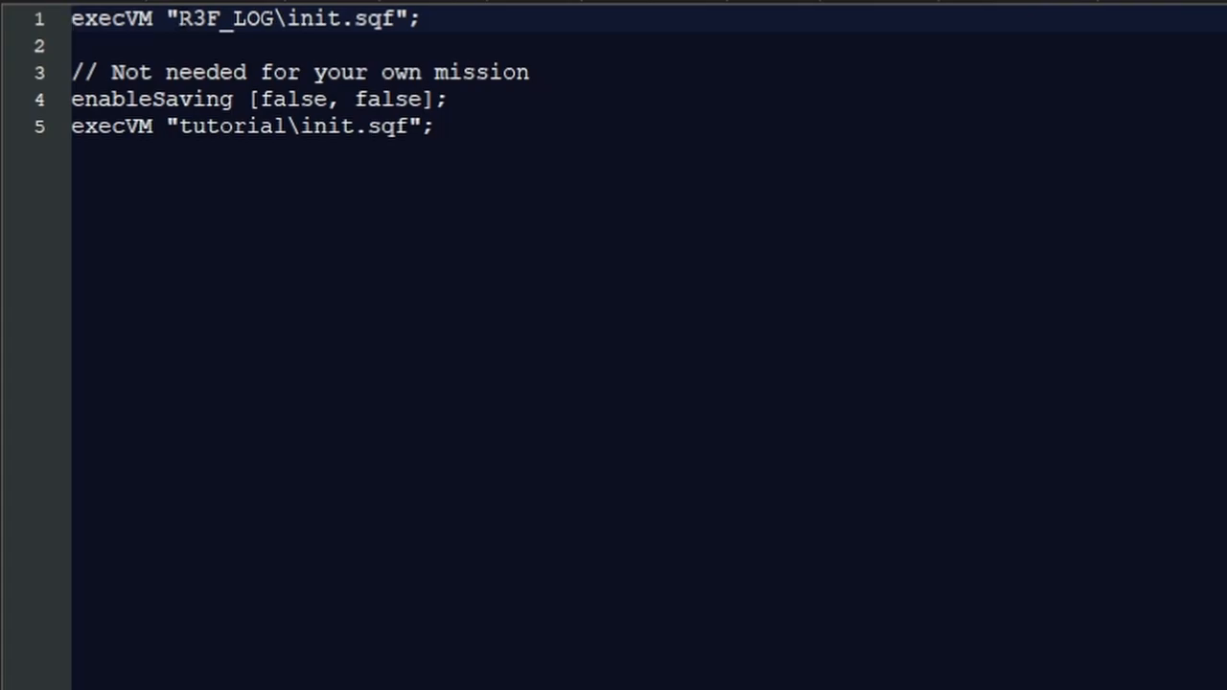
click(72, 18)
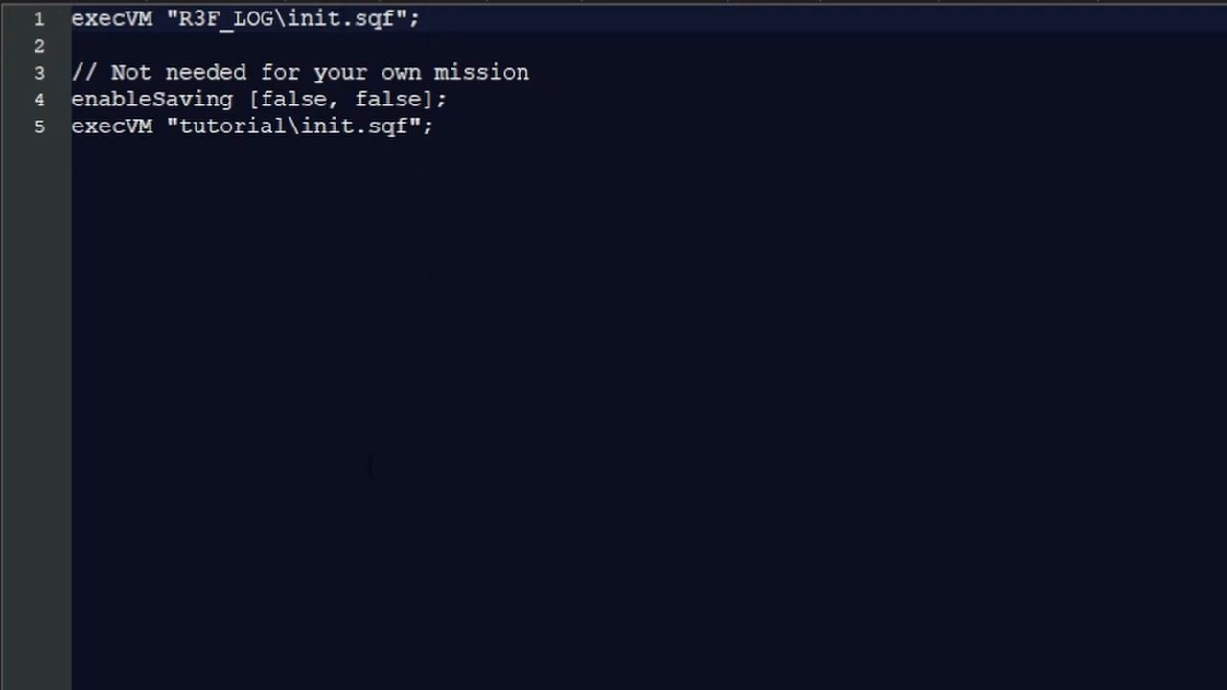
click(72, 17)
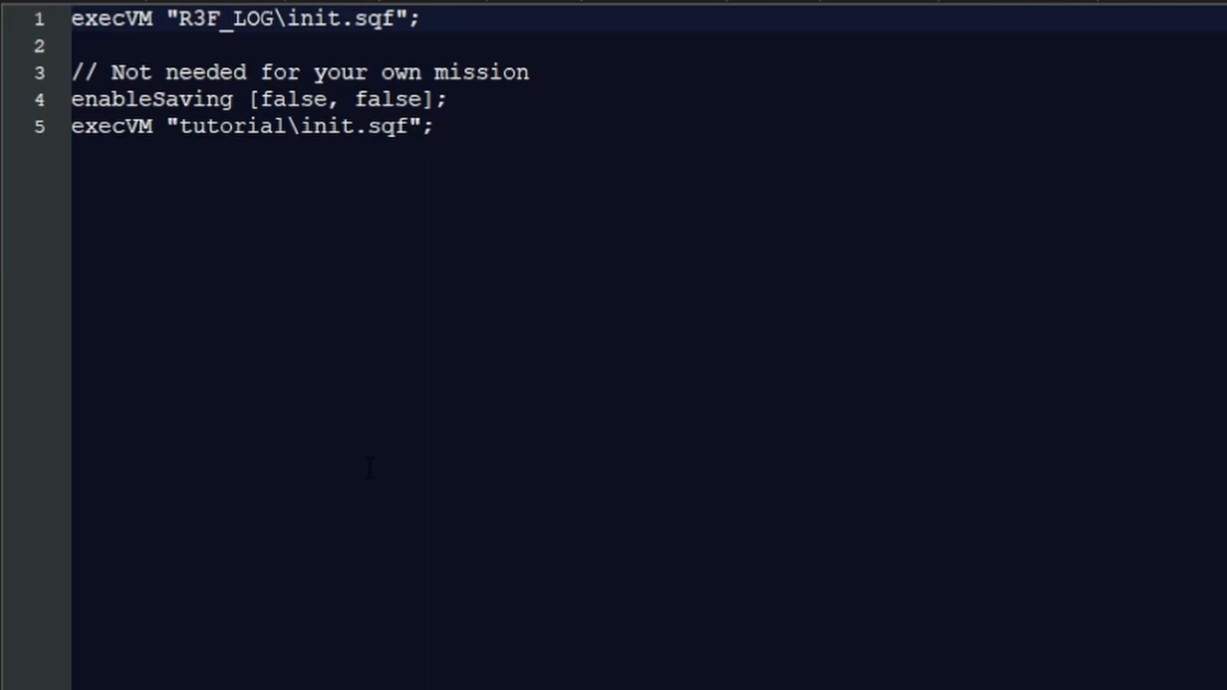
click(72, 18)
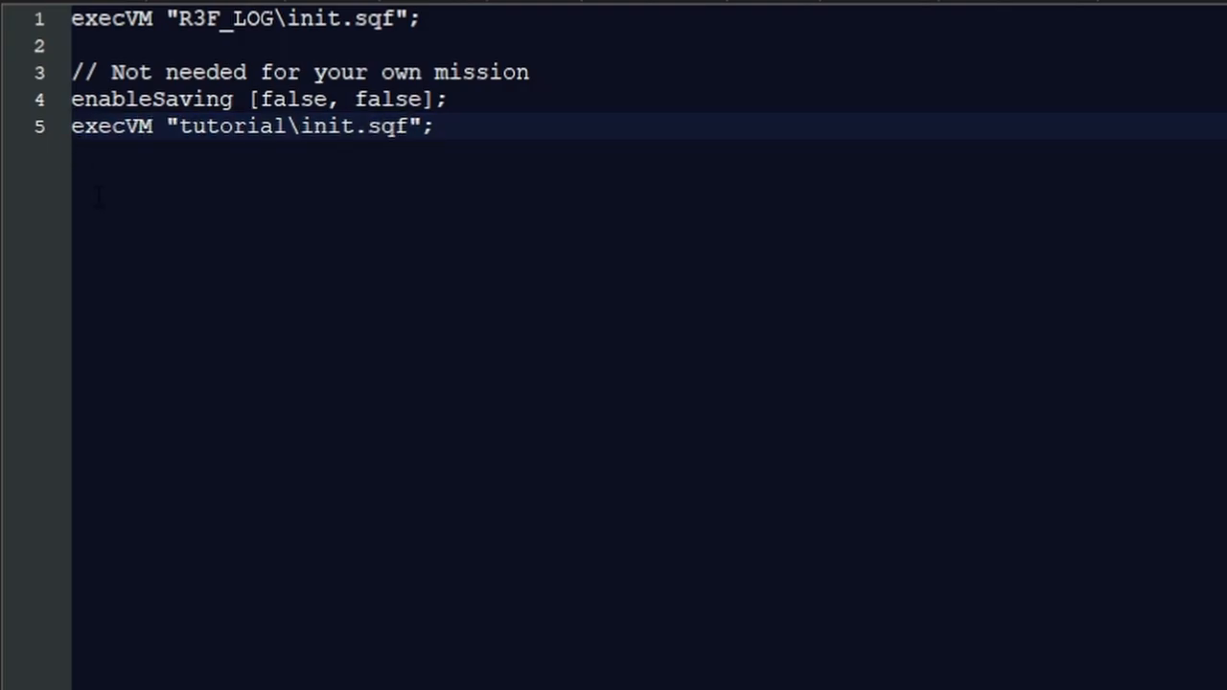
text(//)
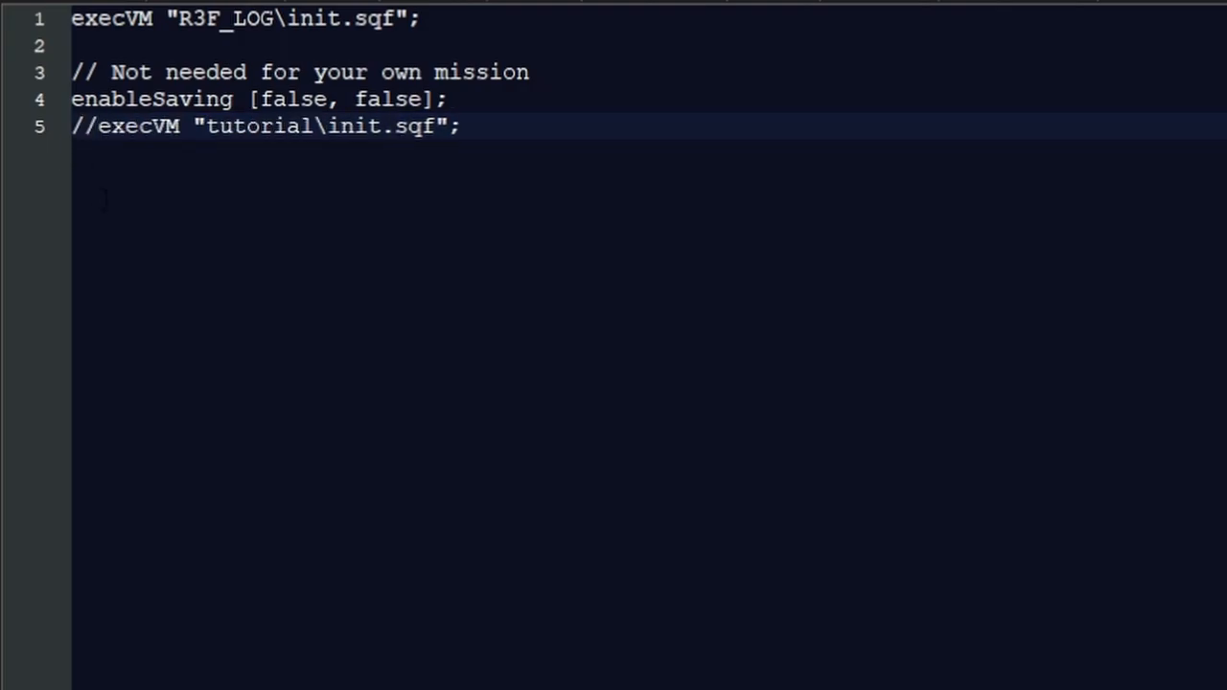
click(95, 126)
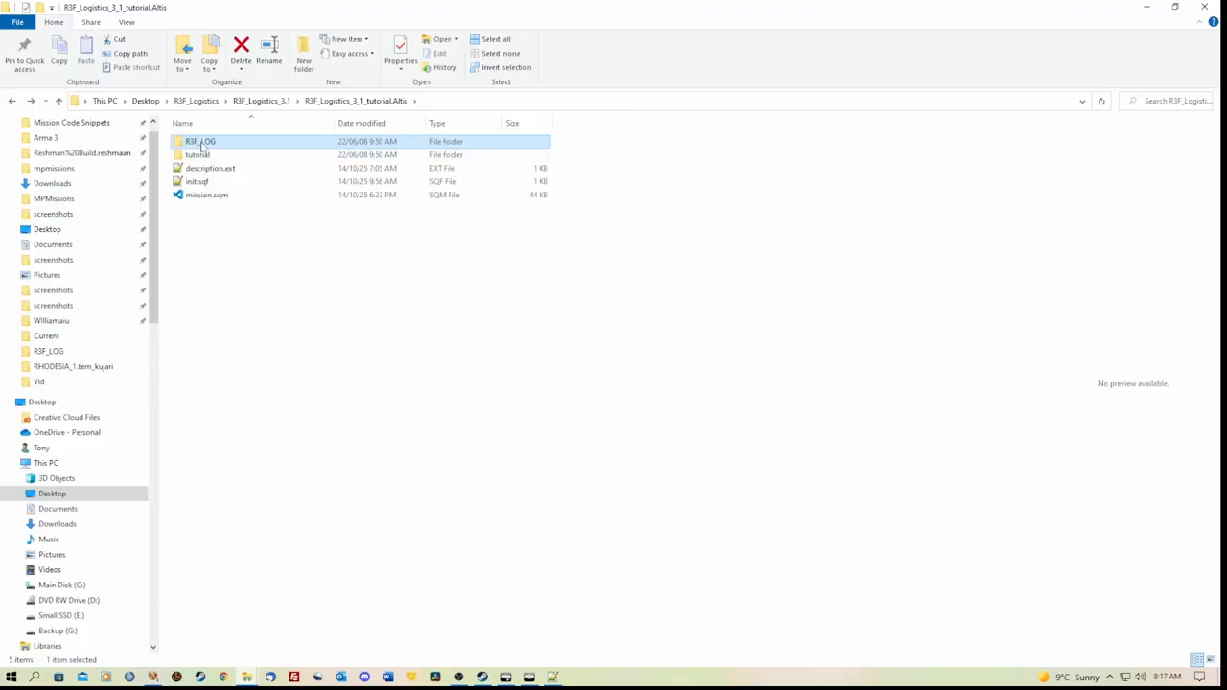
Step: Go into R3F_LOG > addons_config and open A3_vanilla.sqf in Notepad++
double_click(199, 141)
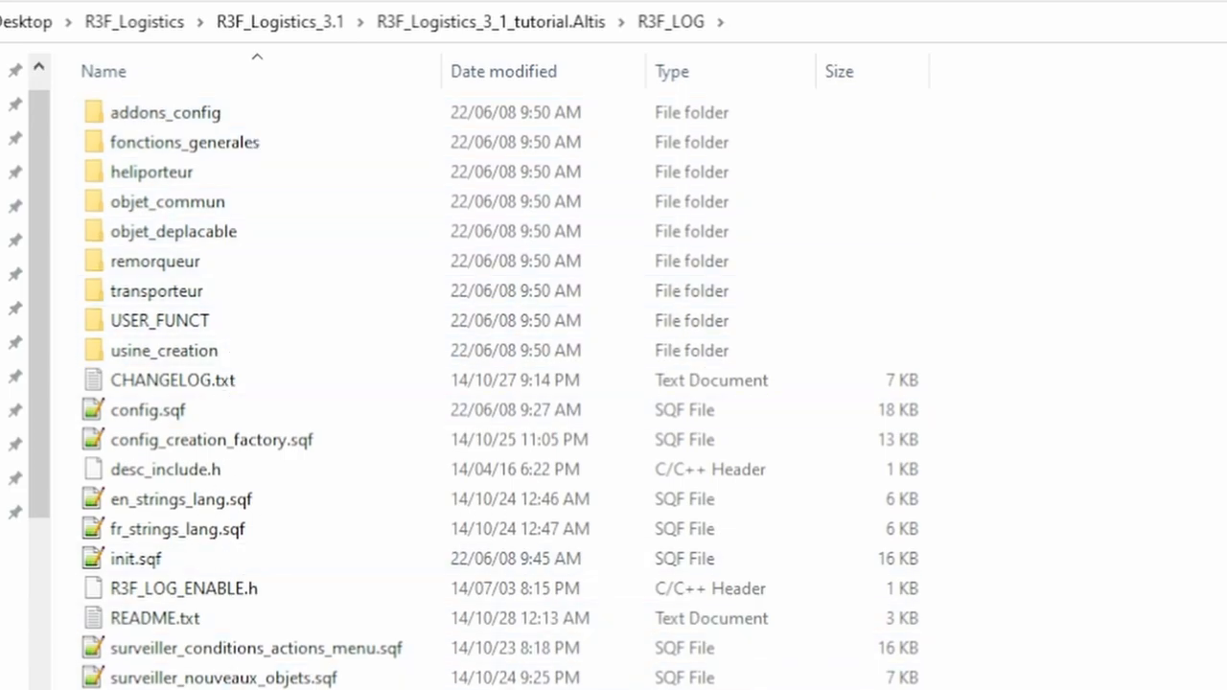
click(165, 112)
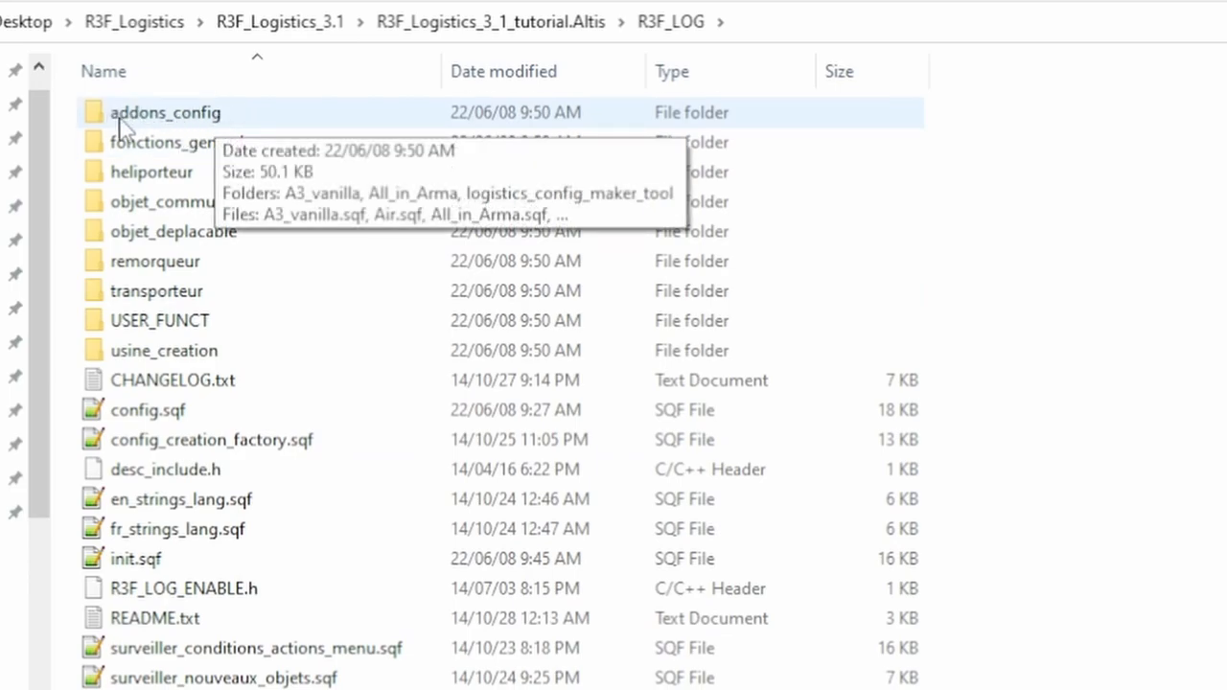
mouse_move(197, 125)
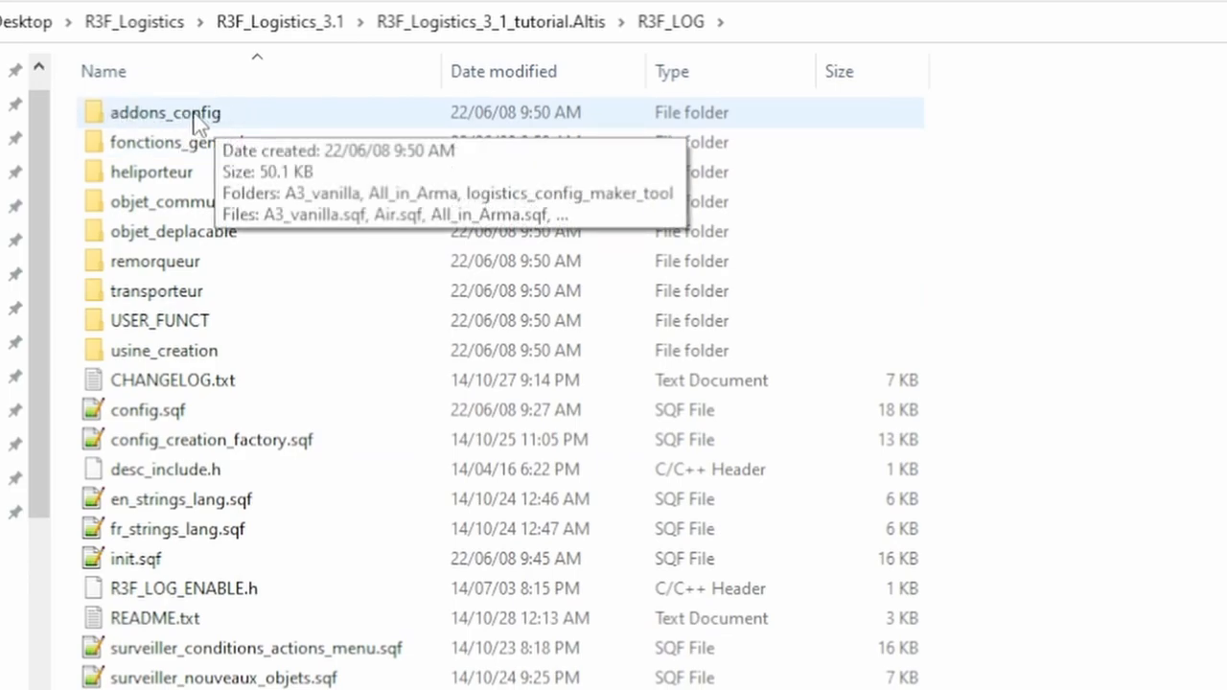
double_click(164, 112)
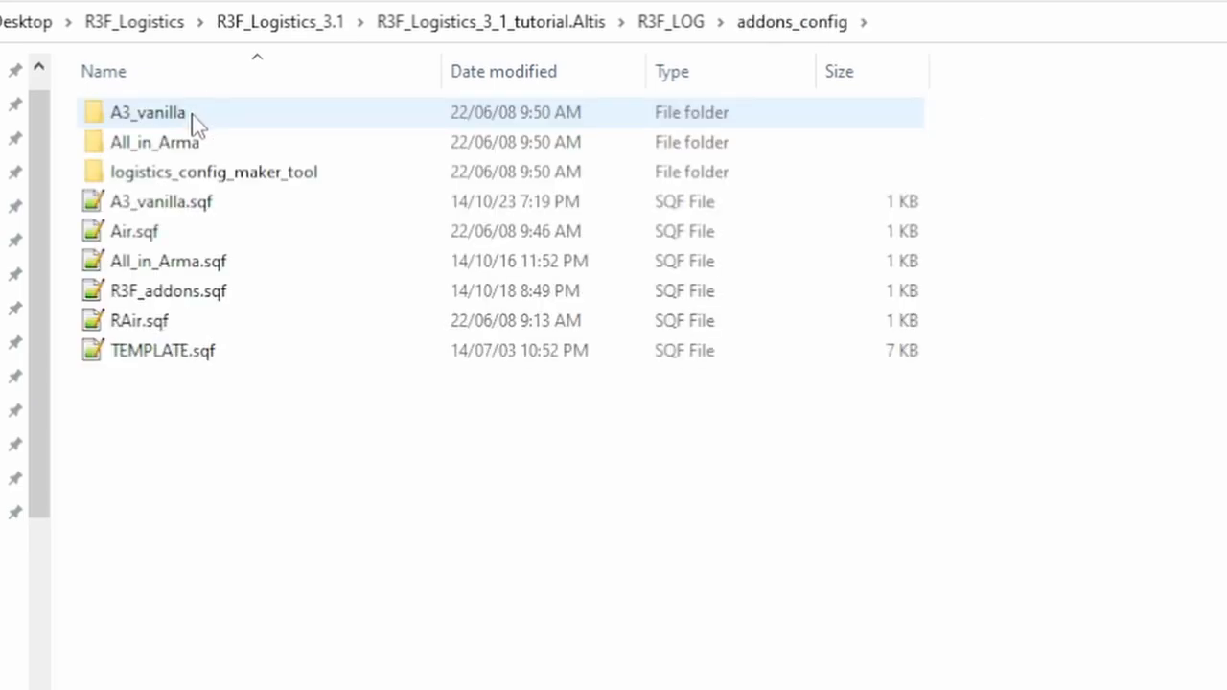
click(160, 201)
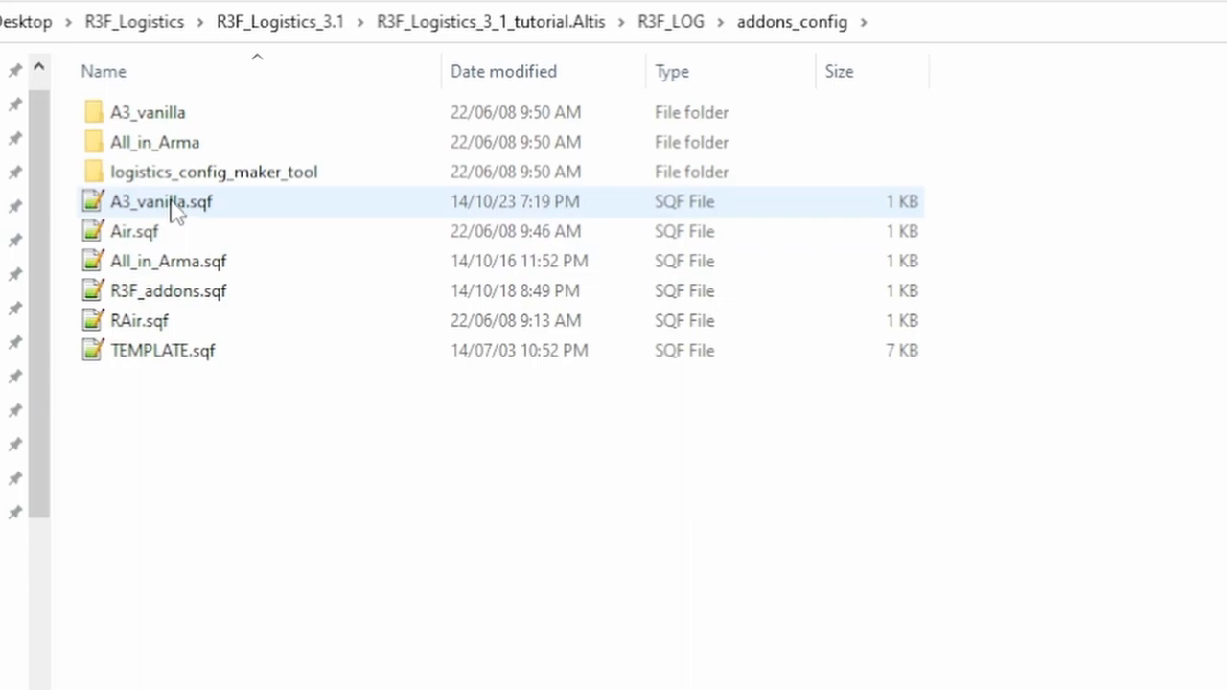
click(147, 112)
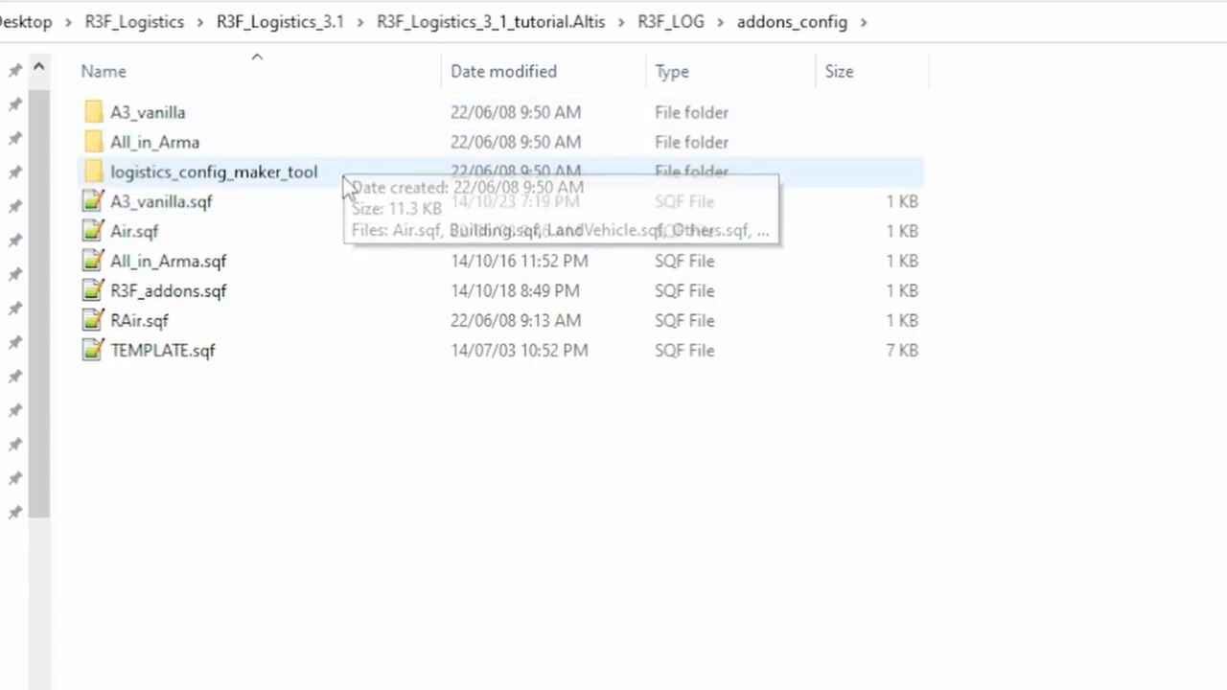
mouse_move(280, 192)
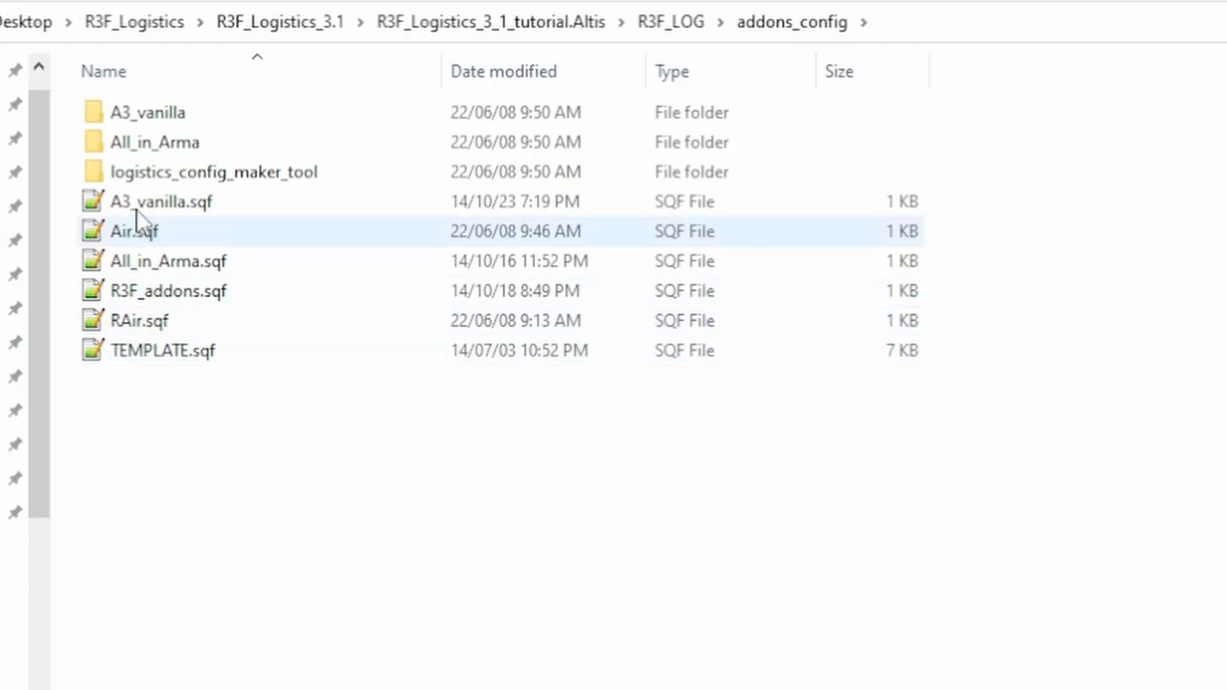
mouse_move(144, 201)
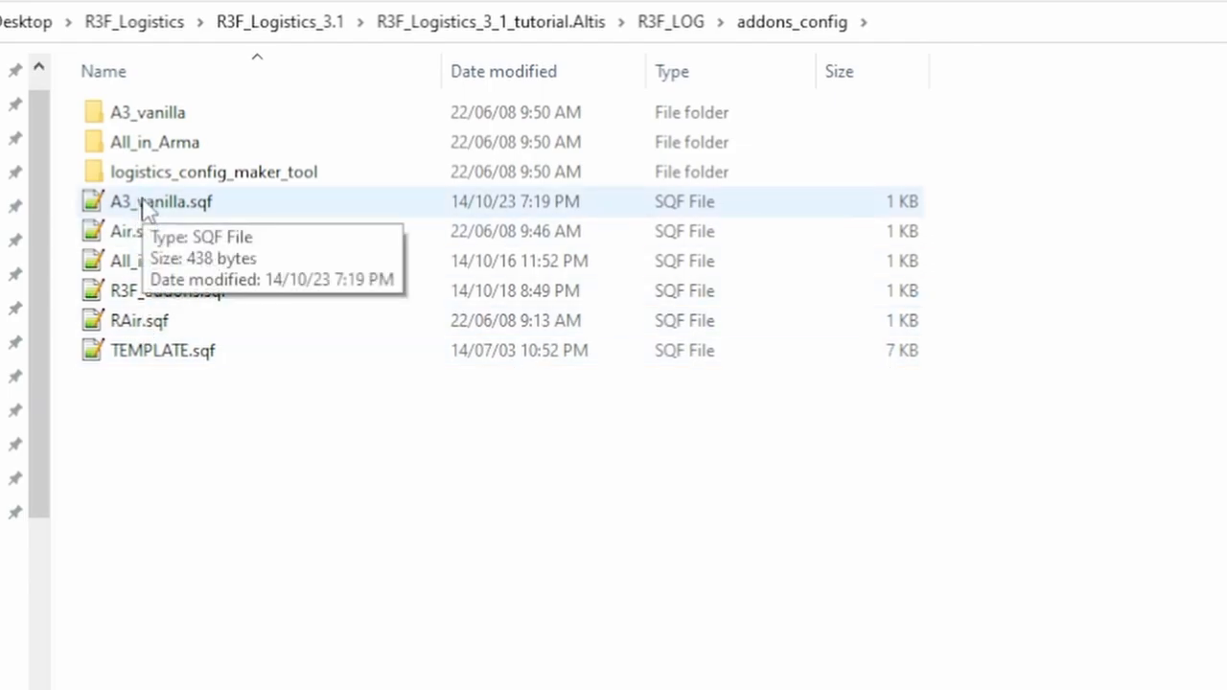
double_click(160, 202)
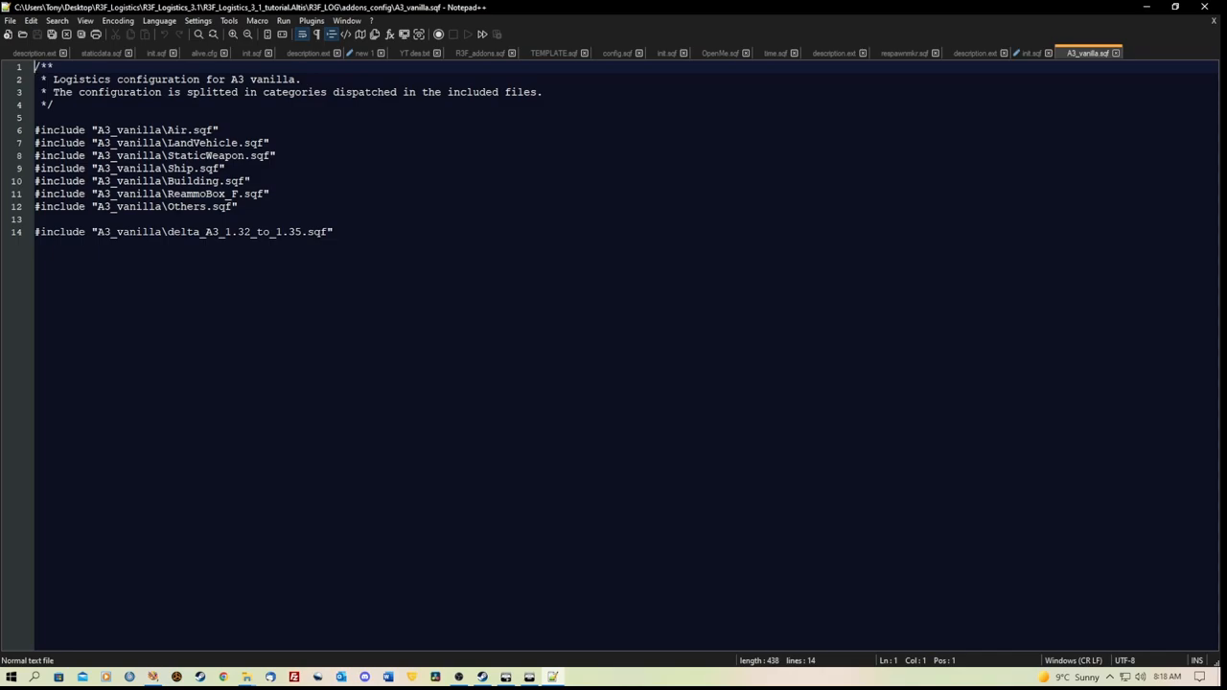
Step: Inspect the Air, LandVehicle and ReammoBox_F includes, then go back to addons_config
double_click(177, 129)
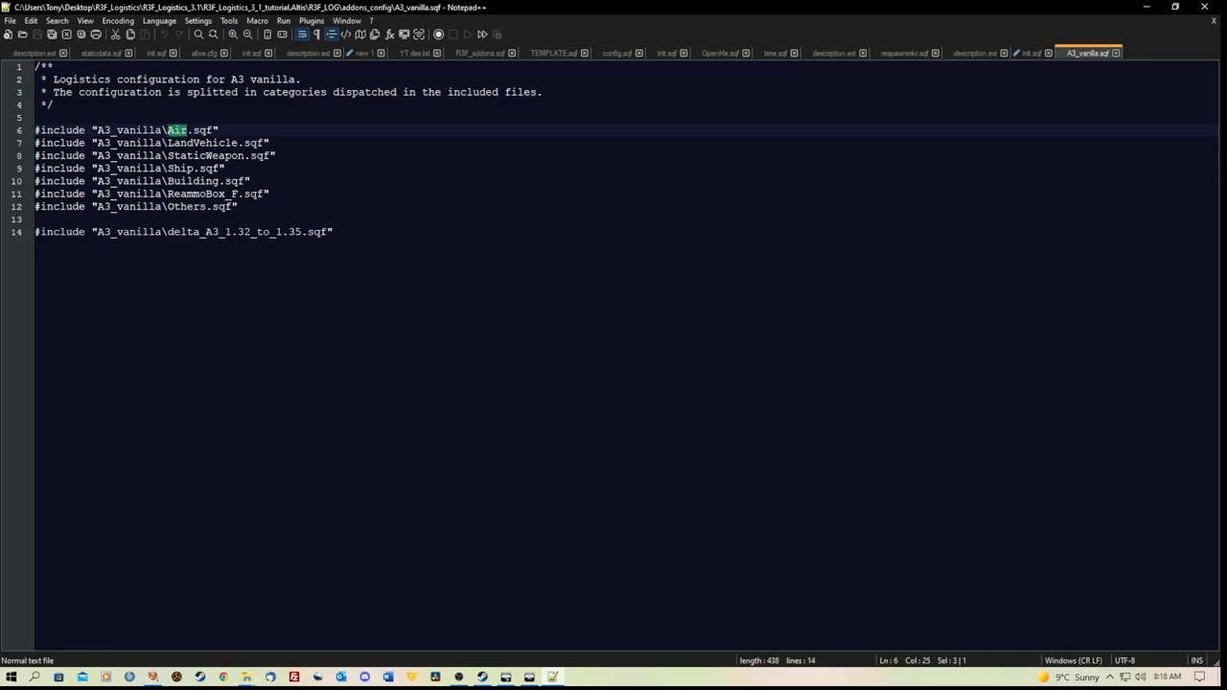
double_click(201, 142)
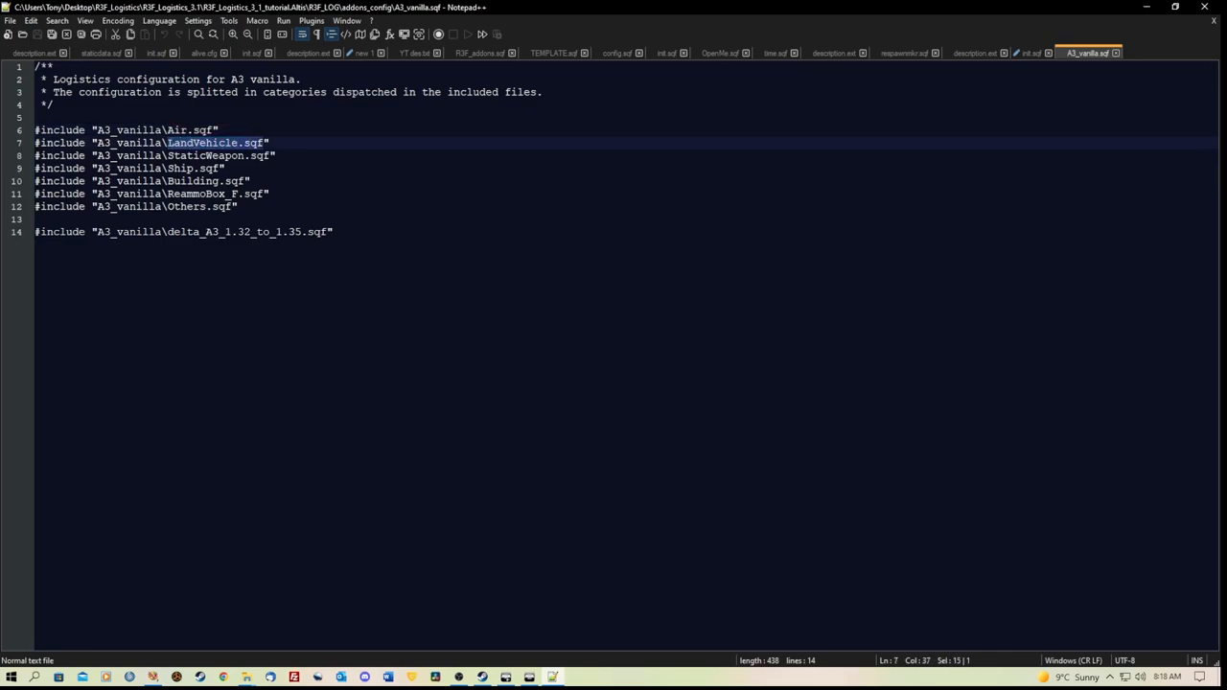
click(189, 168)
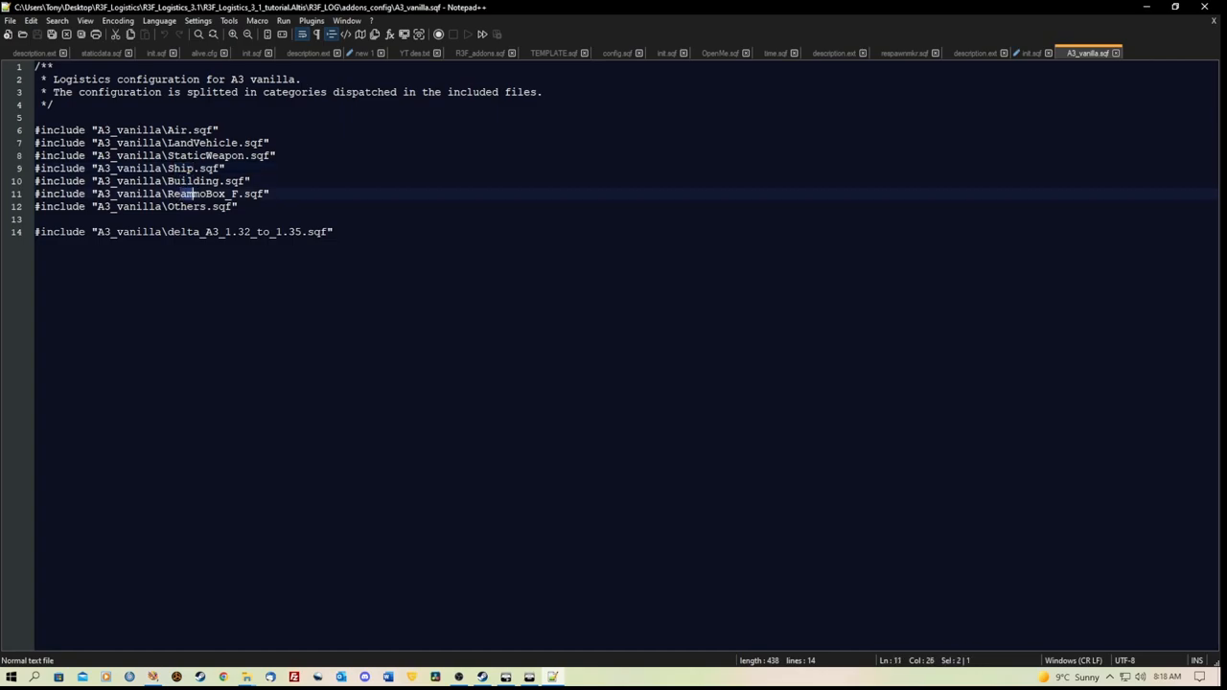
click(192, 206)
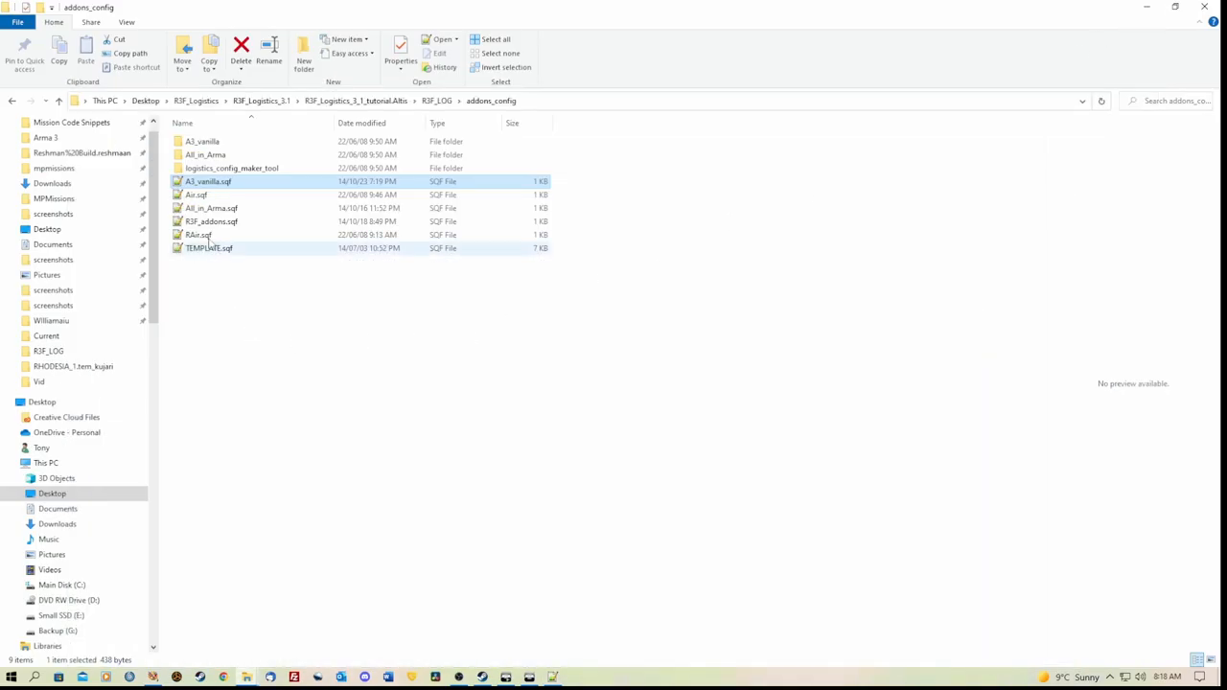
mouse_move(196, 195)
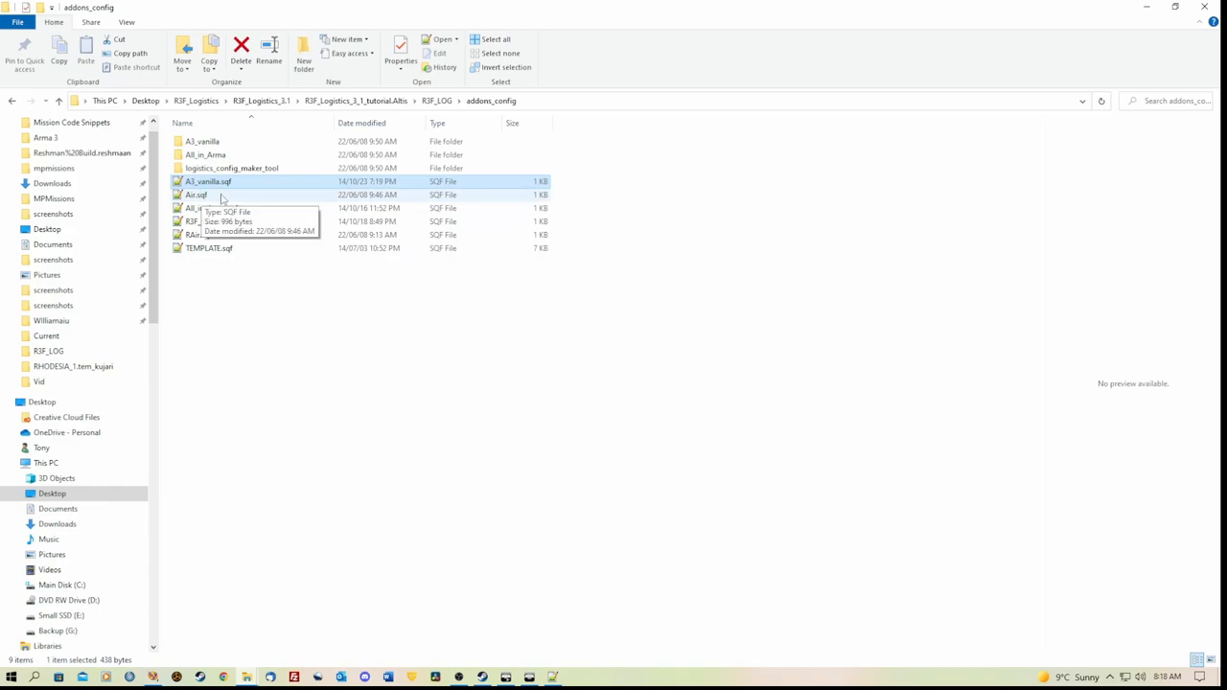
Step: Open Air.sqf, scroll its lists and select the COTS_B_RDSF_bo105_Swooper lift class
double_click(196, 195)
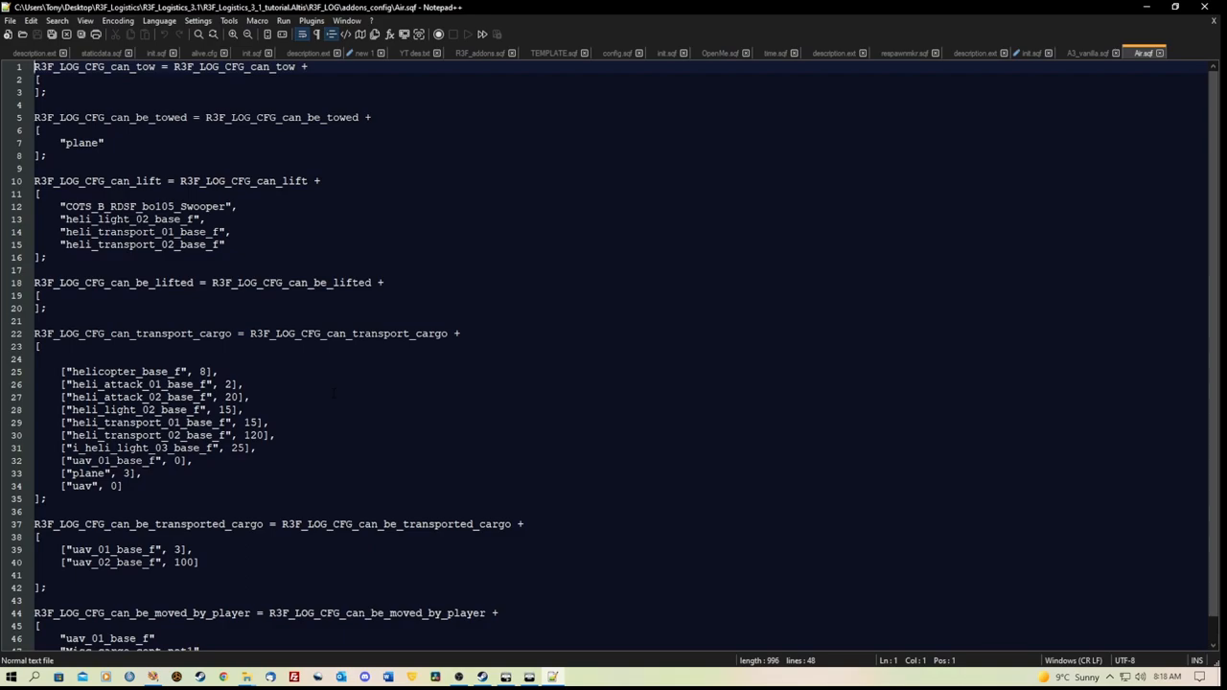
scroll(down, 3)
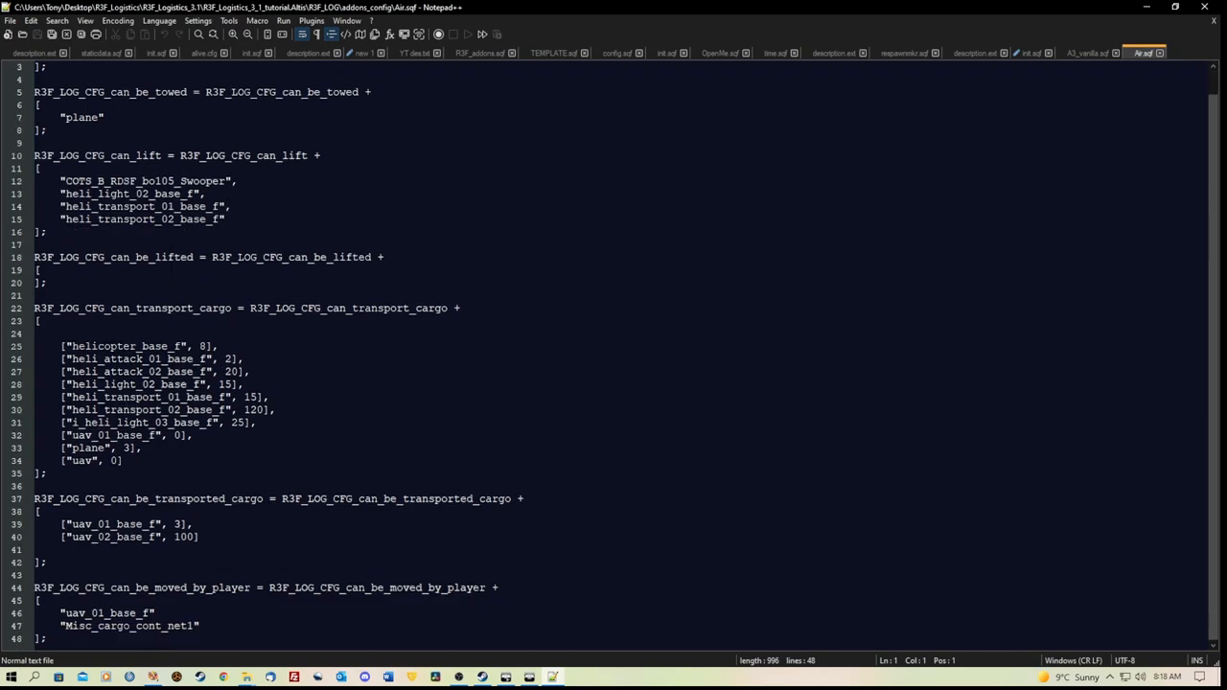
scroll(up, 3)
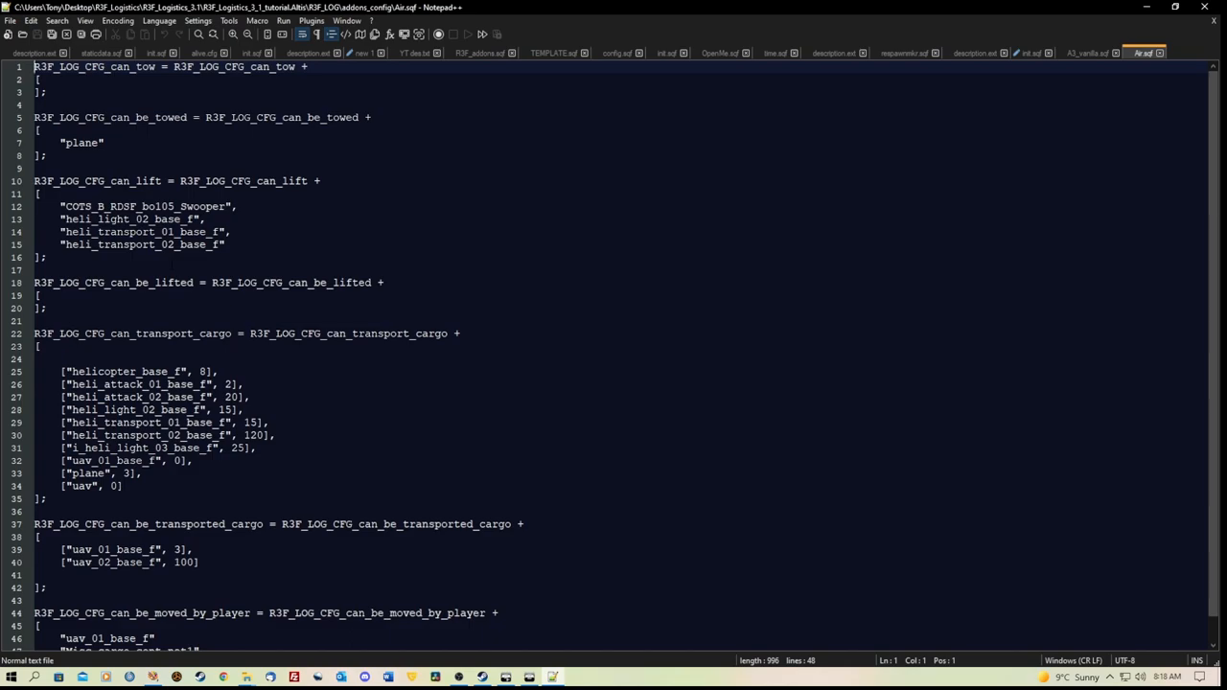
click(64, 206)
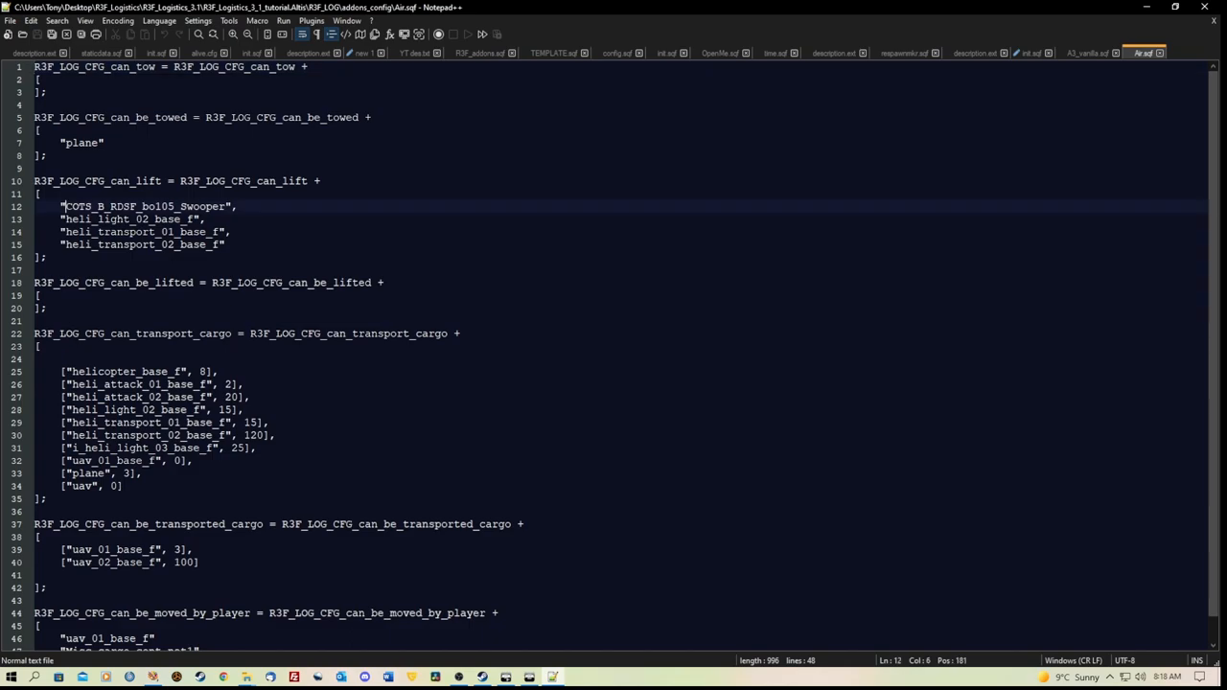
double_click(144, 206)
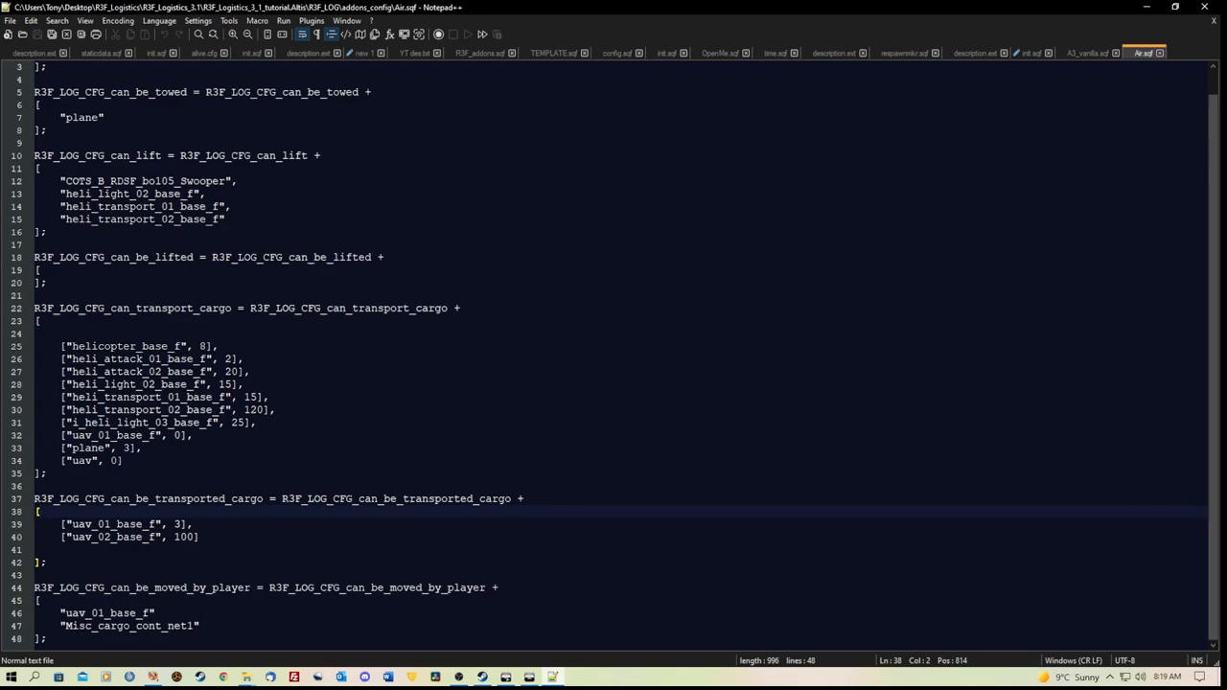
click(63, 625)
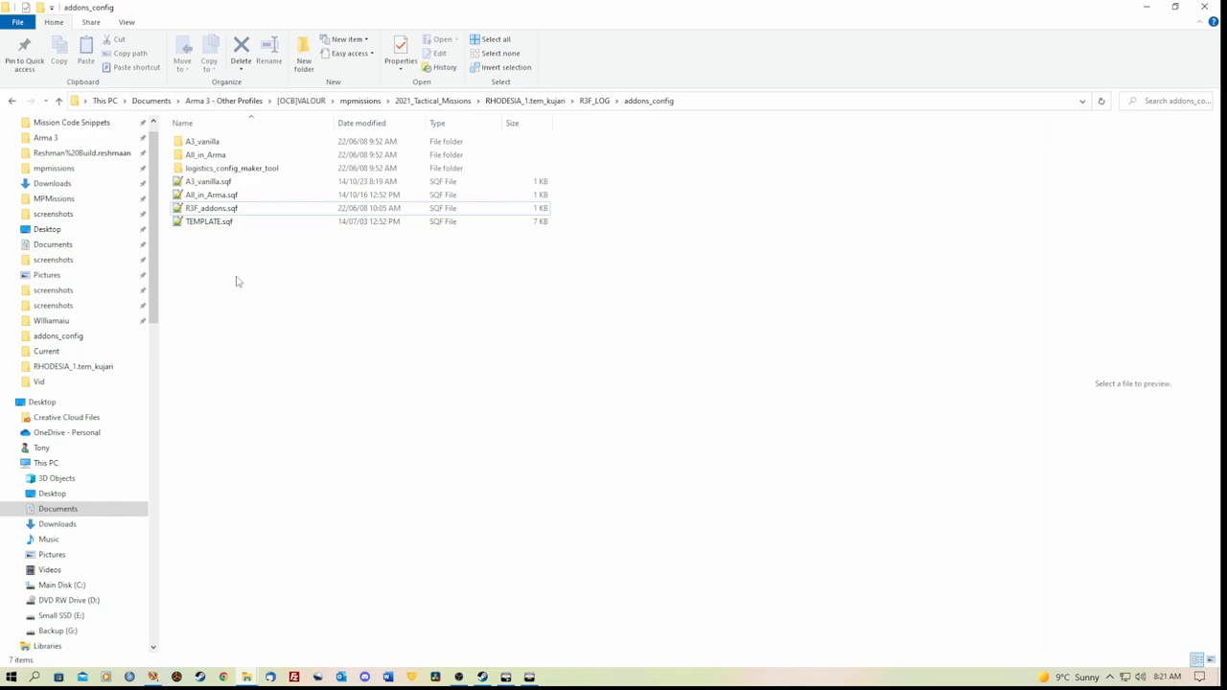
Step: Open the mission's R3F_addons.sqf and inspect its can_lift entries, such as the bo105 Swooper
click(211, 208)
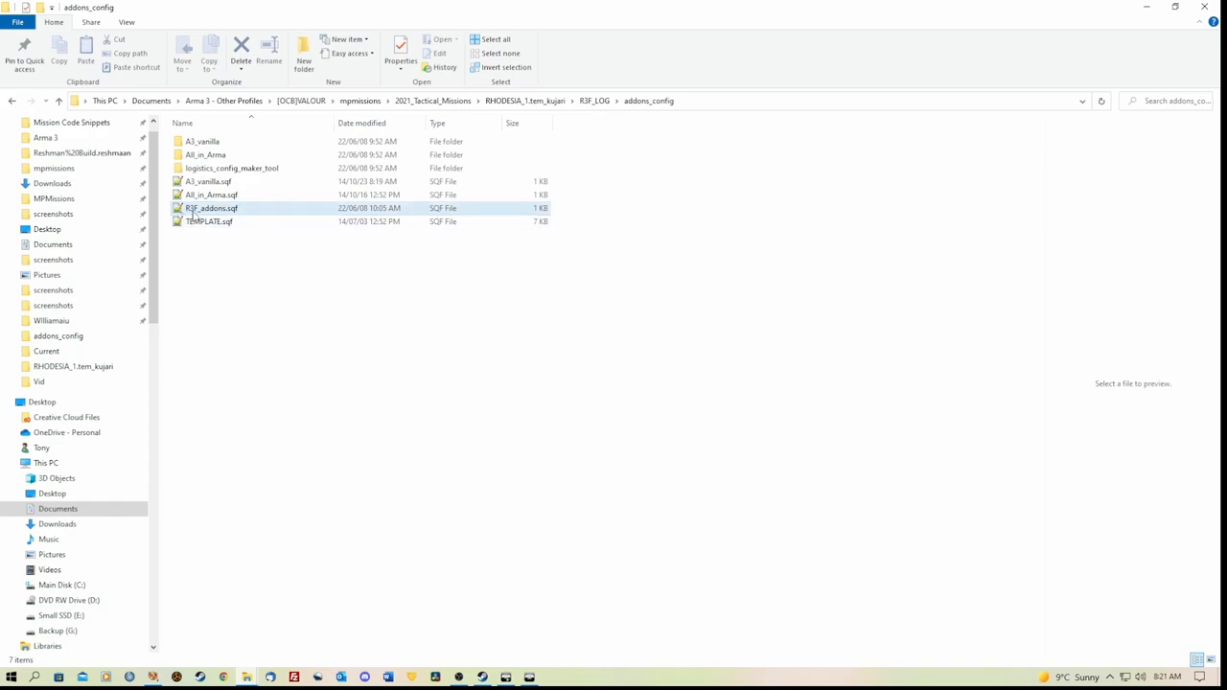
mouse_move(209, 208)
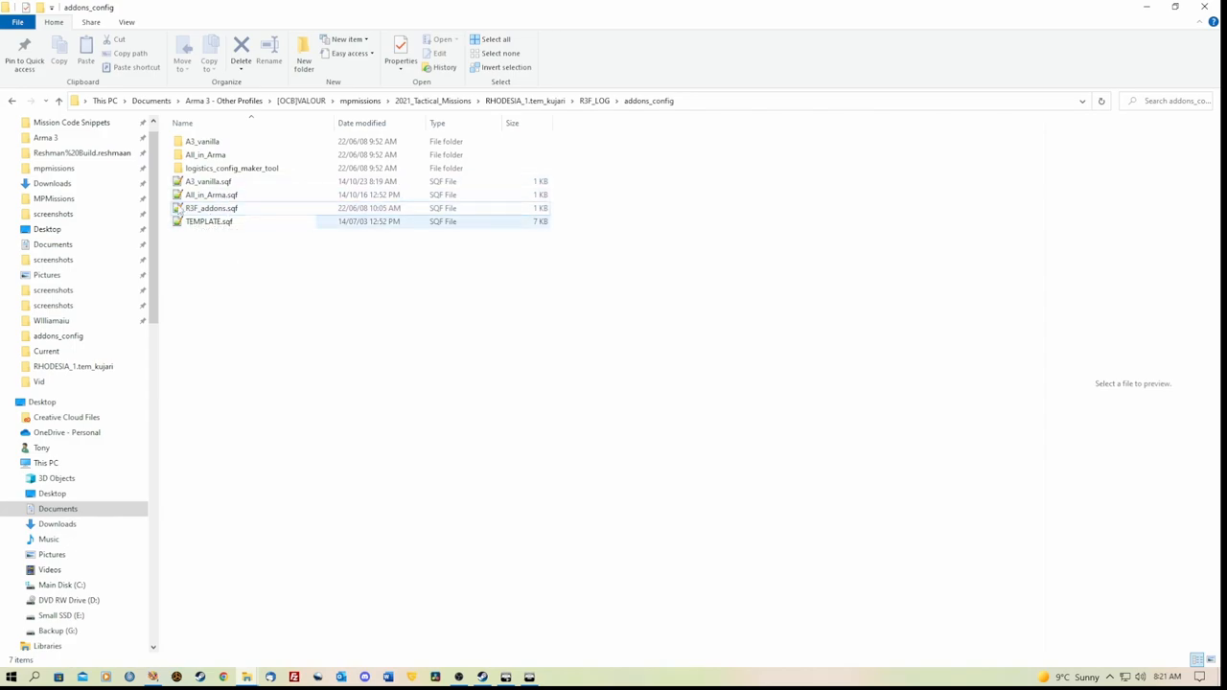
mouse_move(210, 208)
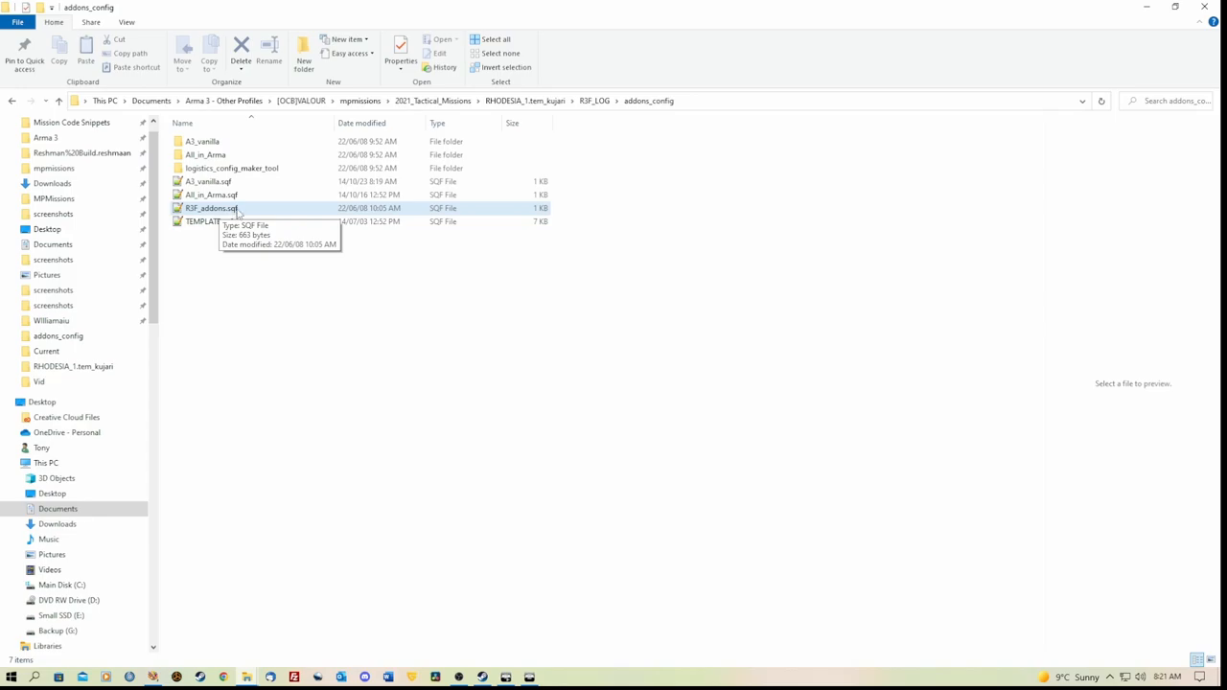
double_click(208, 208)
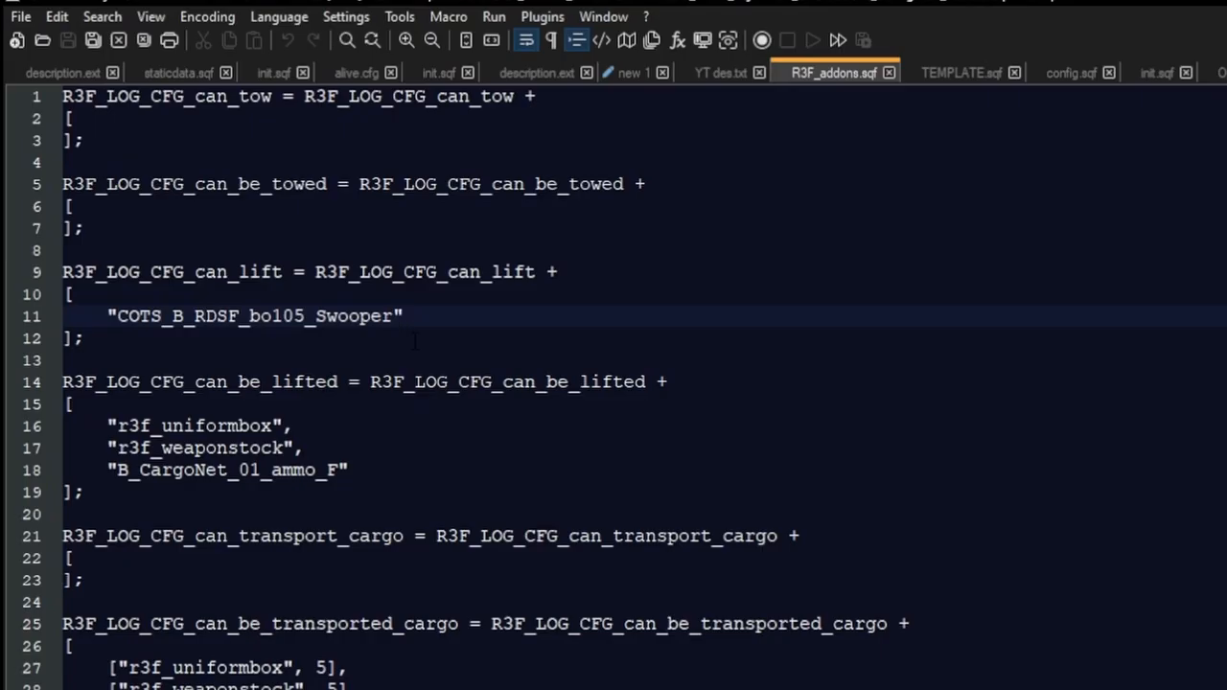
click(403, 315)
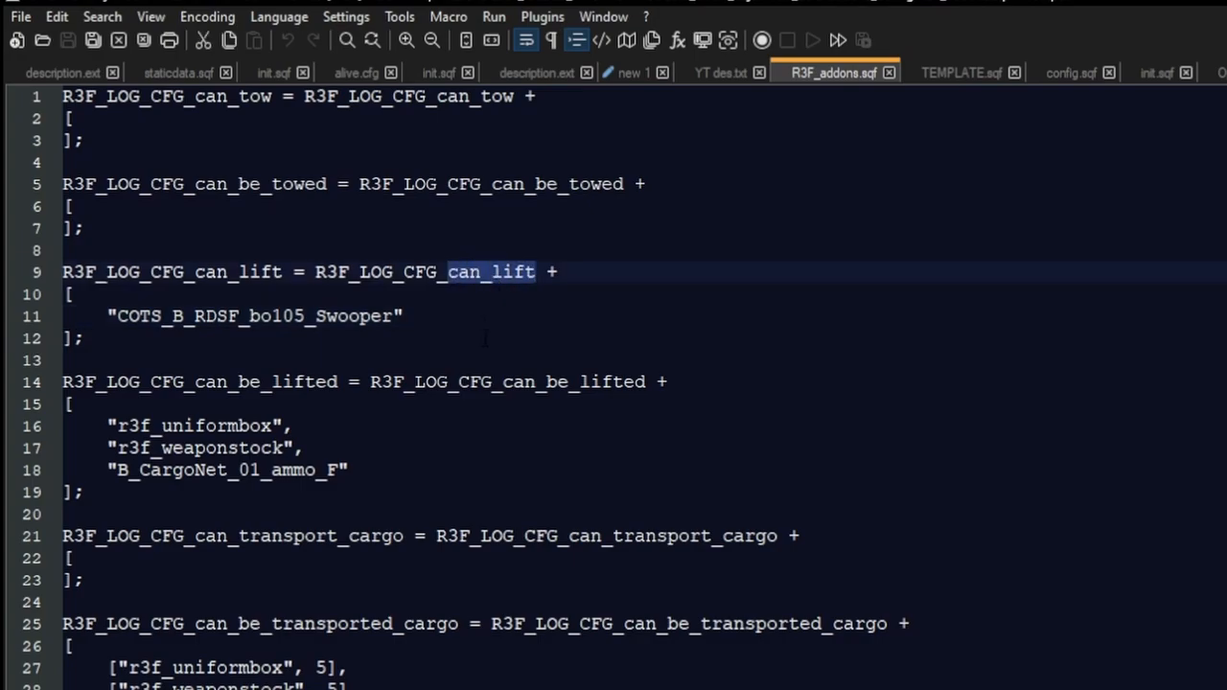
double_click(227, 470)
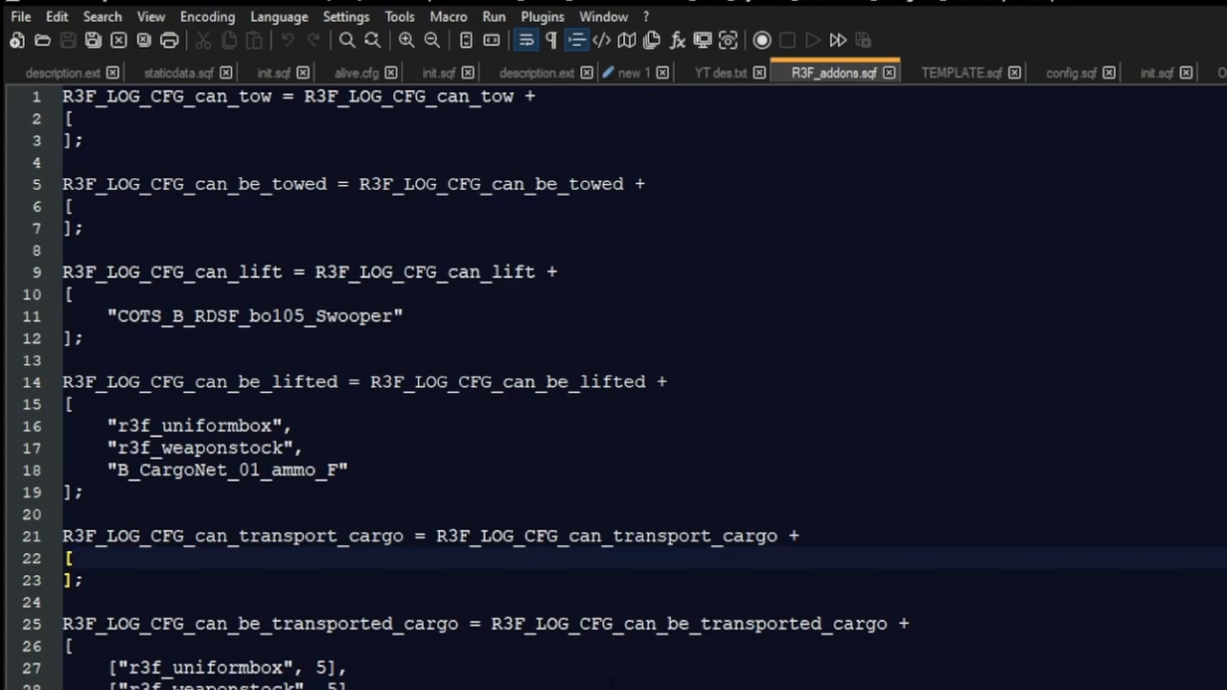
double_click(226, 470)
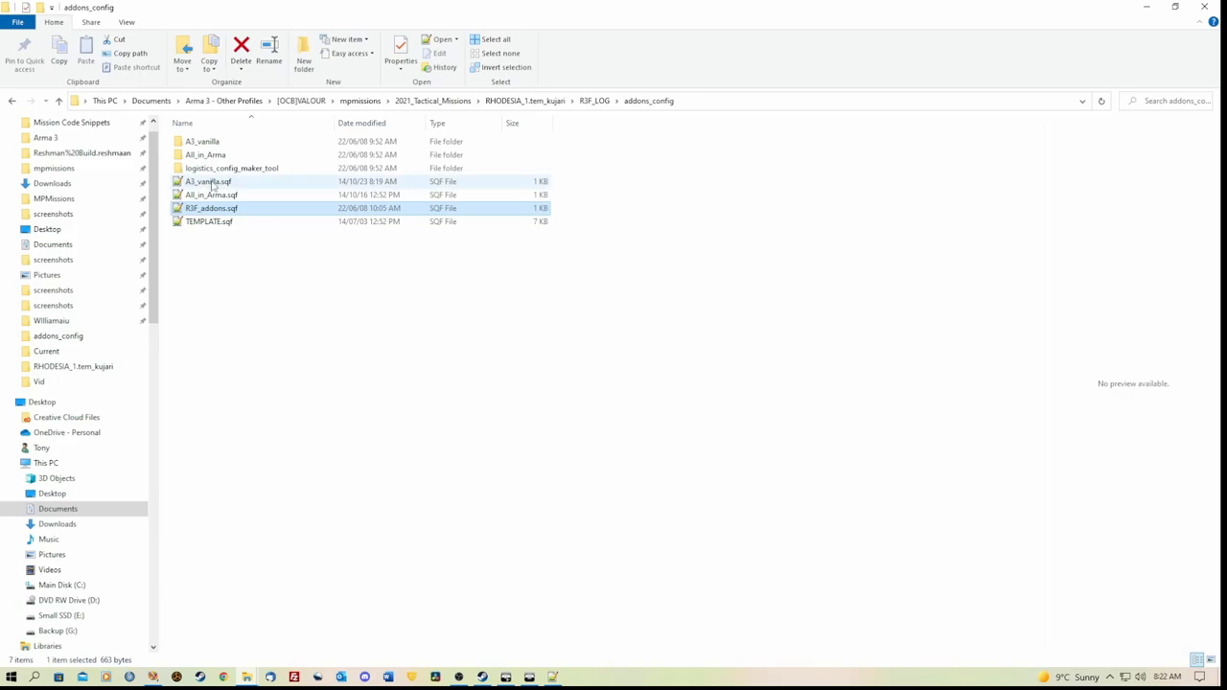
Step: Browse the A3_vanilla folder and open Air.sqf, then select TEMPLATE.sqf in addons_config
double_click(208, 182)
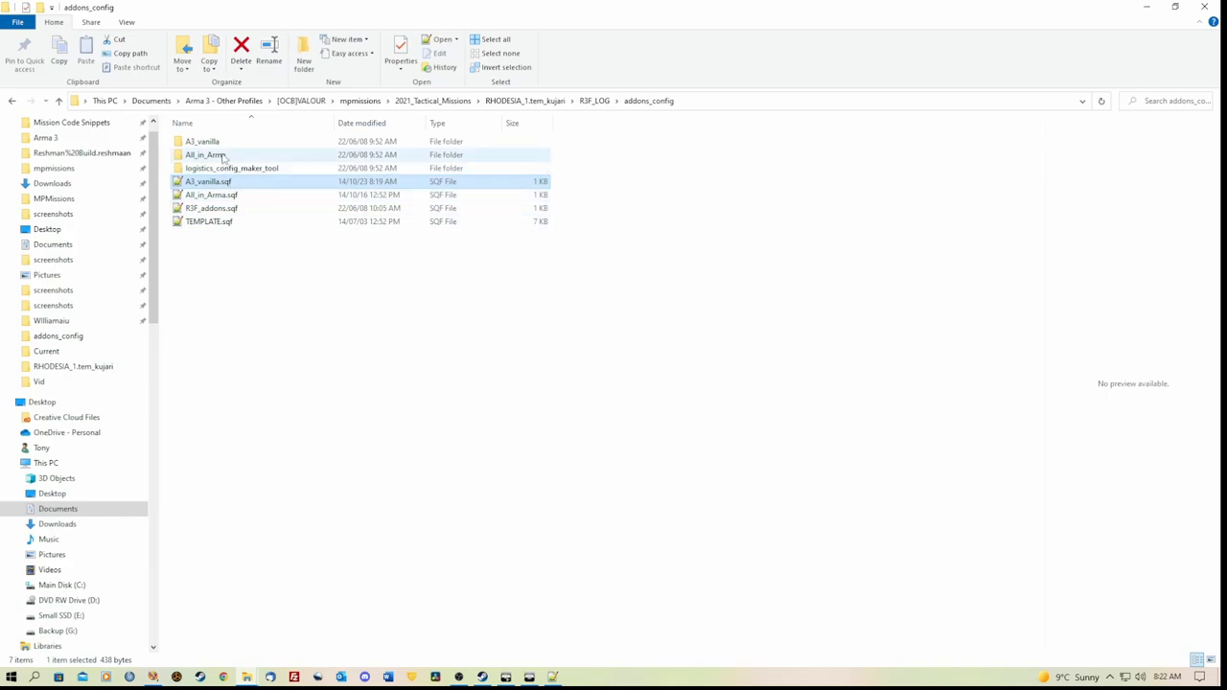
double_click(202, 140)
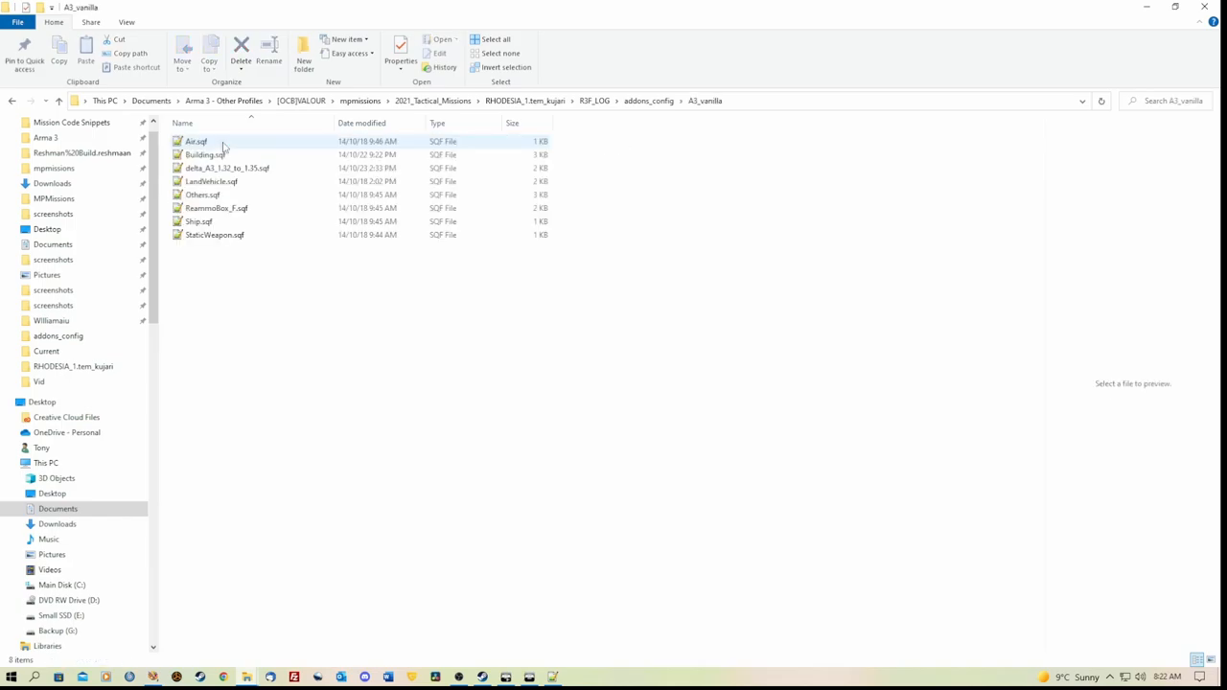
click(195, 141)
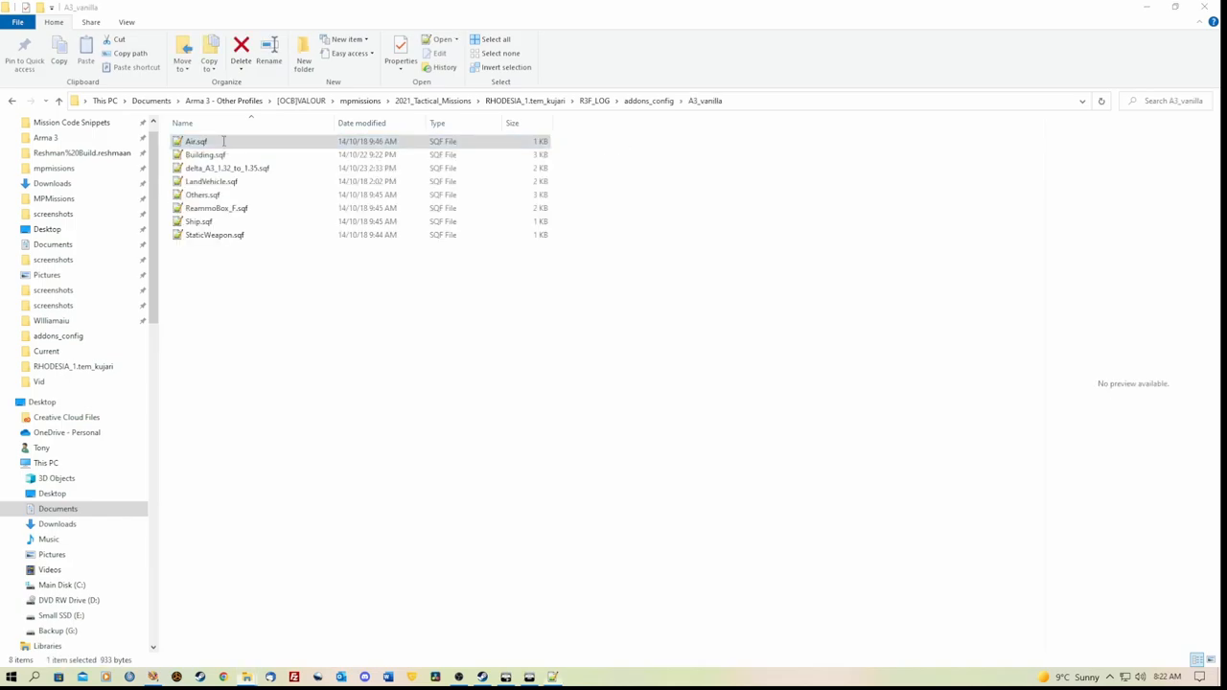
double_click(195, 141)
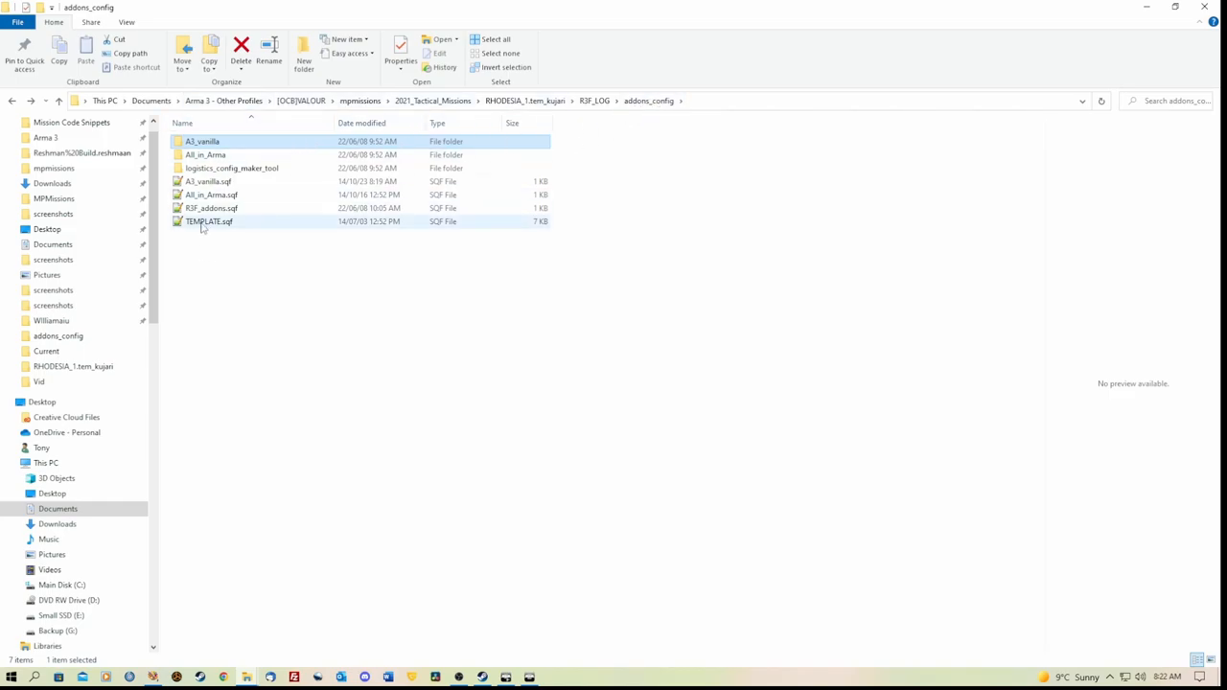
click(209, 221)
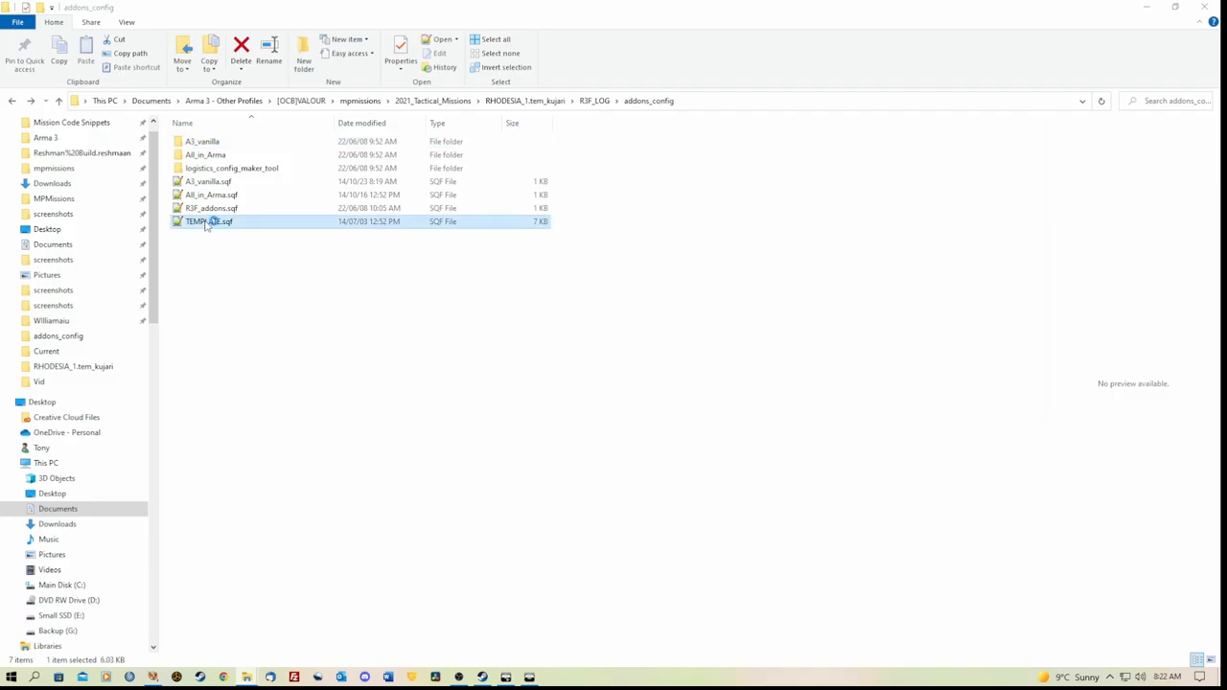
Step: Open TEMPLATE.sqf and look over the tow list's MyTowingVehicleClassName1 example
double_click(209, 221)
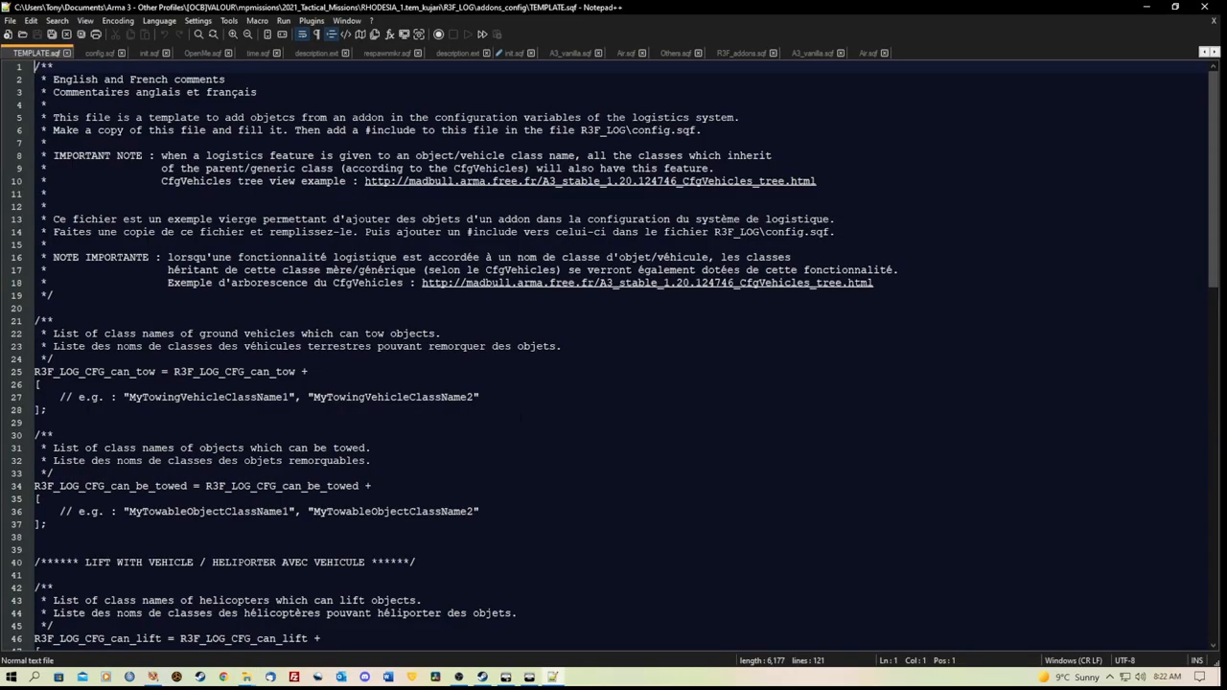
scroll(down, 3)
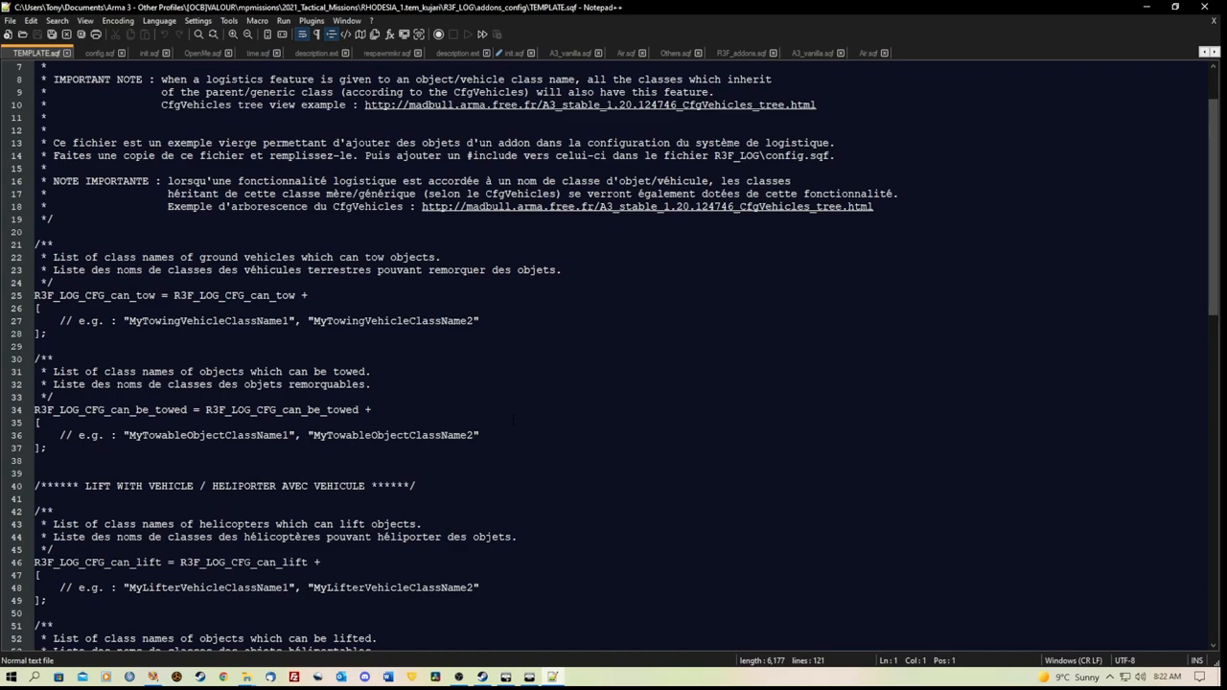
scroll(up, 3)
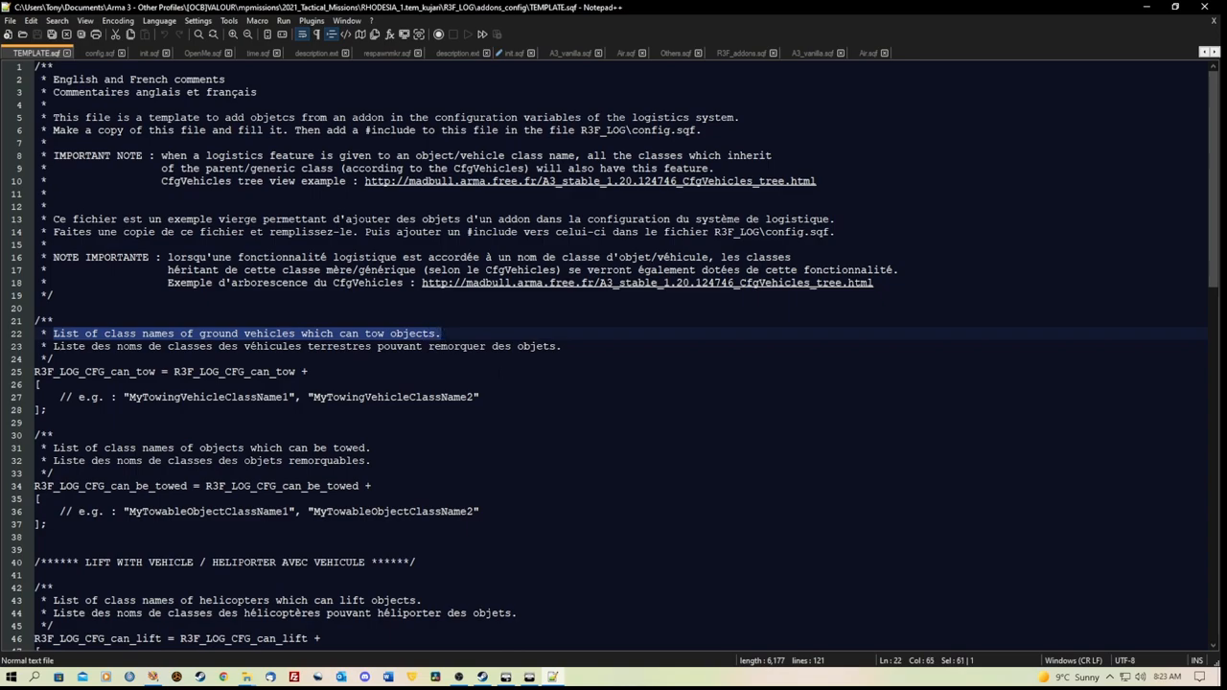
scroll(down, 3)
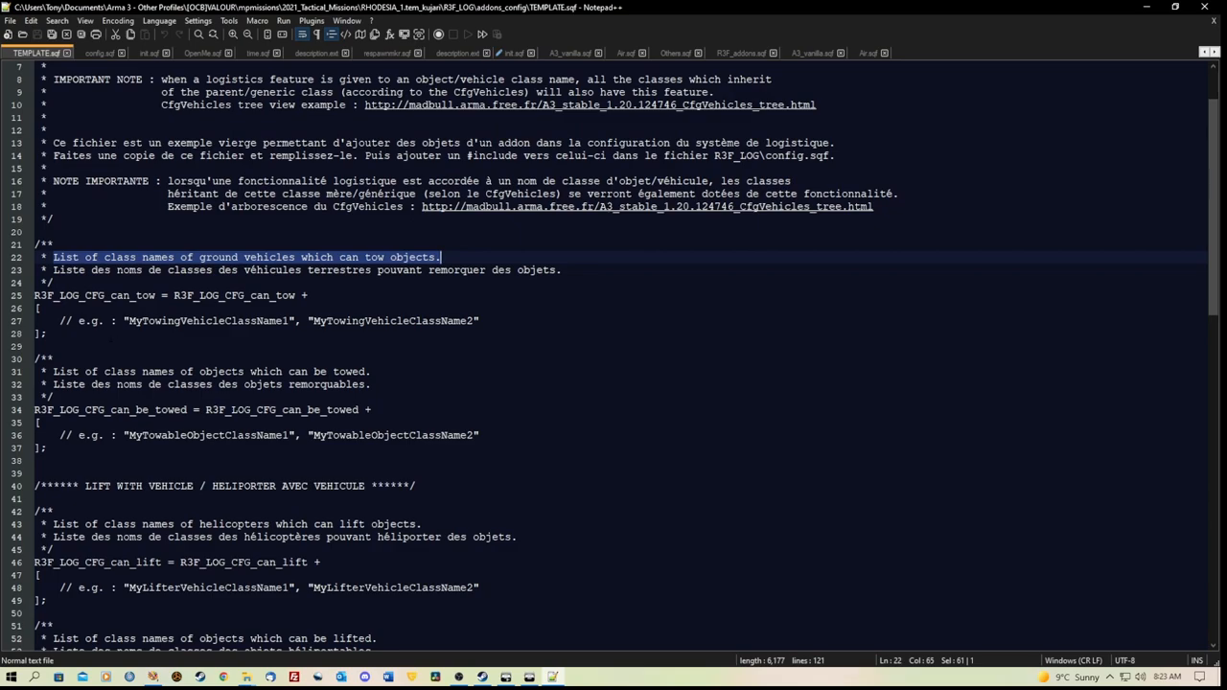
double_click(208, 320)
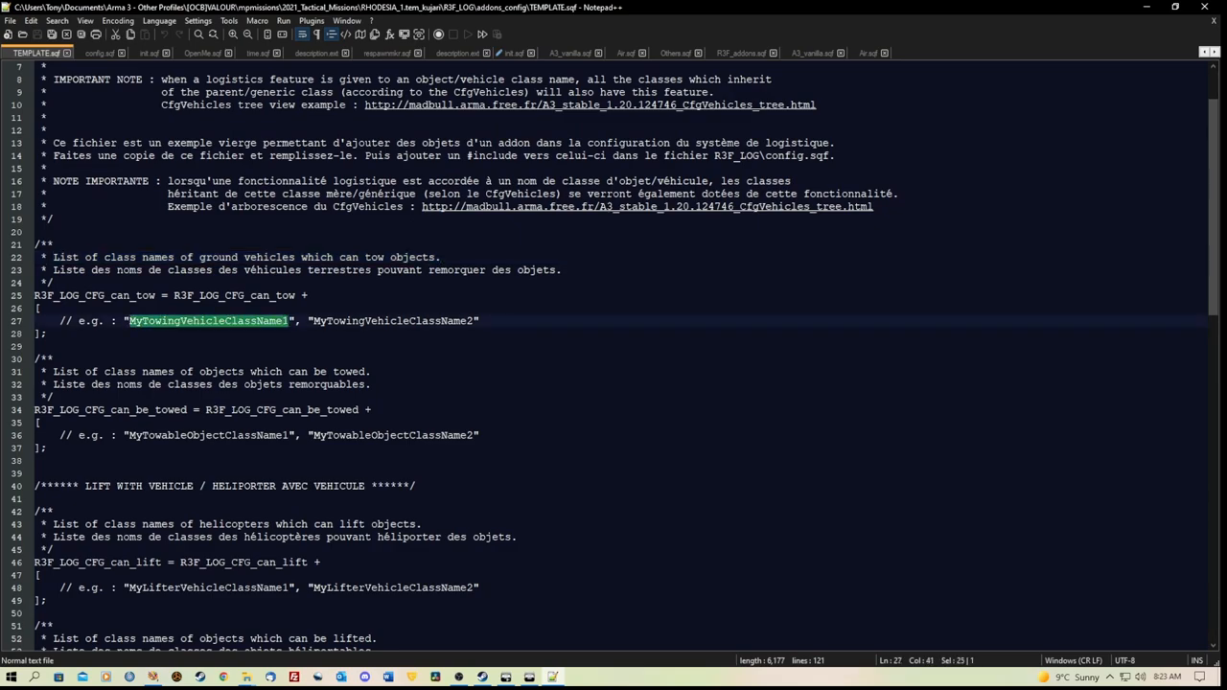
double_click(393, 320)
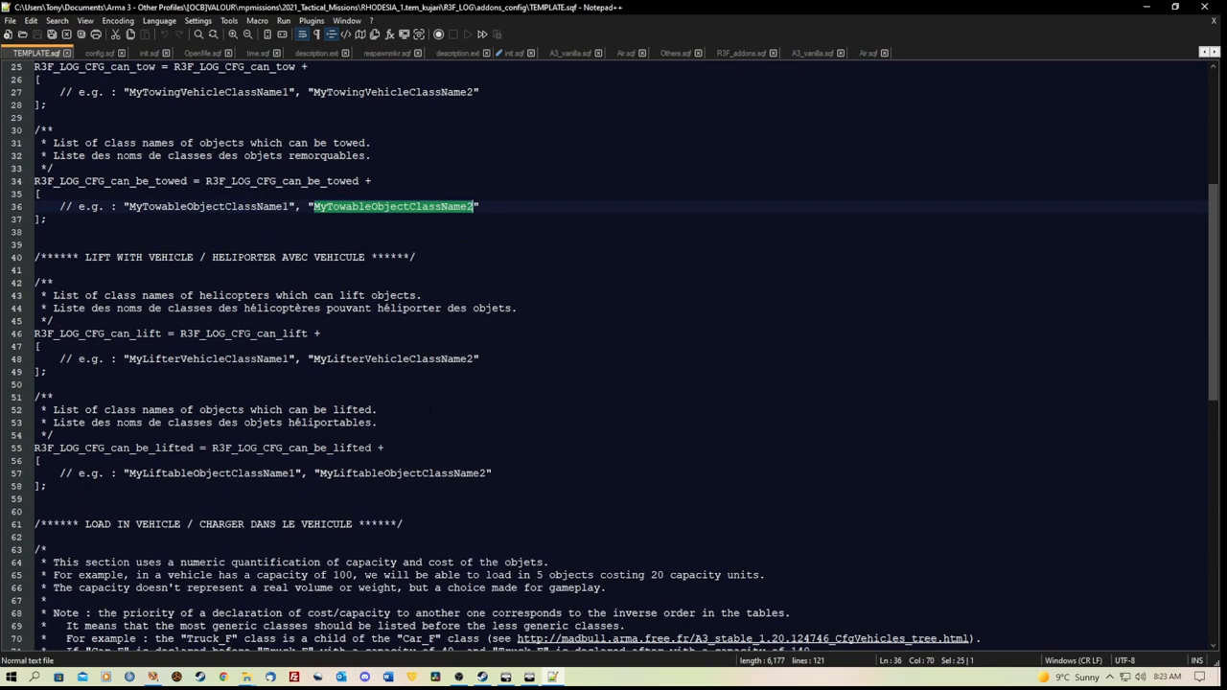
click(52, 294)
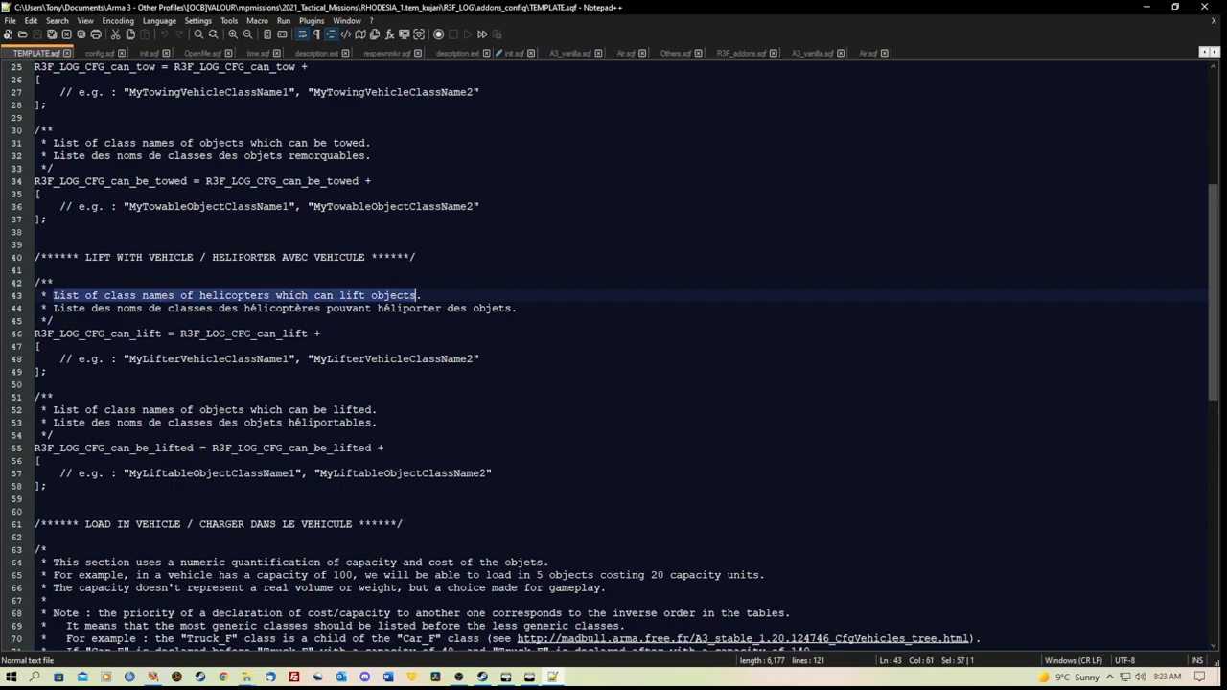
Step: Select the MyLifterVehicleClassName1 example in the can_lift block
double_click(204, 358)
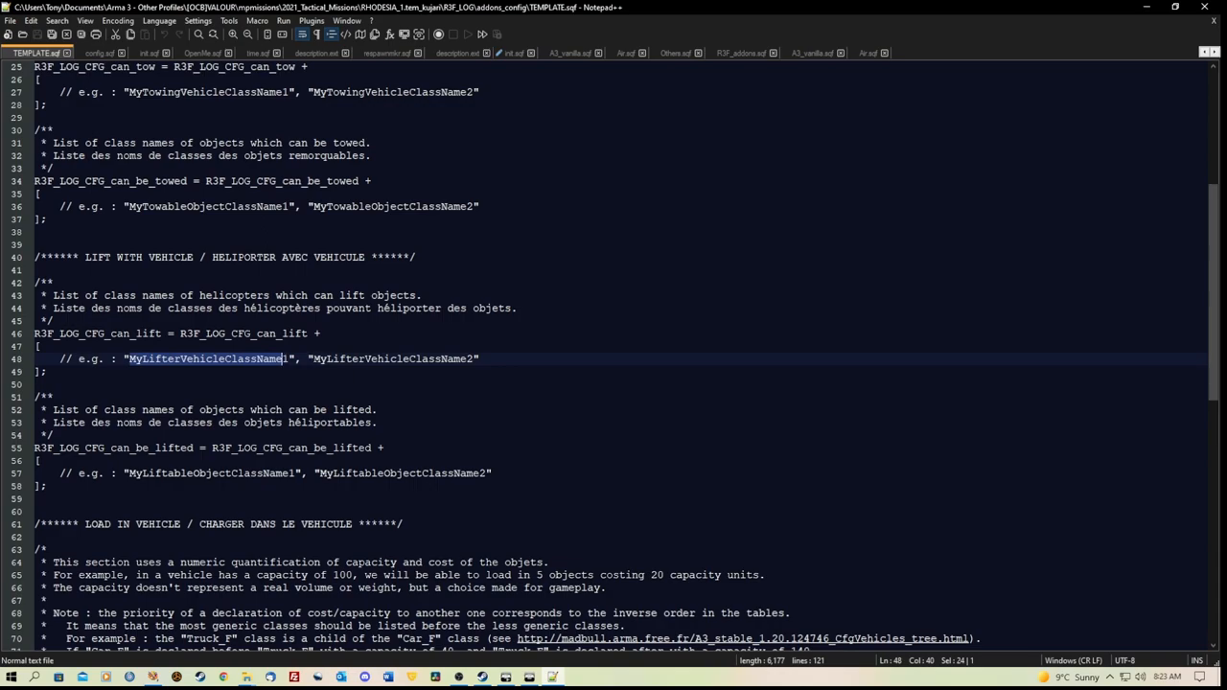
double_click(391, 358)
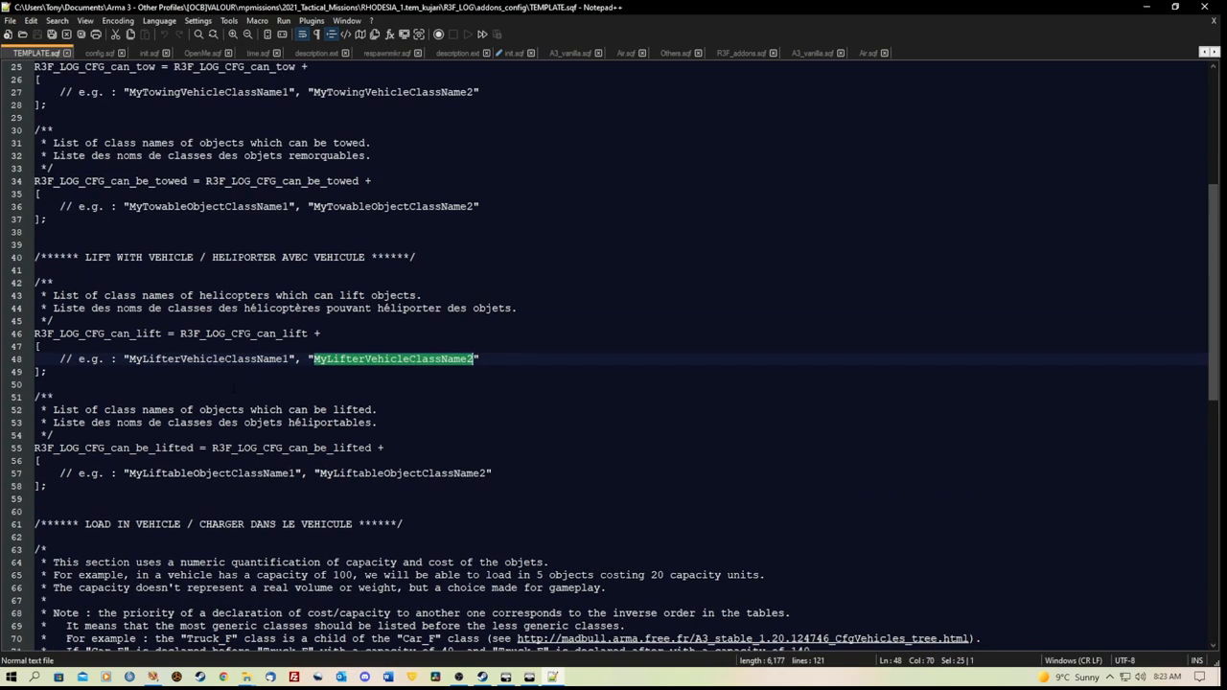
scroll(up, 3)
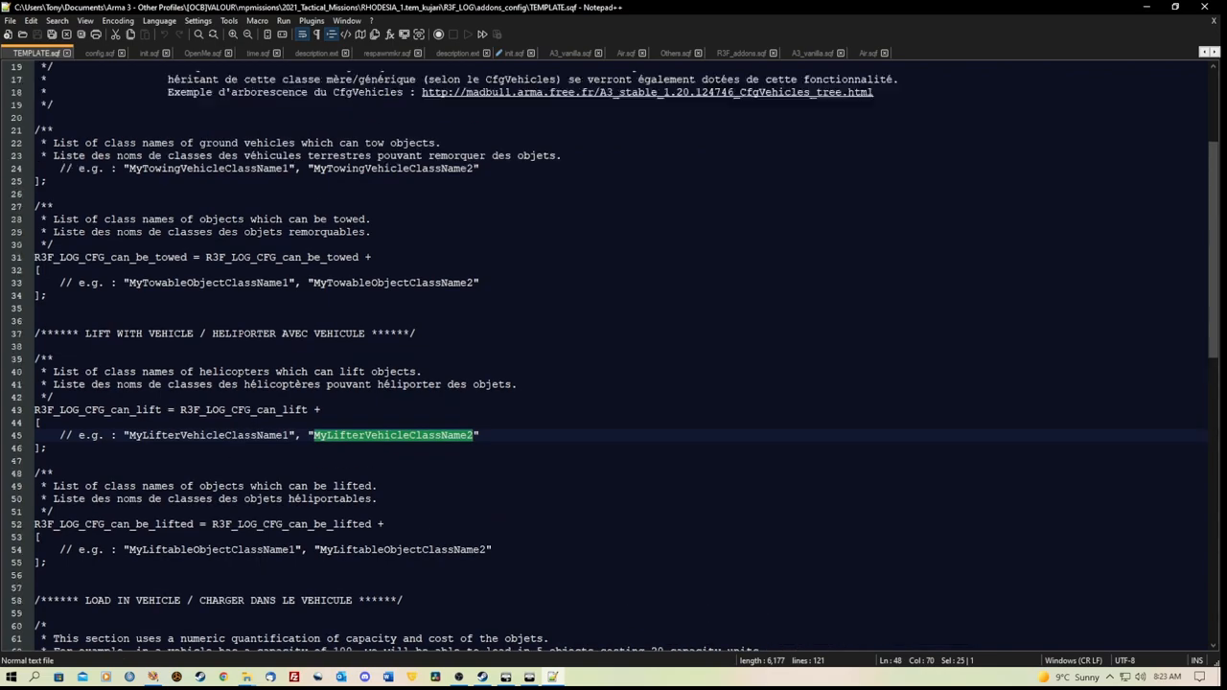
scroll(down, 3)
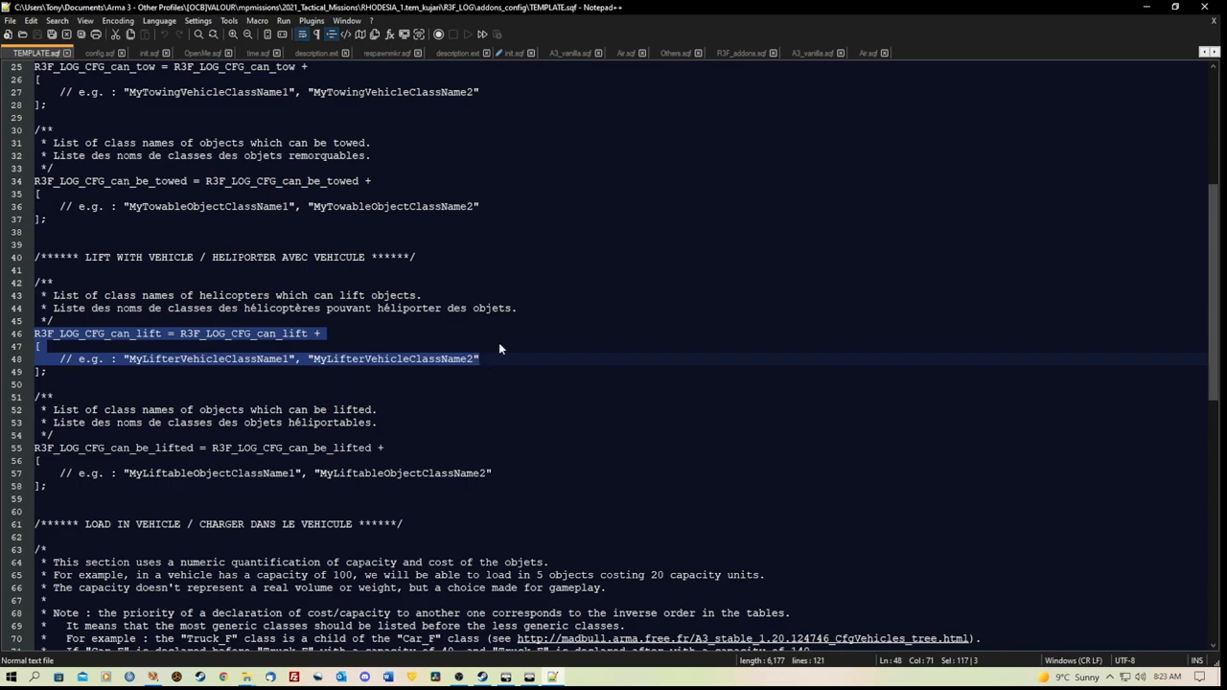
mouse_move(865, 55)
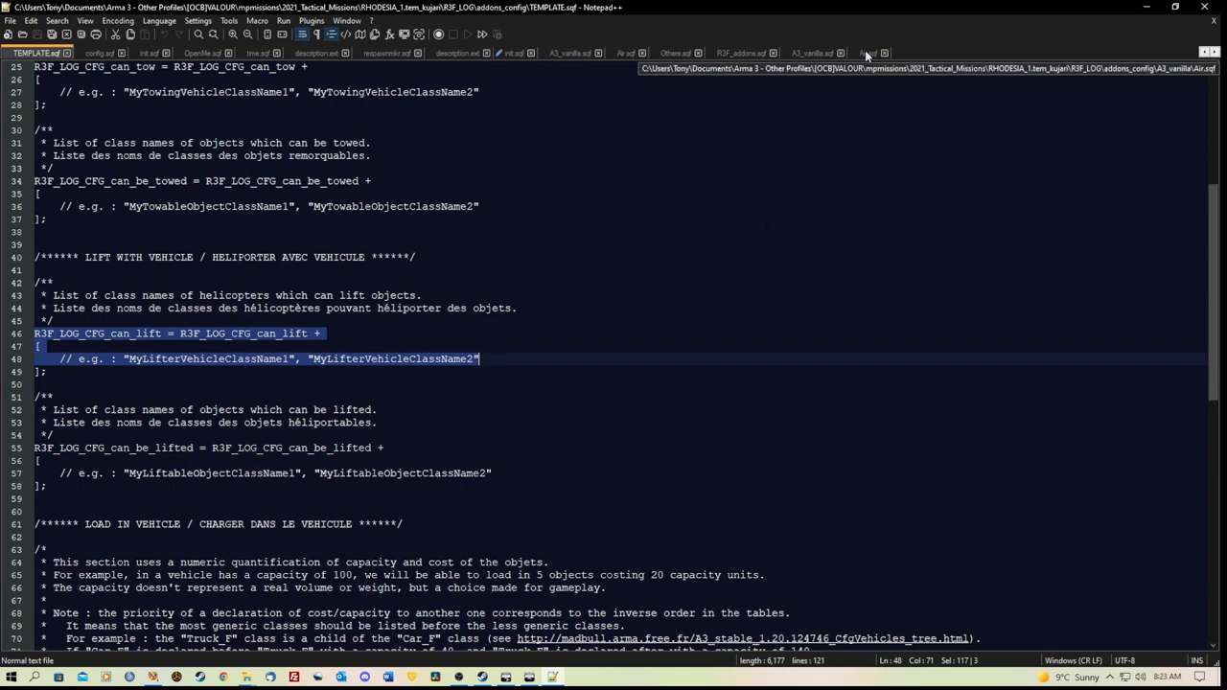
Step: Switch from Notepad++ back to the addons_config folder in File Explorer
click(867, 53)
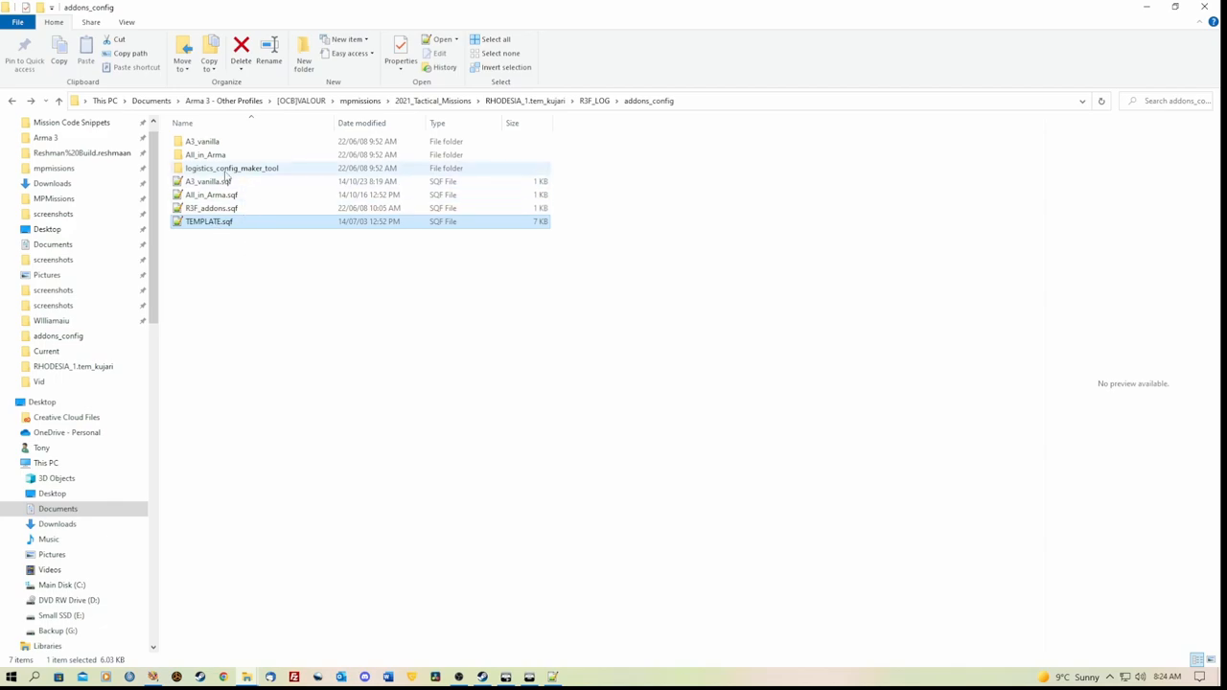
Step: Reopen R3F_addons.sqf to recheck its lift and cargo lists, then close Notepad++
click(211, 208)
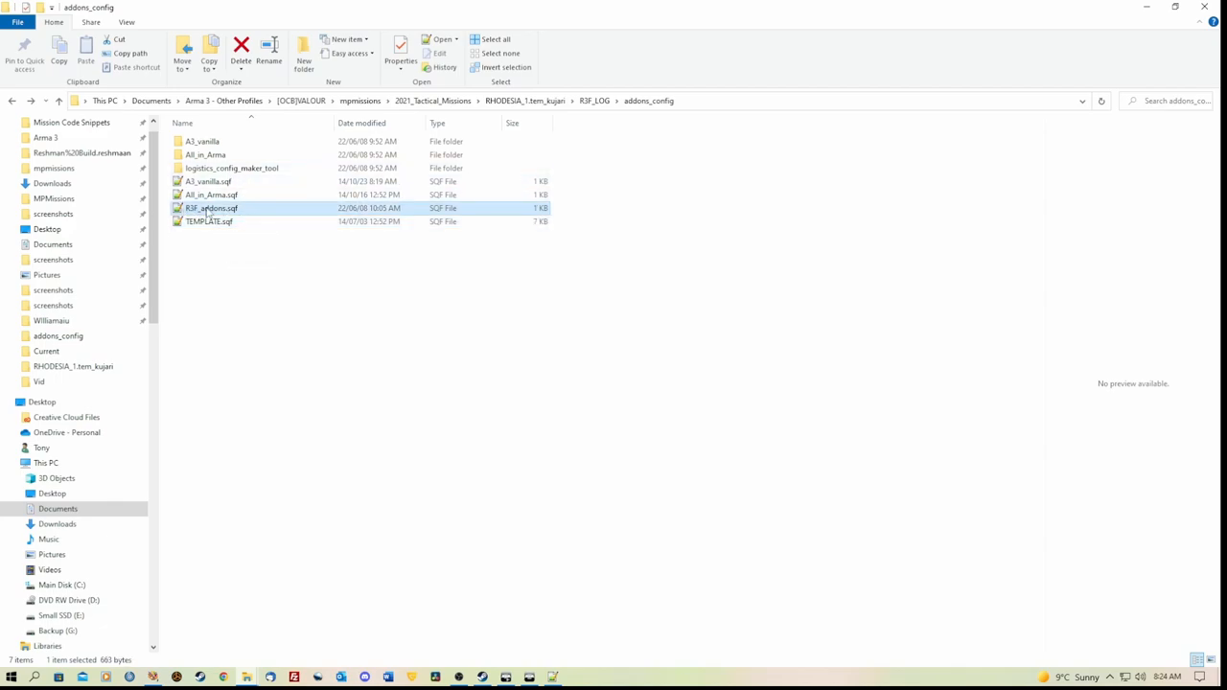
mouse_move(211, 208)
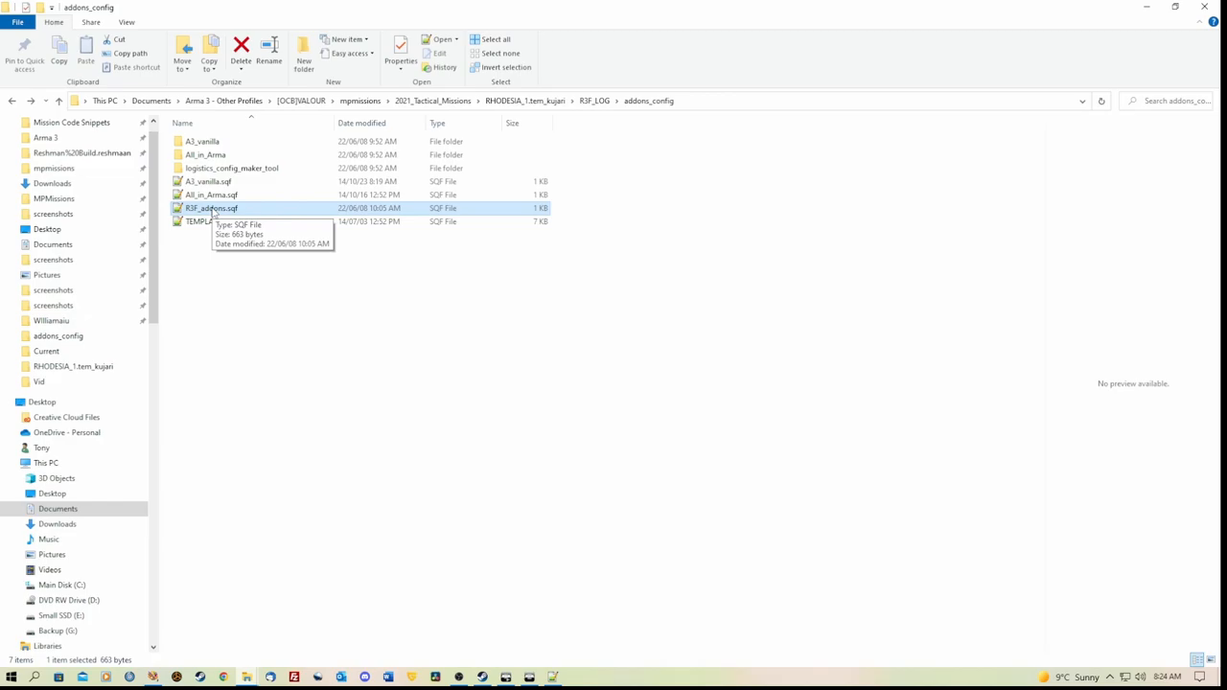
double_click(211, 208)
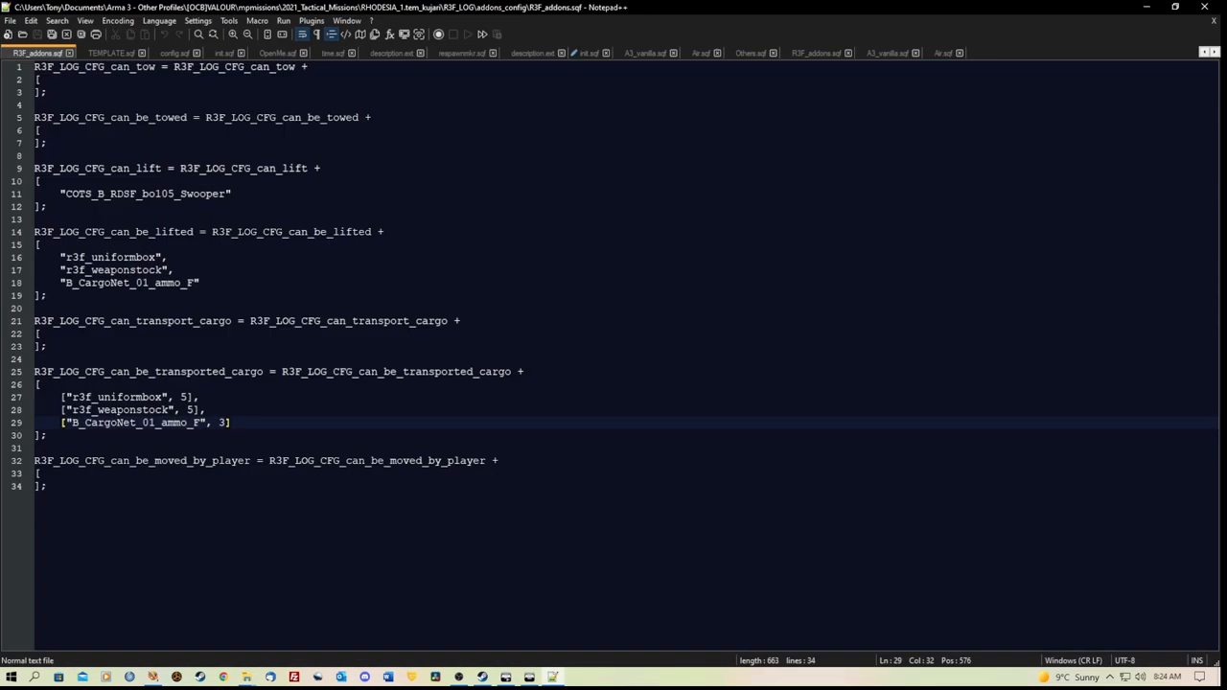
mouse_move(1206, 8)
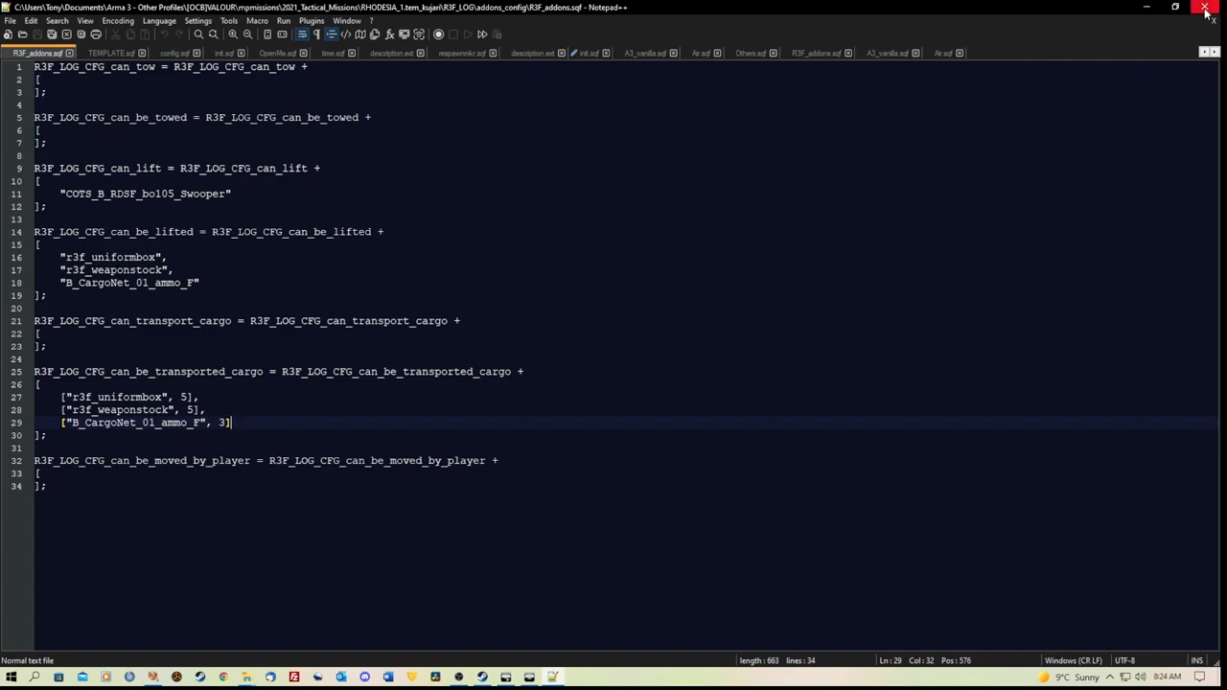
click(547, 53)
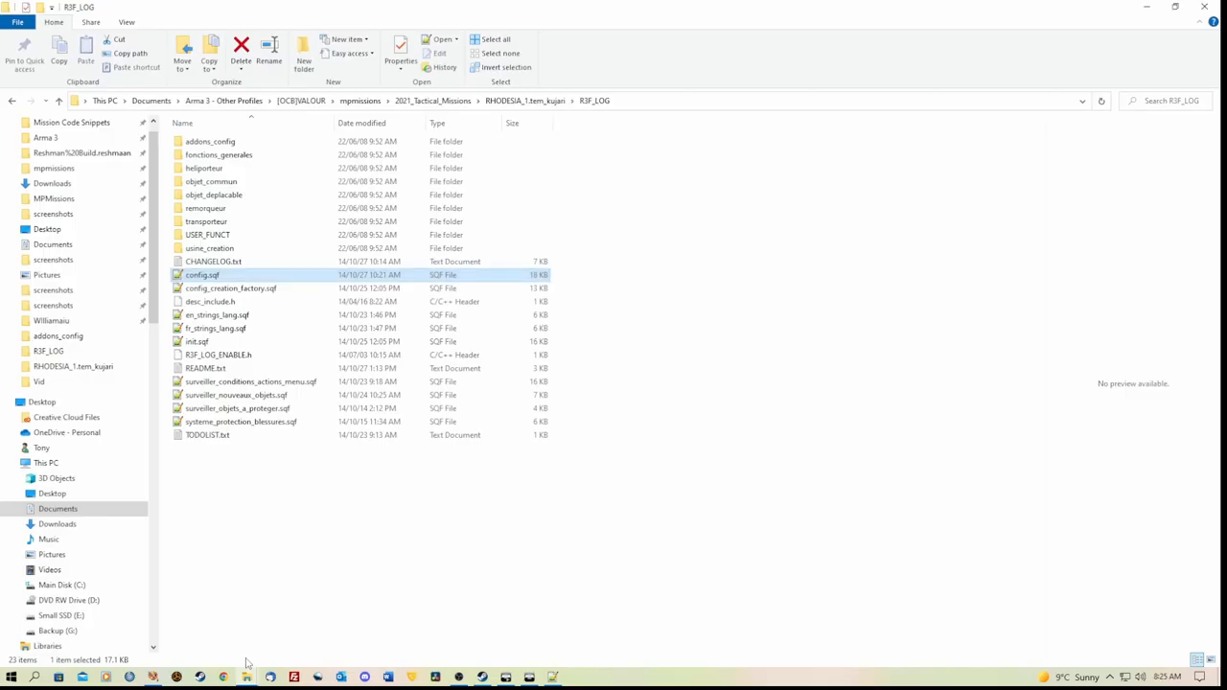
mouse_move(268, 279)
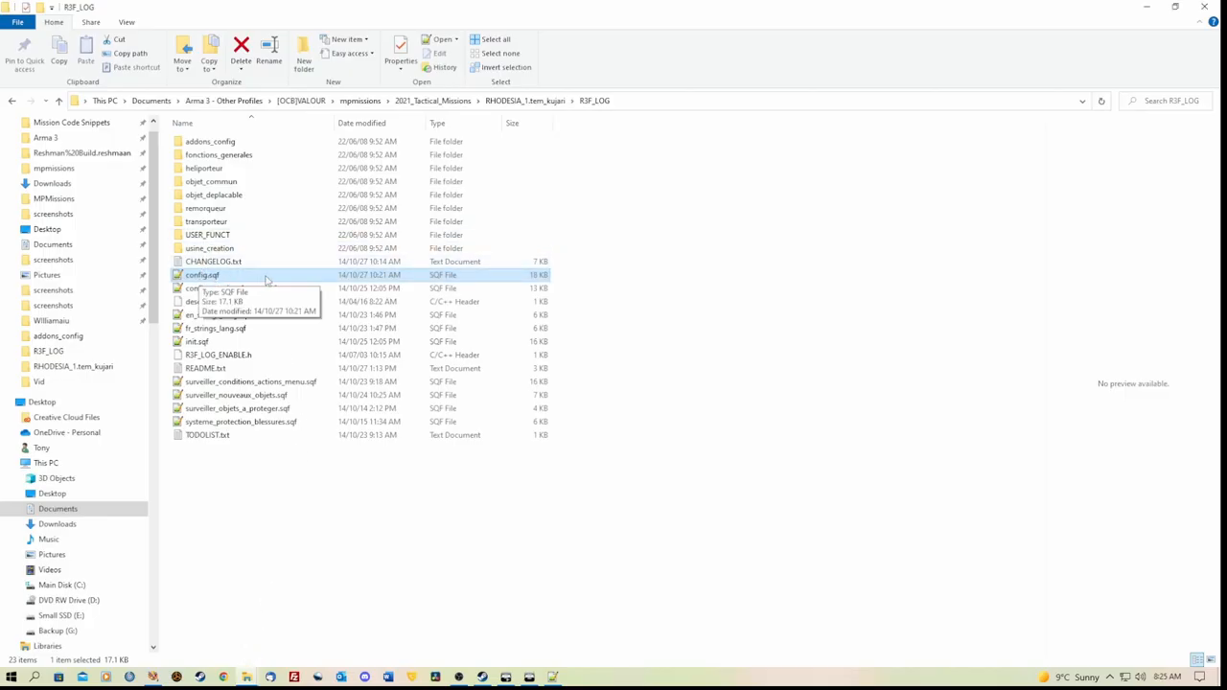
mouse_move(594, 104)
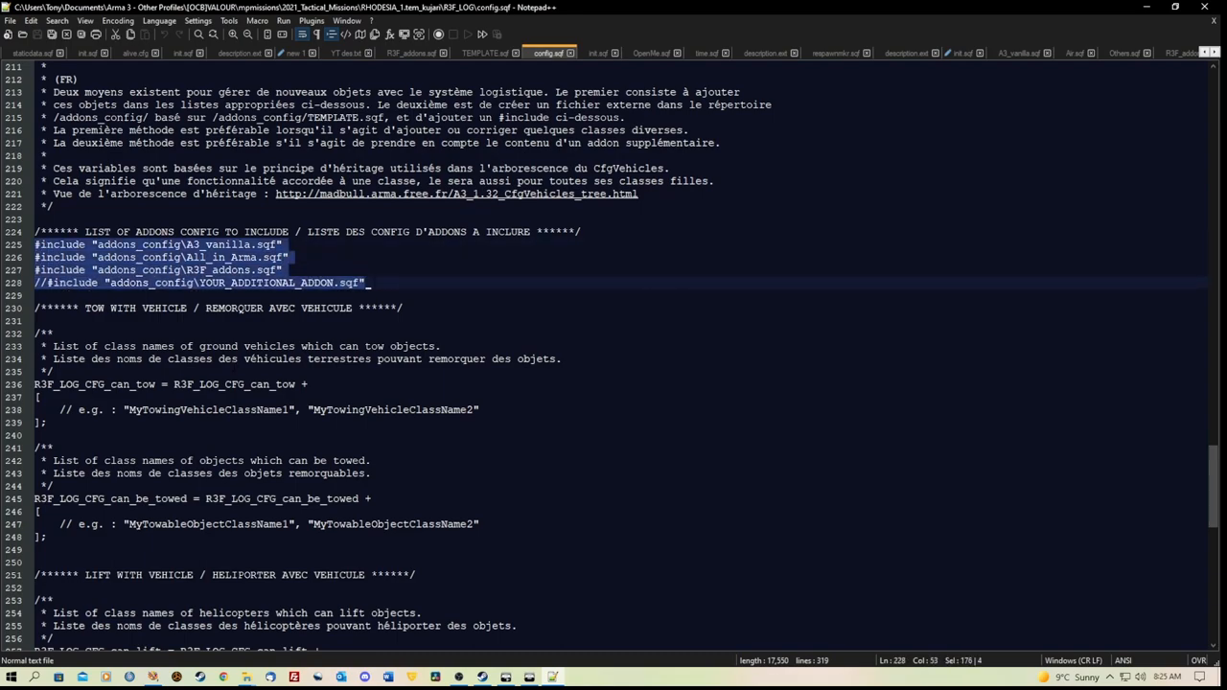
Step: Check config.sqf's includes for A3_vanilla, All_in_Arma and R3F_addons, then bring File Explorer forward
scroll(up, 3)
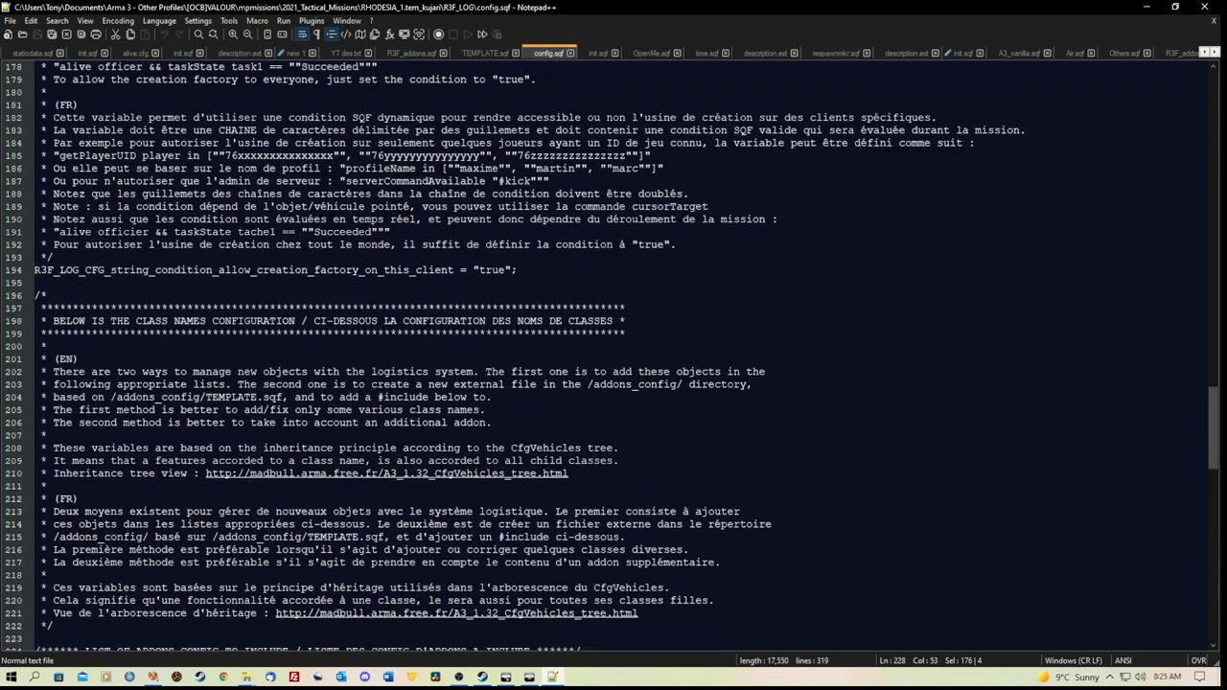
scroll(down, 3)
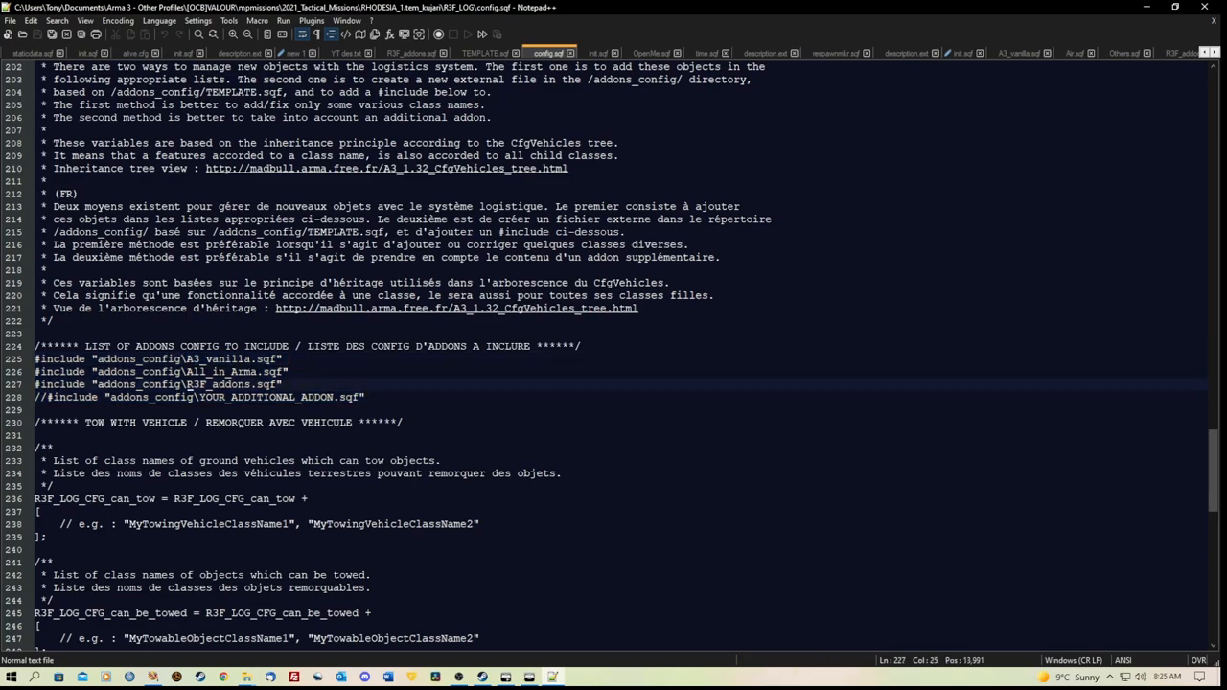
double_click(218, 385)
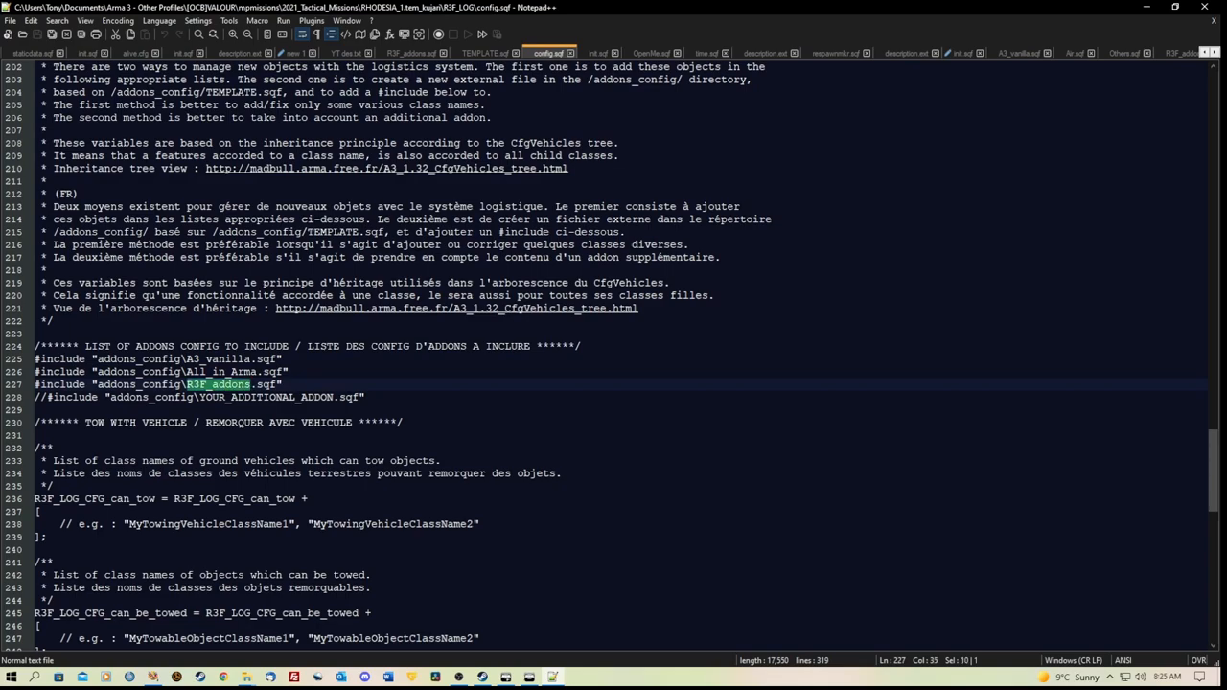
click(201, 397)
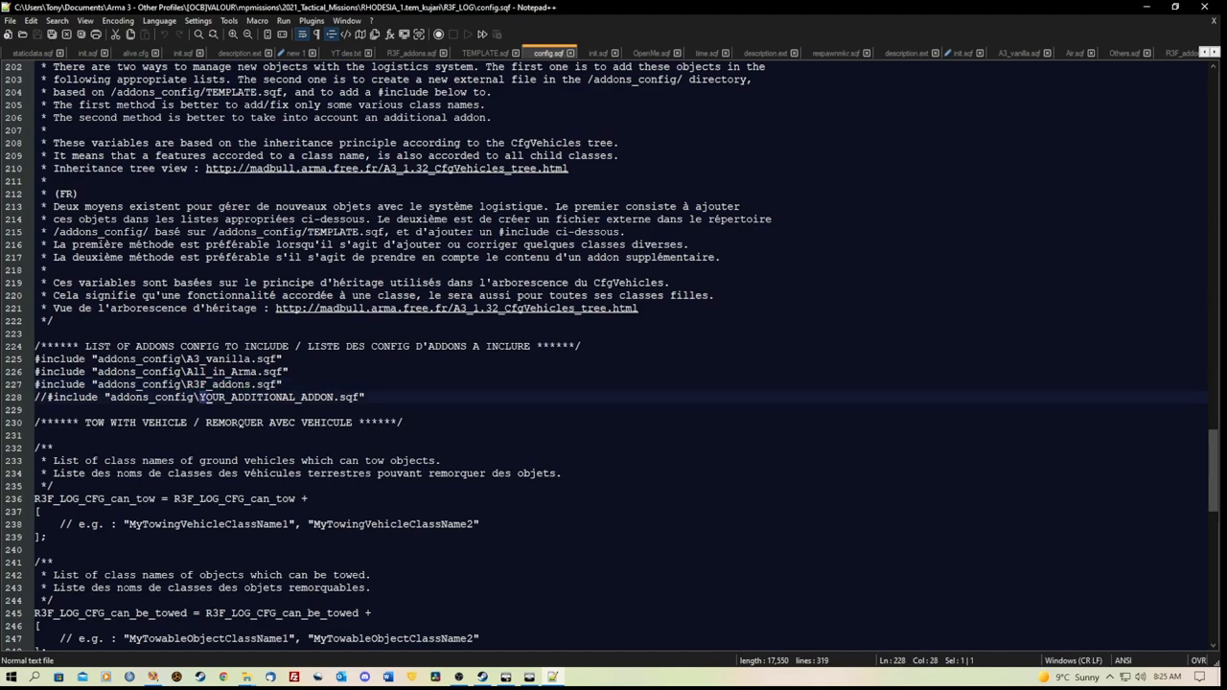
double_click(267, 397)
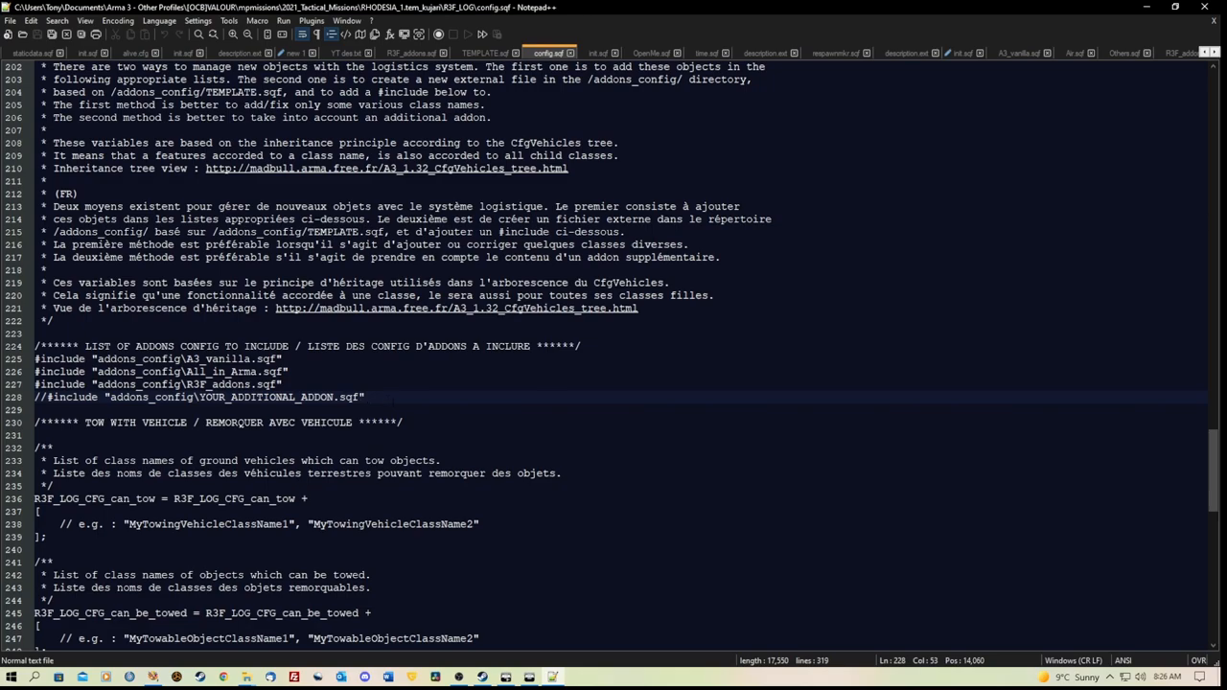
click(369, 397)
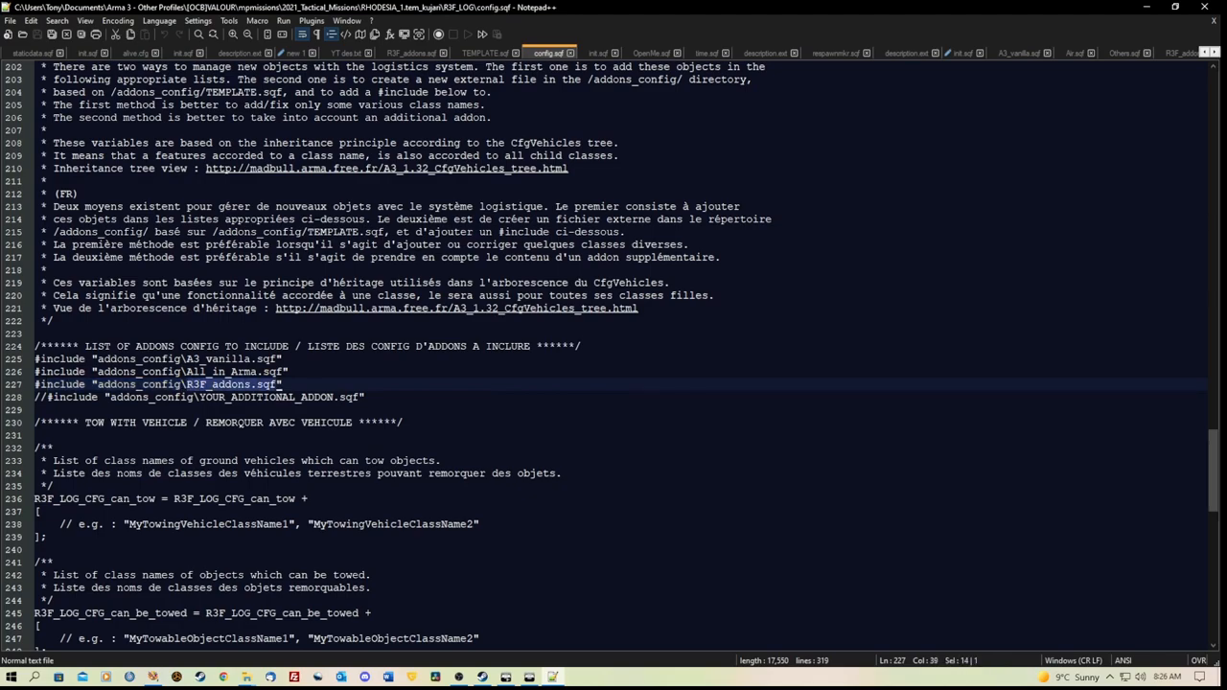
click(248, 678)
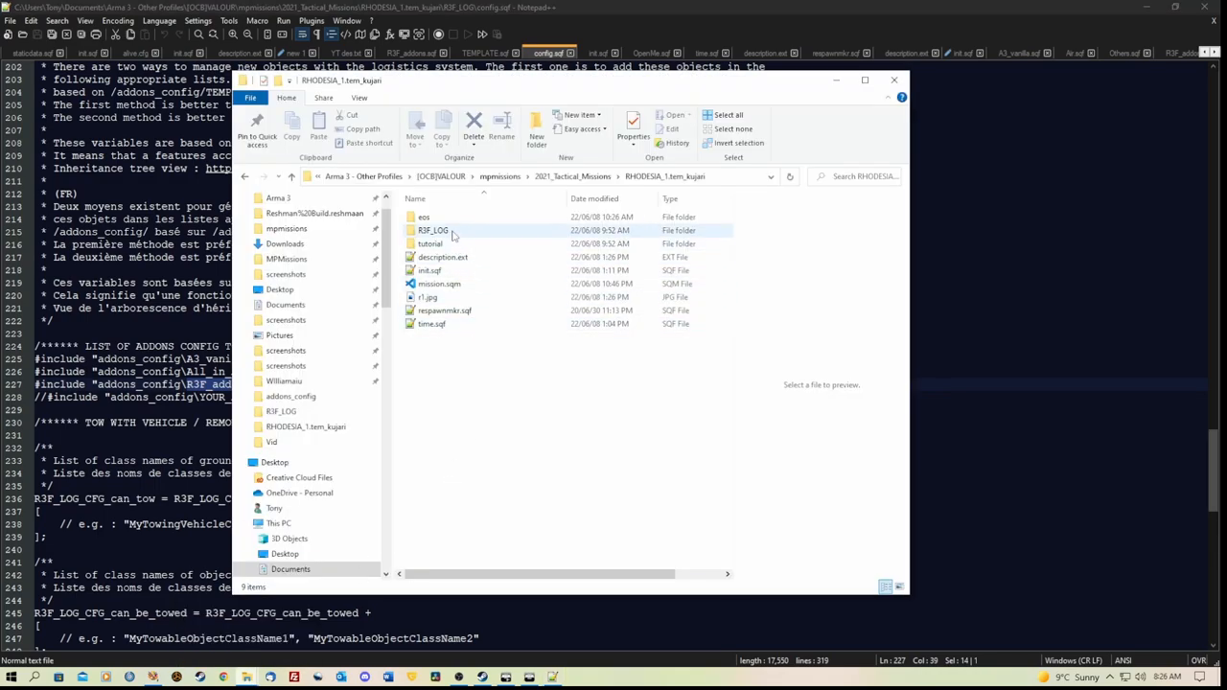
Step: Open R3F_addons.sqf from R3F_LOG\addons_config, then the mission's init.sqf
double_click(433, 230)
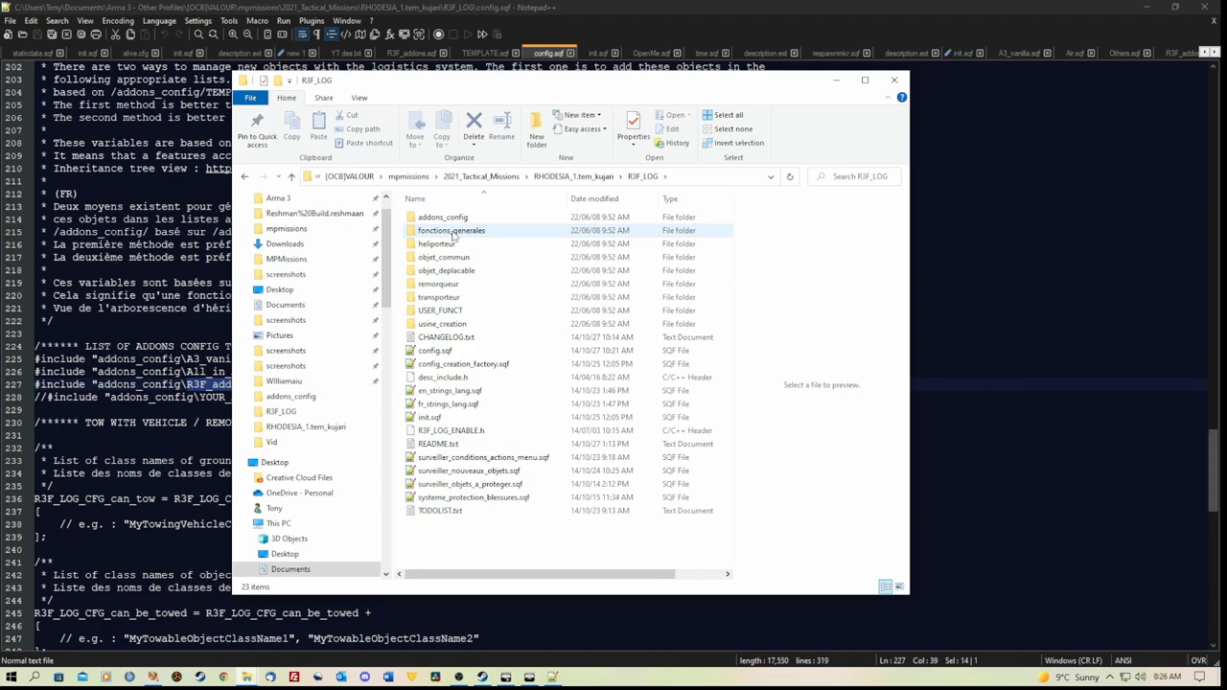
click(442, 216)
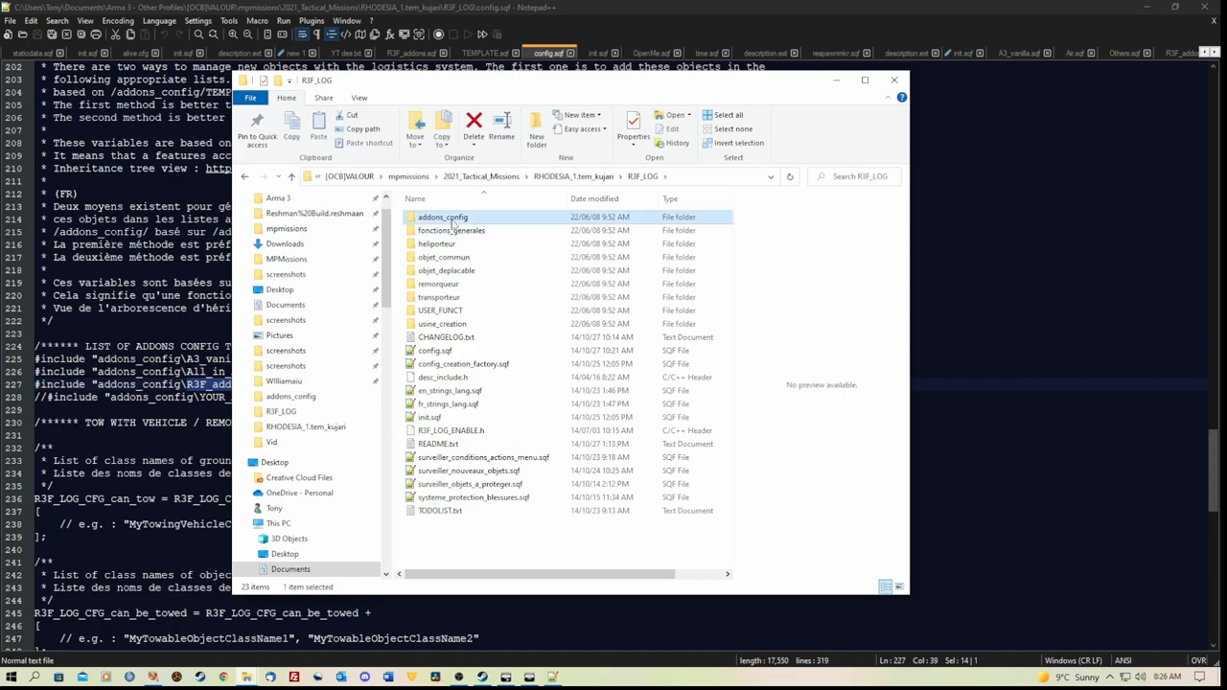
double_click(443, 216)
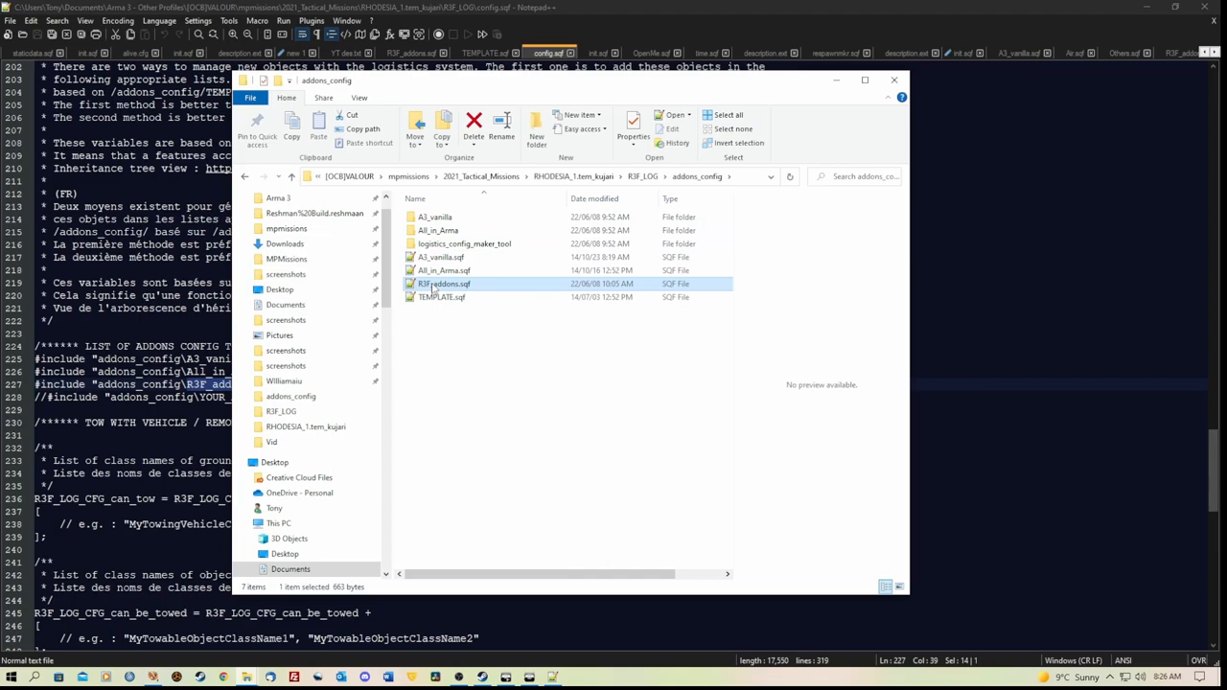
double_click(443, 283)
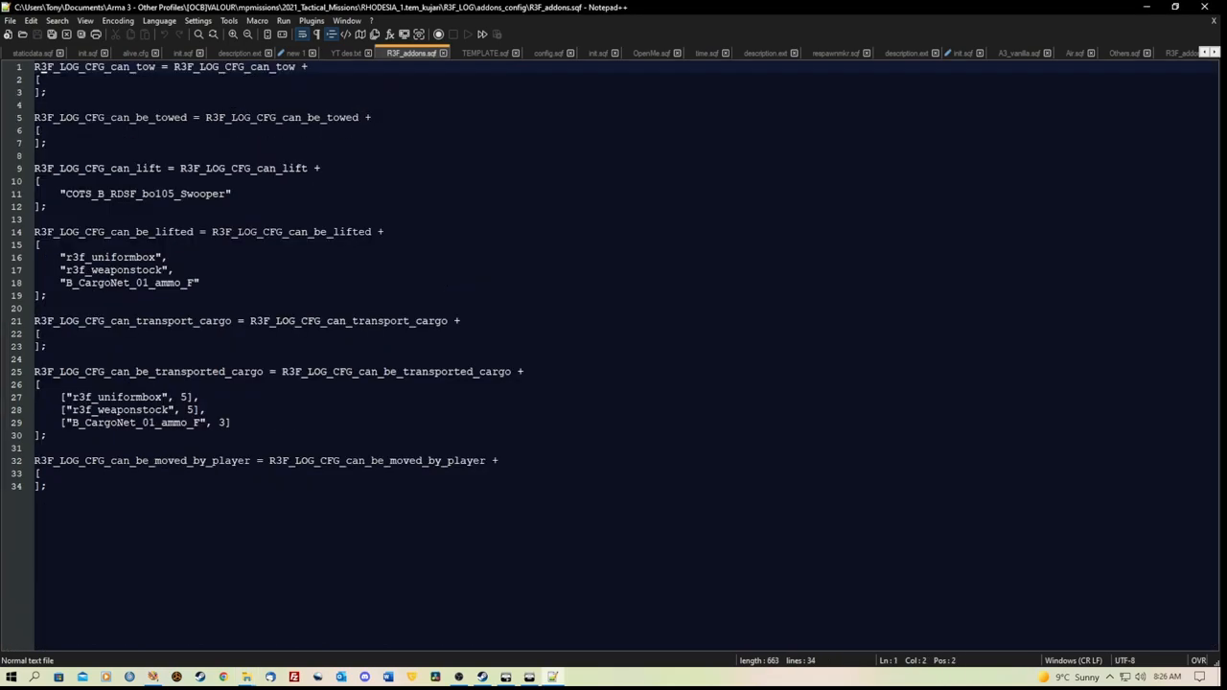
mouse_move(1209, 19)
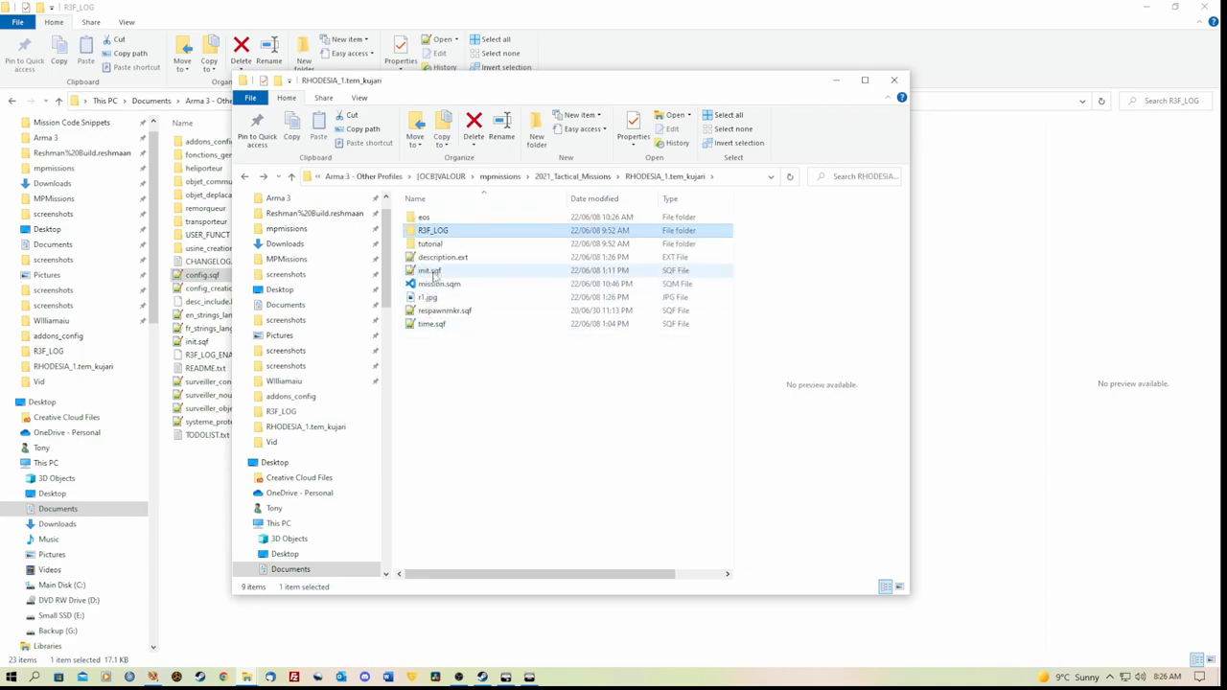
double_click(428, 270)
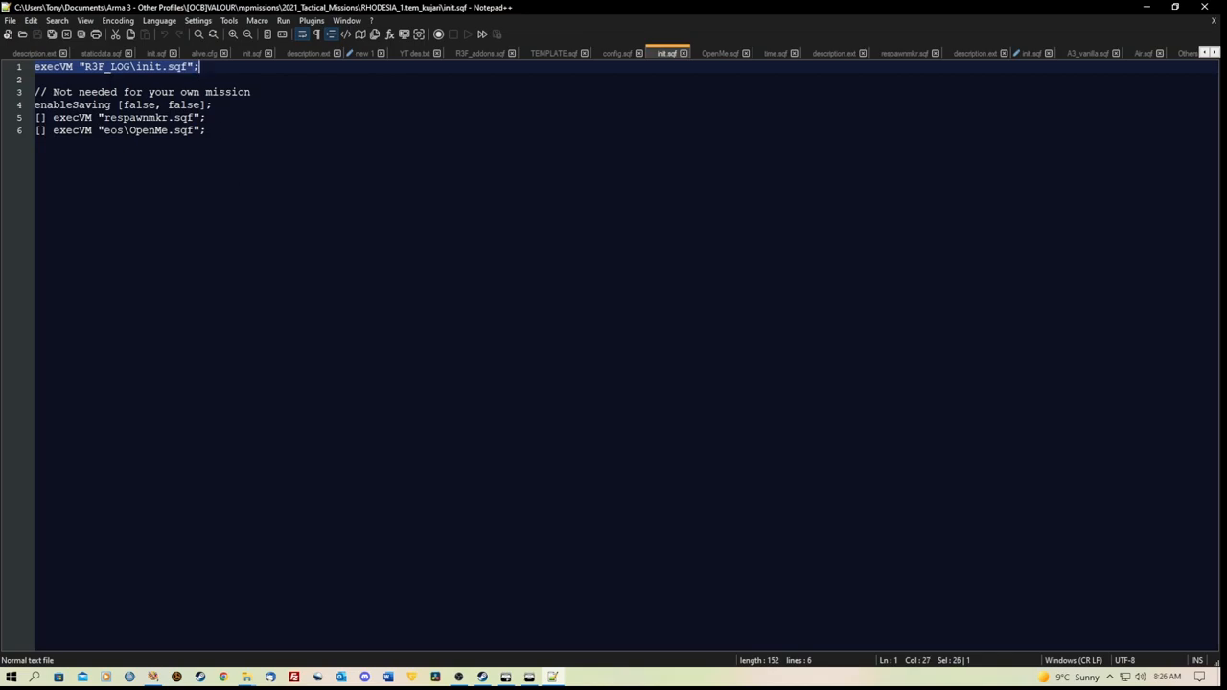
click(204, 129)
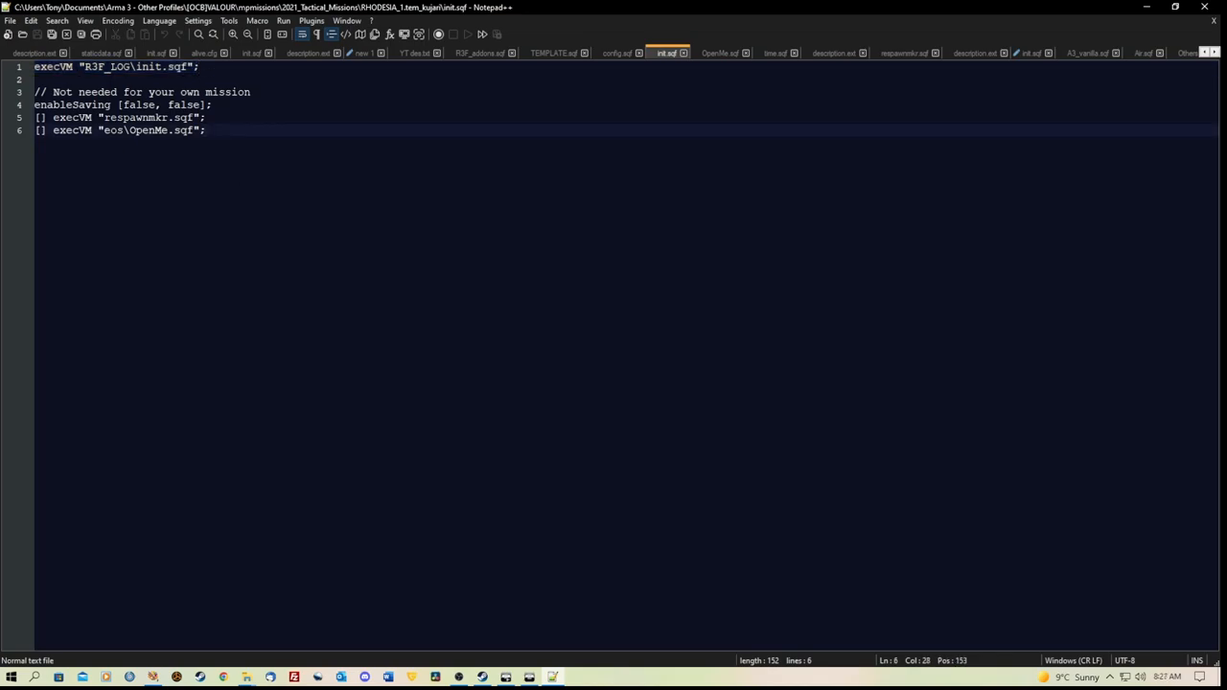
drag(35, 117, 205, 131)
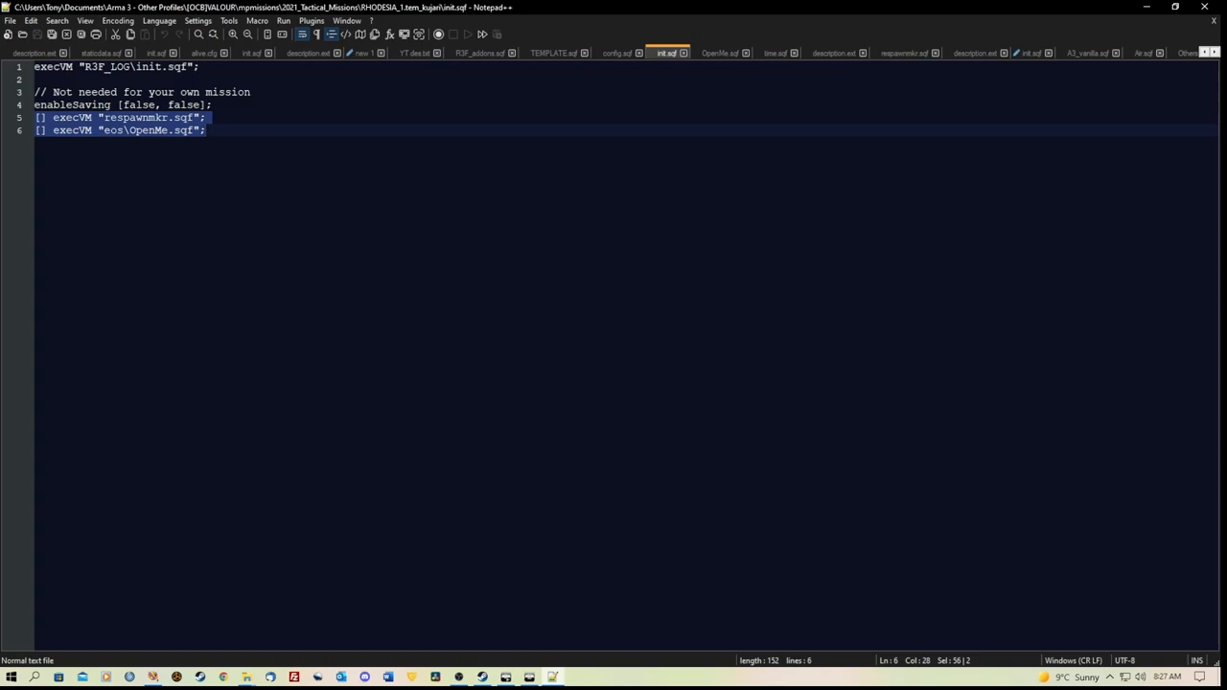
click(204, 129)
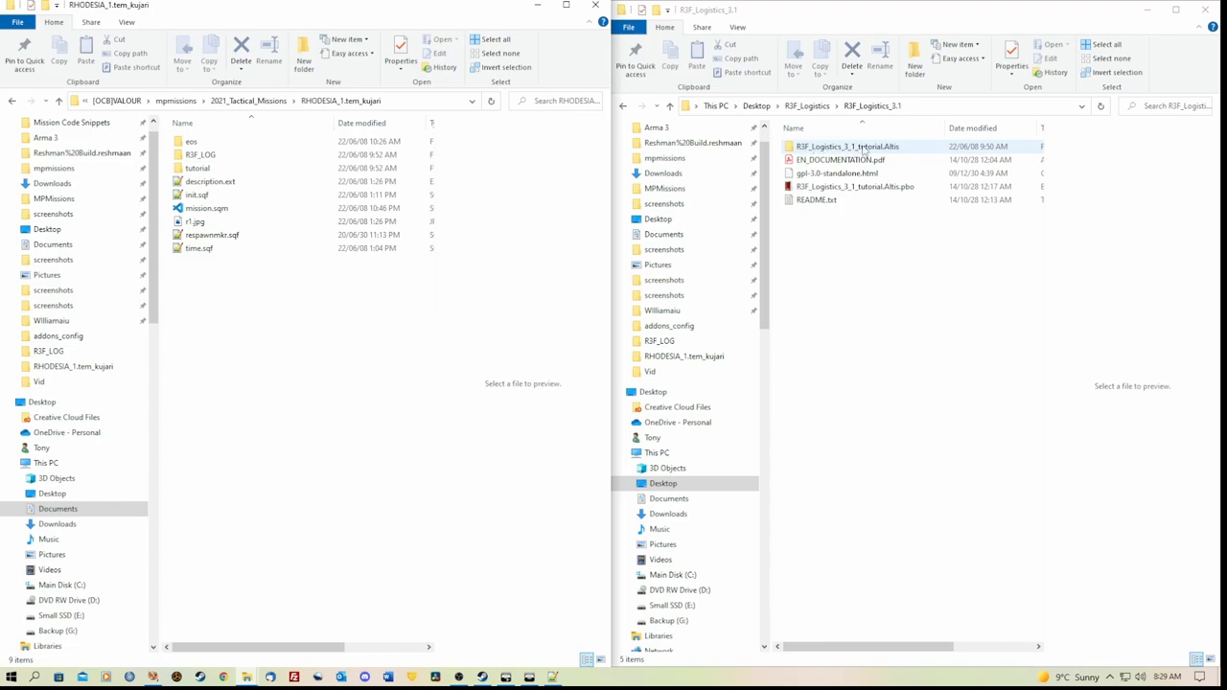
Step: Browse R3F_LOG\addons_config, open R3F_addons.sqf, then go back to the mission's init.sqf
double_click(854, 145)
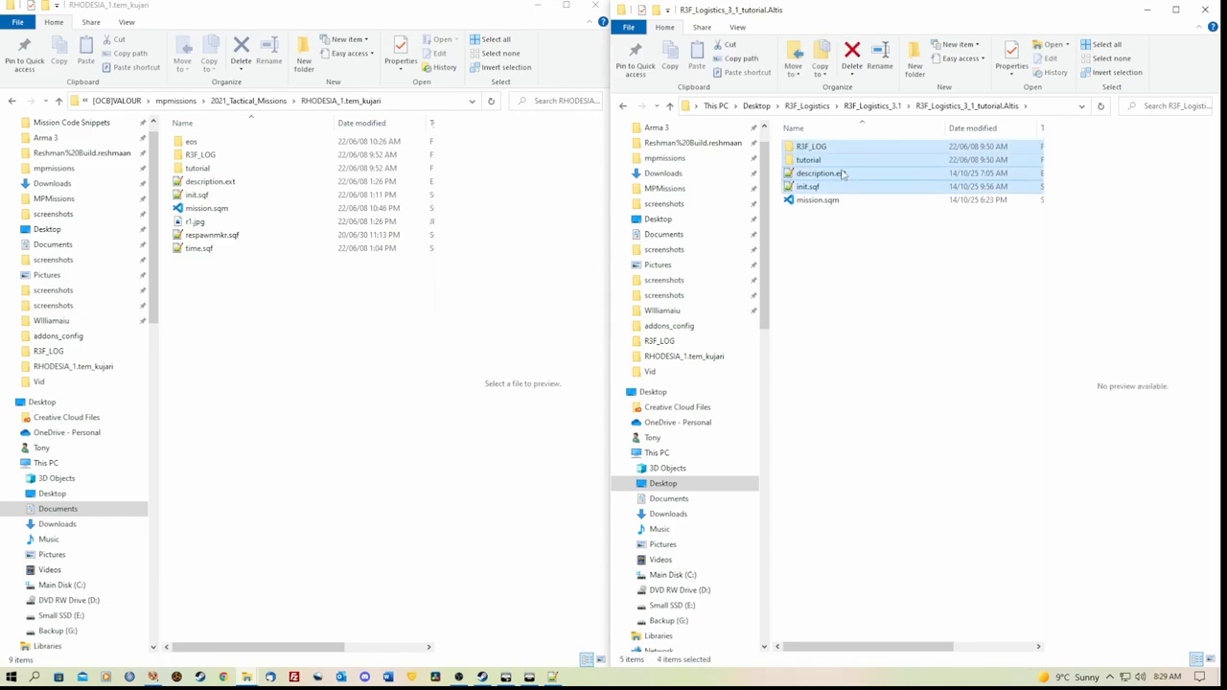
mouse_move(818, 200)
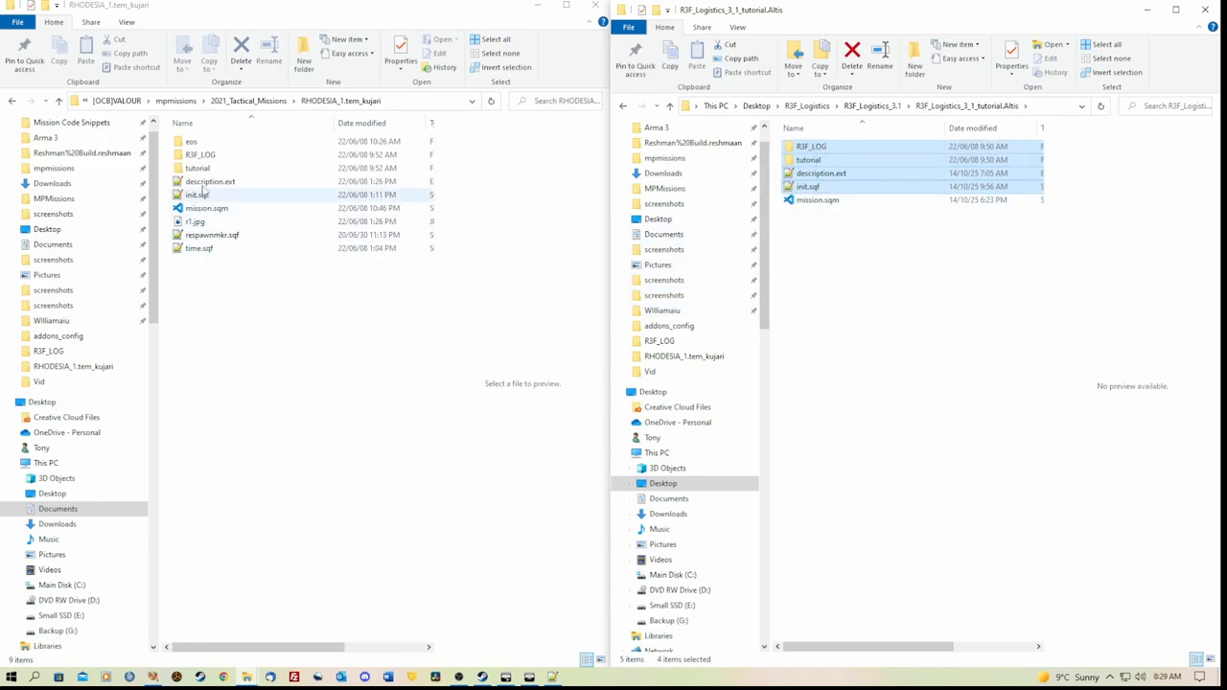
click(278, 326)
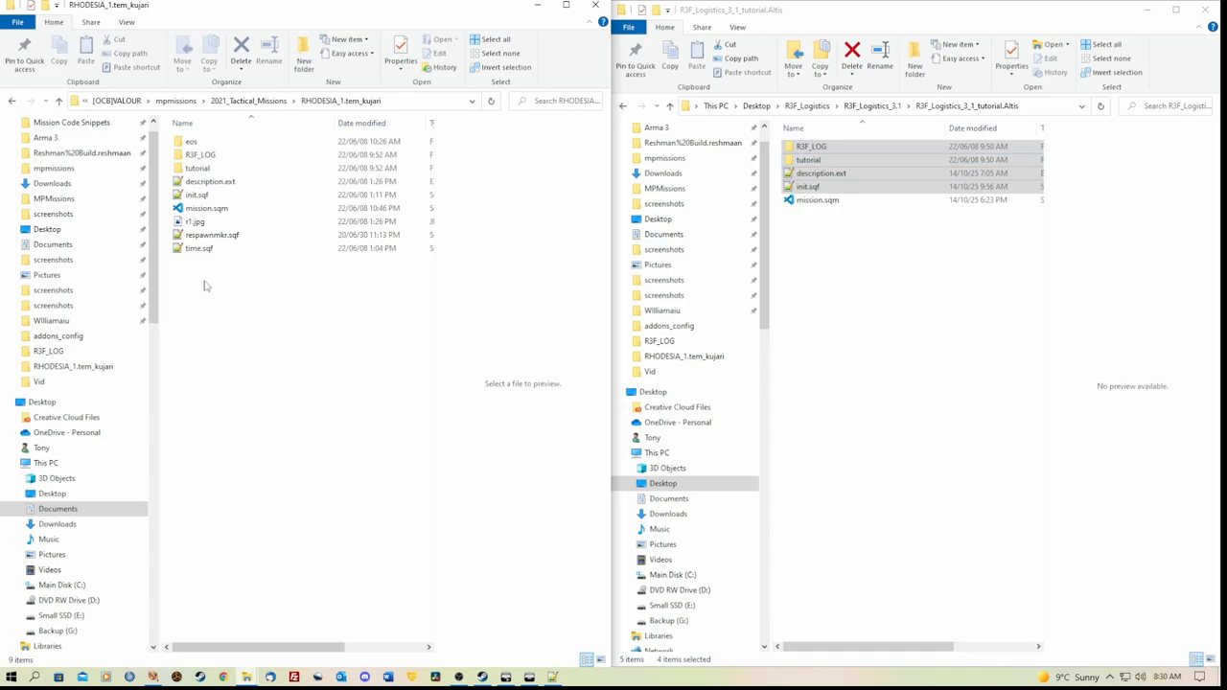
mouse_move(204, 263)
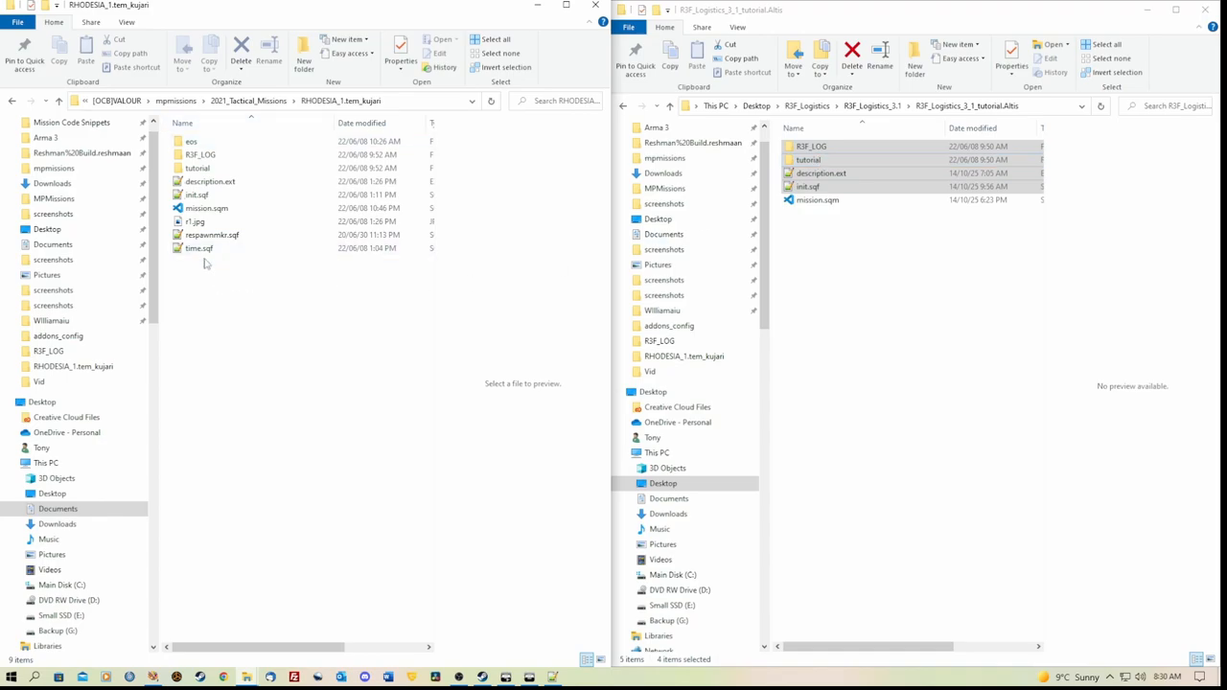
click(200, 154)
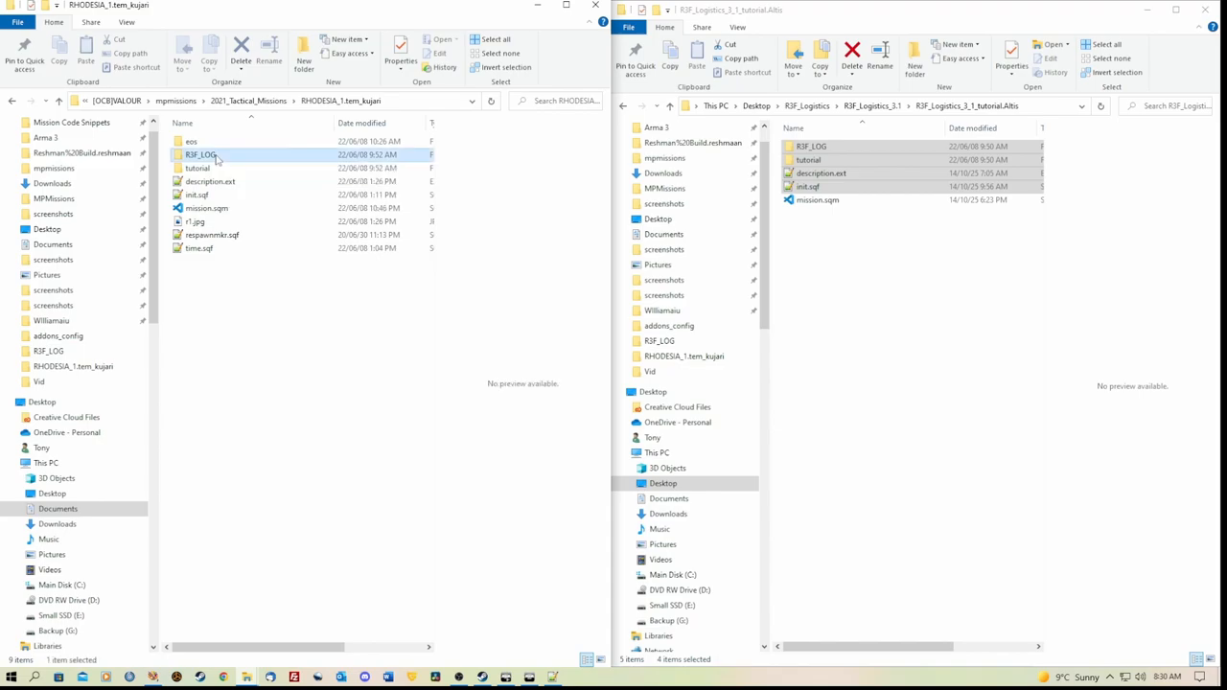
double_click(199, 155)
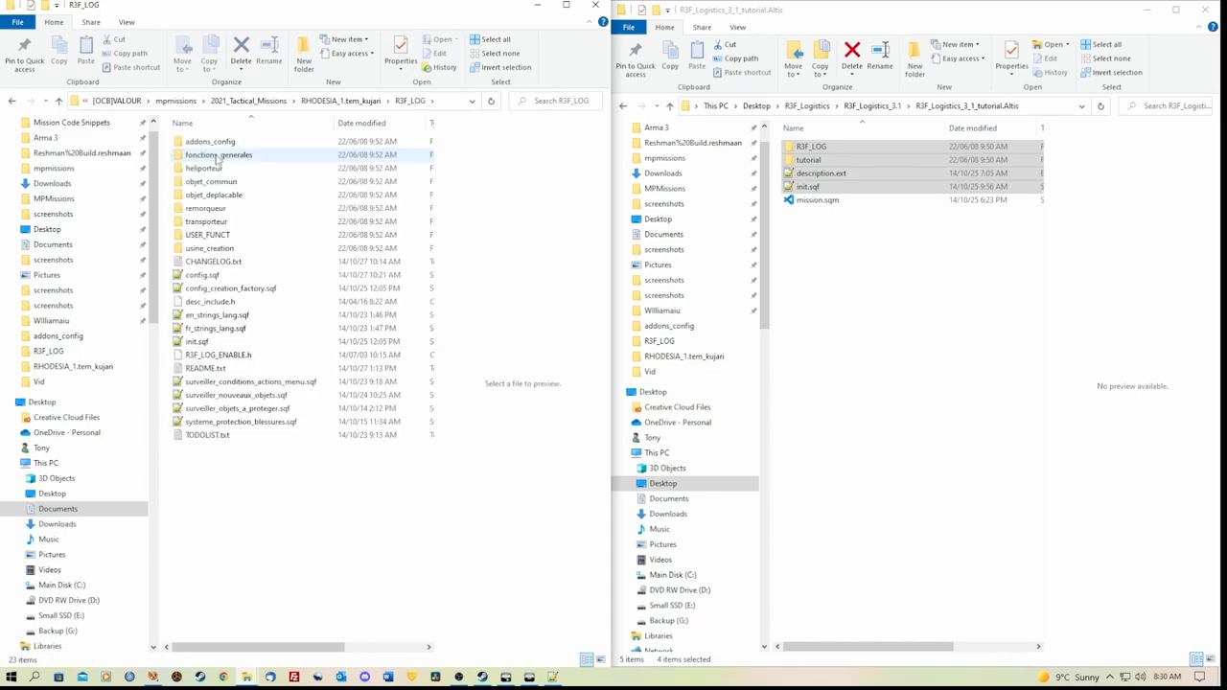
click(209, 141)
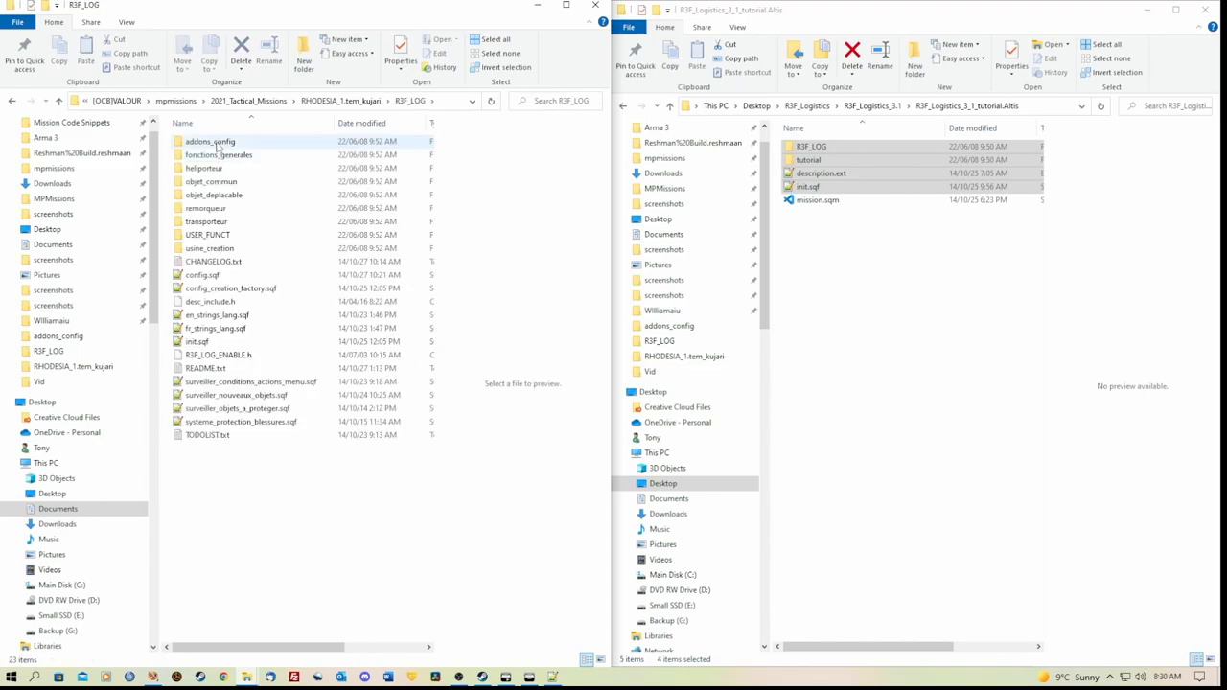
double_click(209, 141)
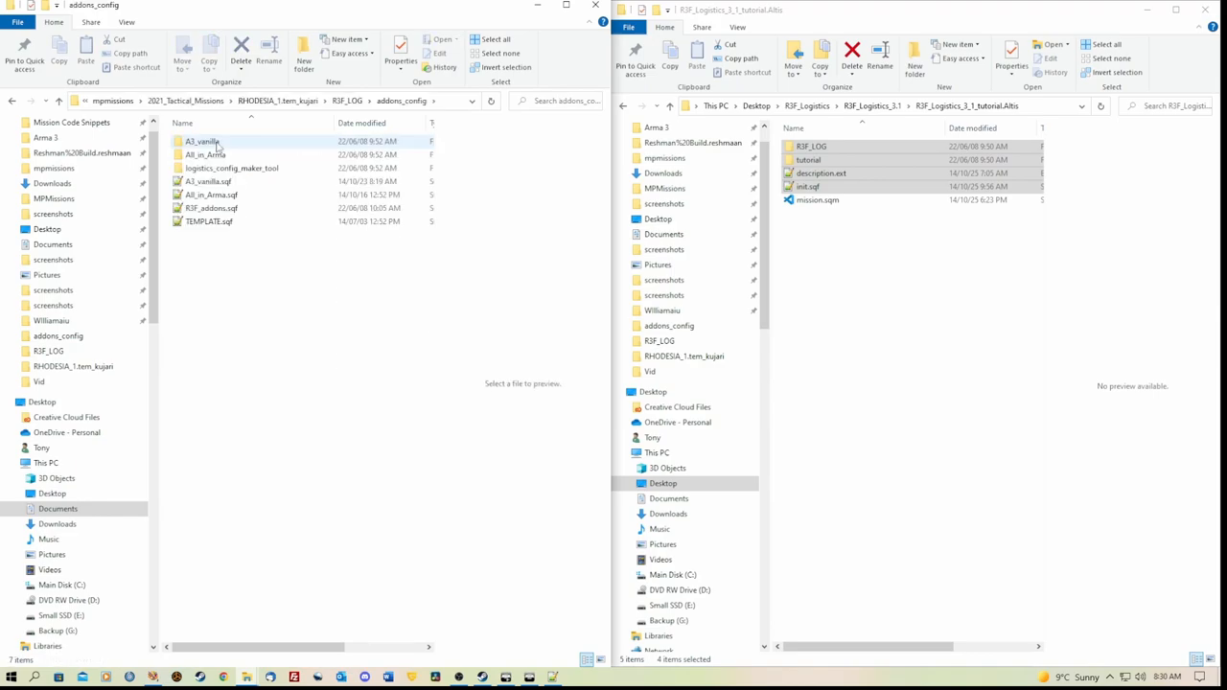
click(211, 208)
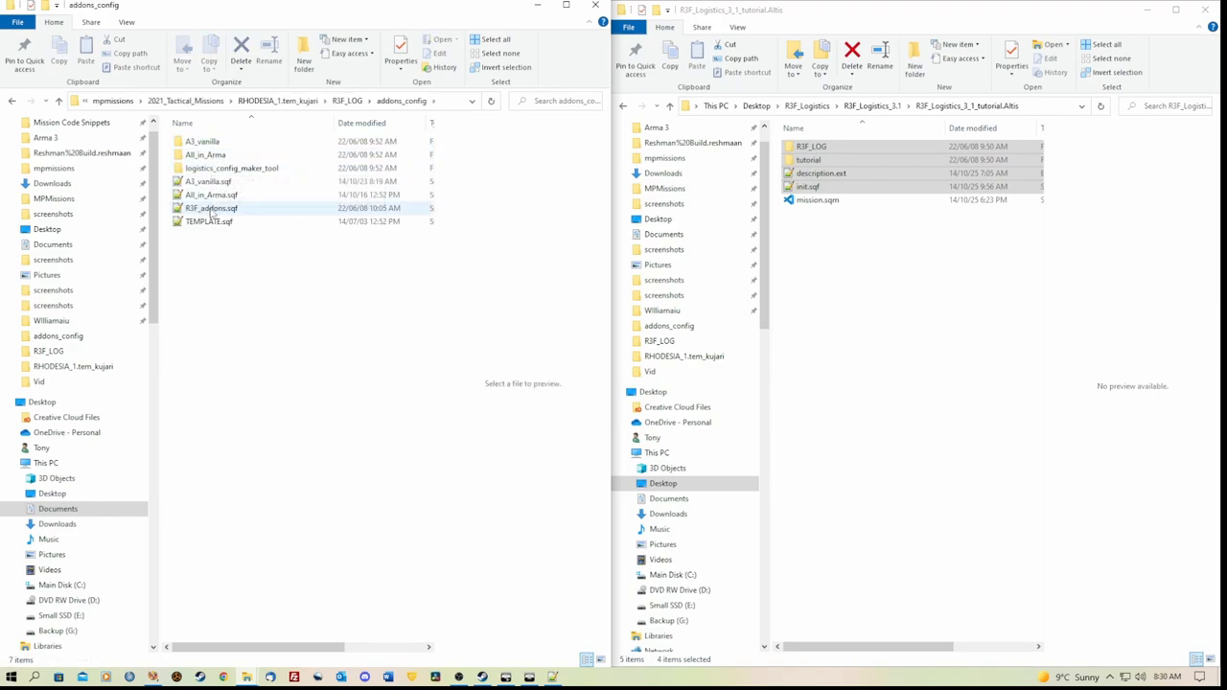
mouse_move(211, 208)
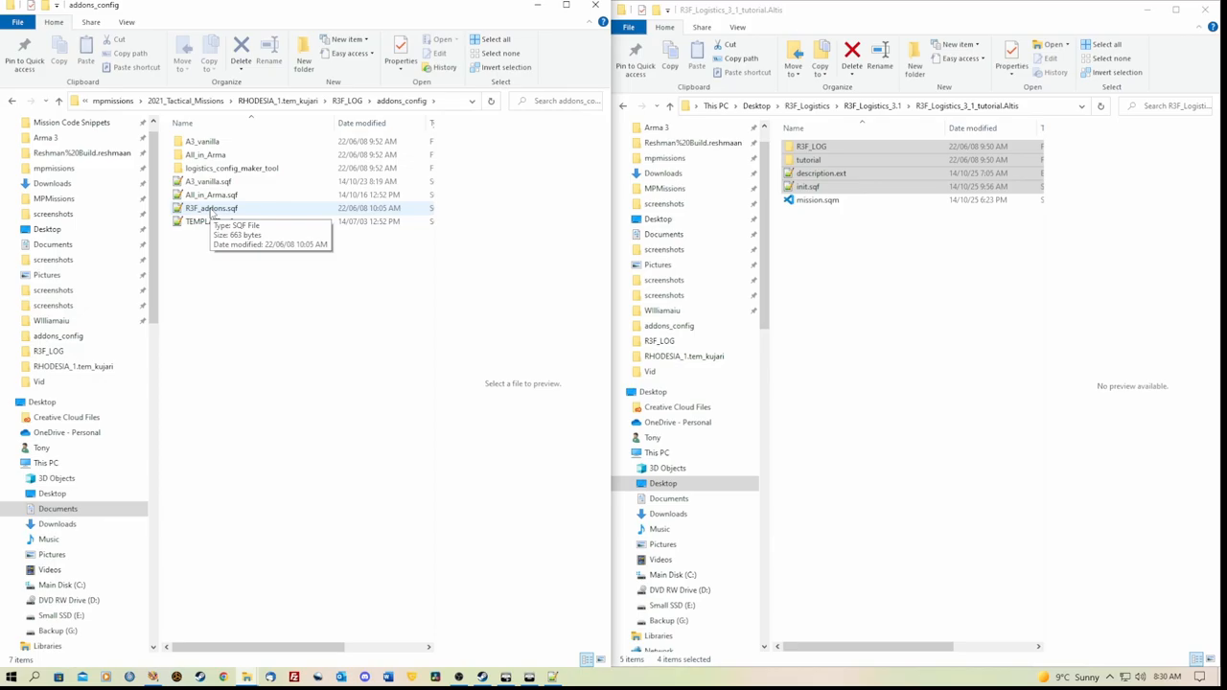
double_click(210, 208)
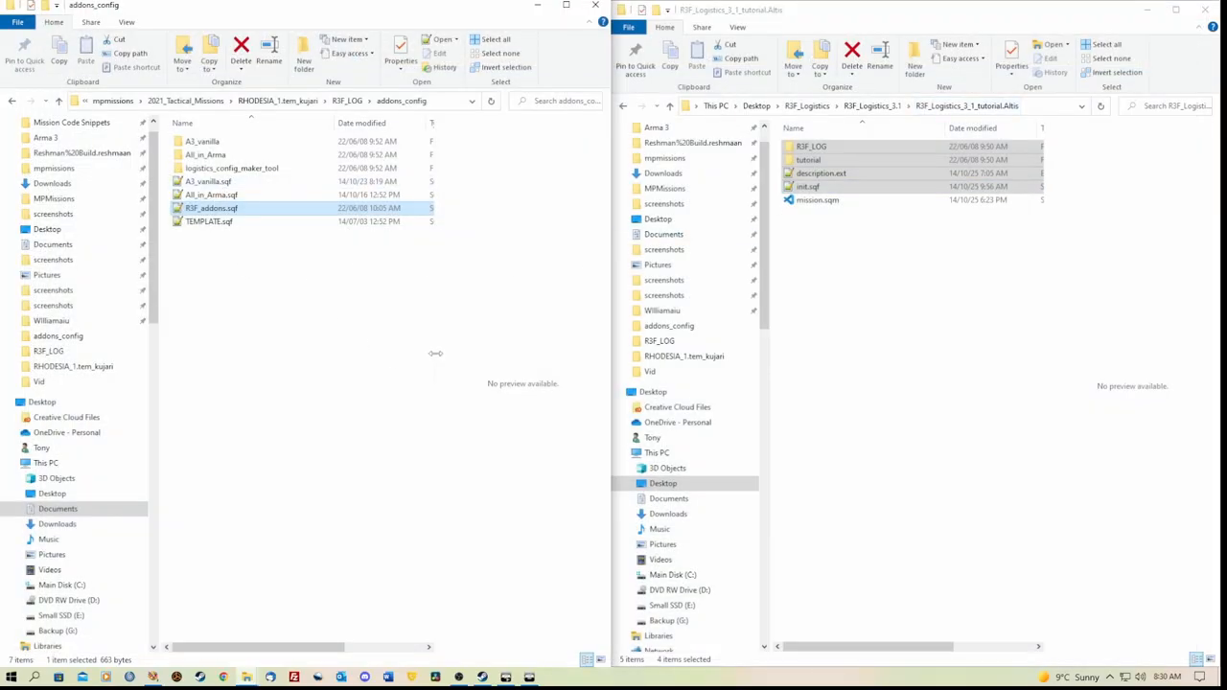
mouse_move(320, 295)
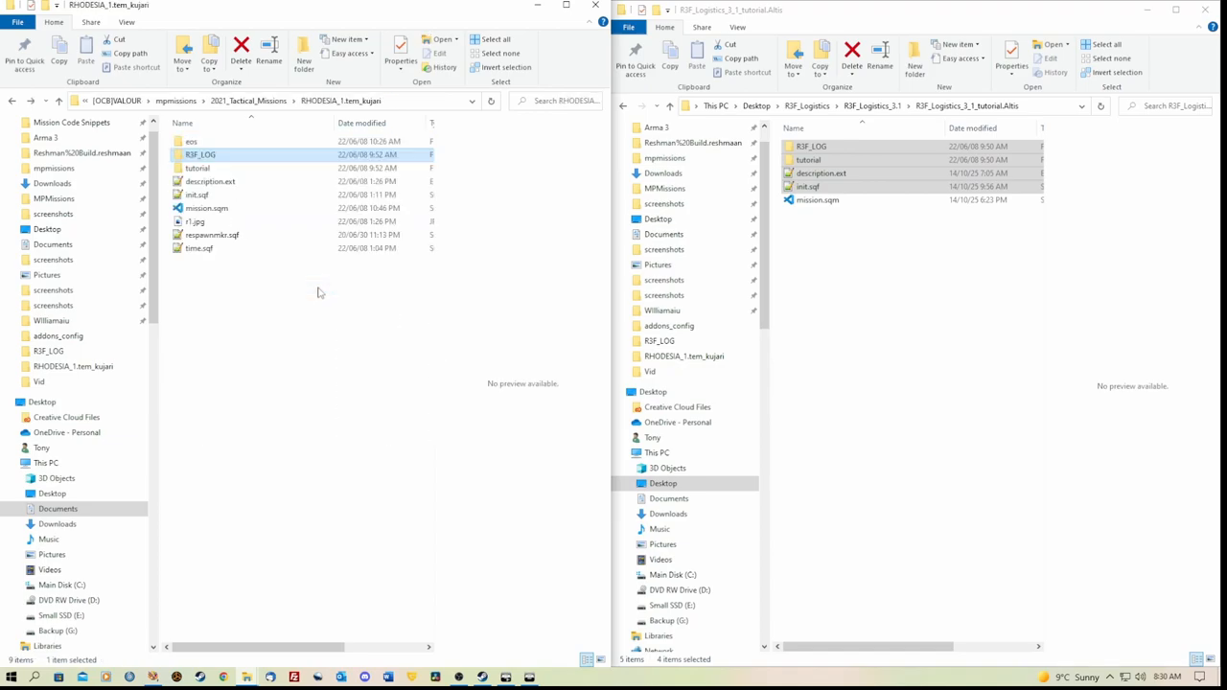
click(842, 245)
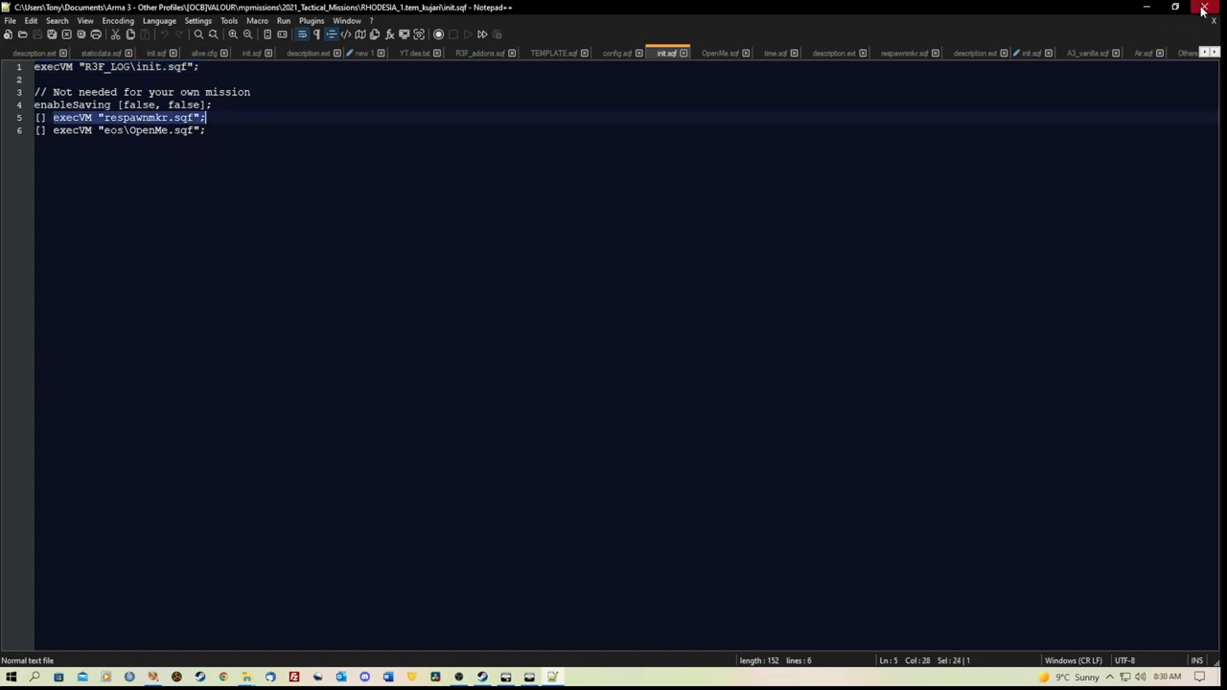
Step: Confirm init.sqf calls R3F_LOG\init.sqf and close Notepad++
click(1201, 7)
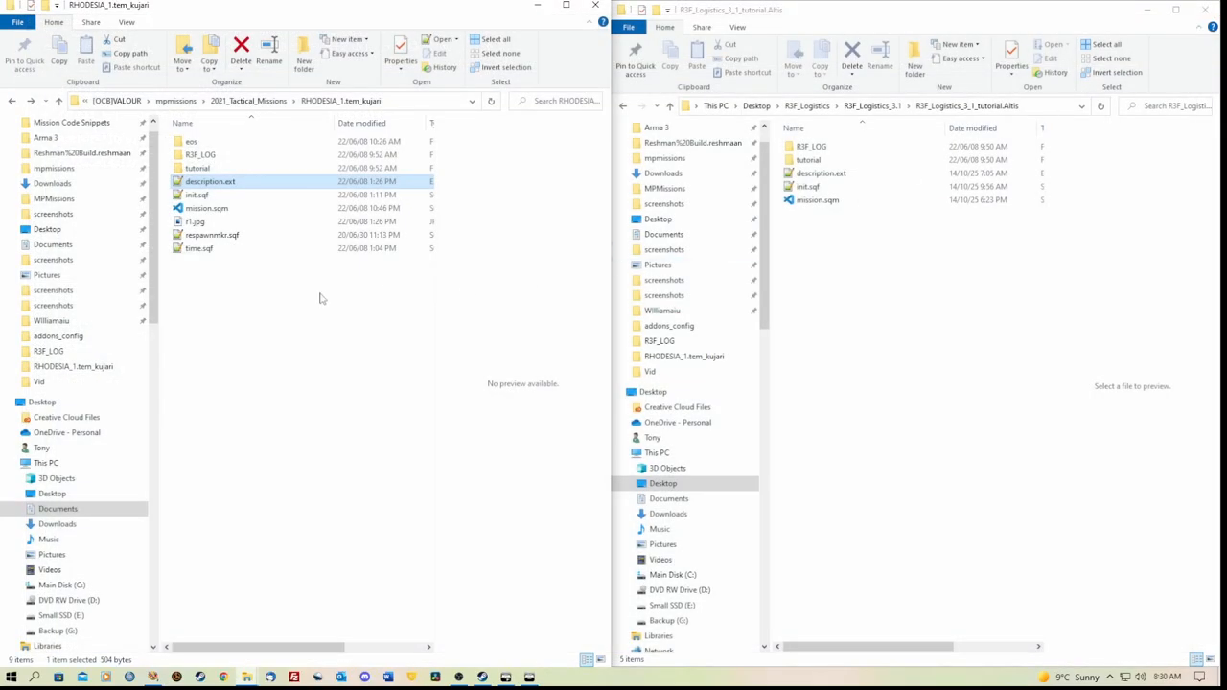
mouse_move(200, 154)
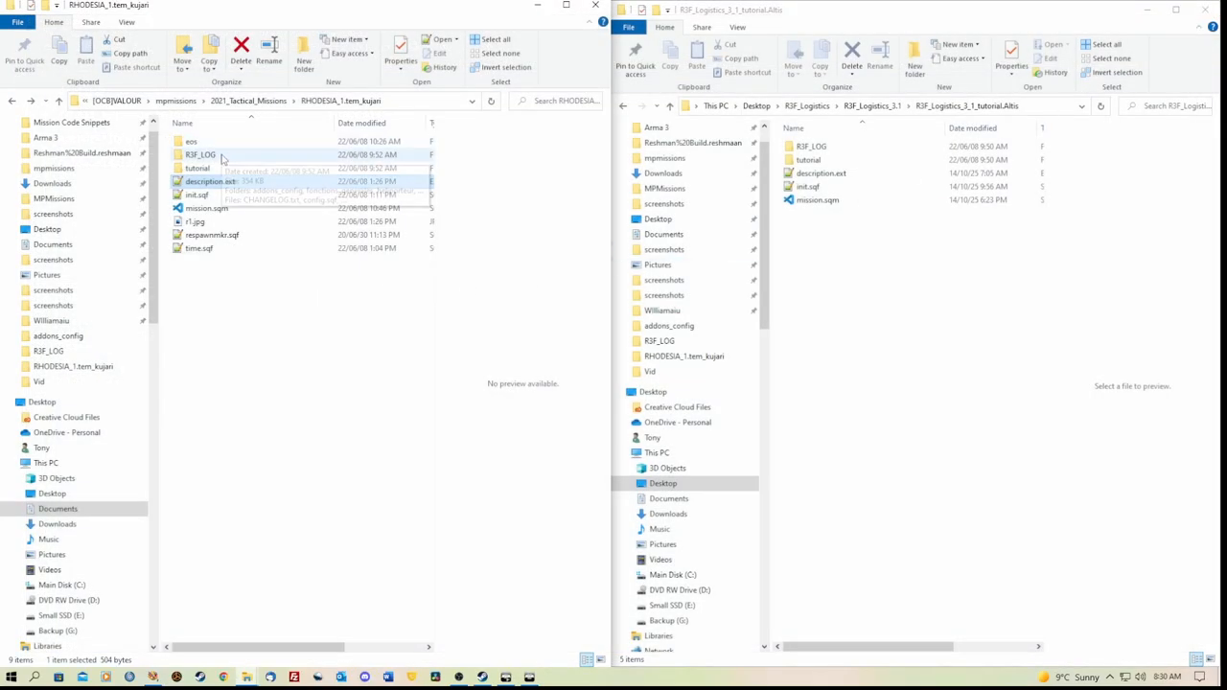
Step: Peek into R3F_LOG's fonctions_generales folder, then open config_creation_factory.sqf
double_click(200, 154)
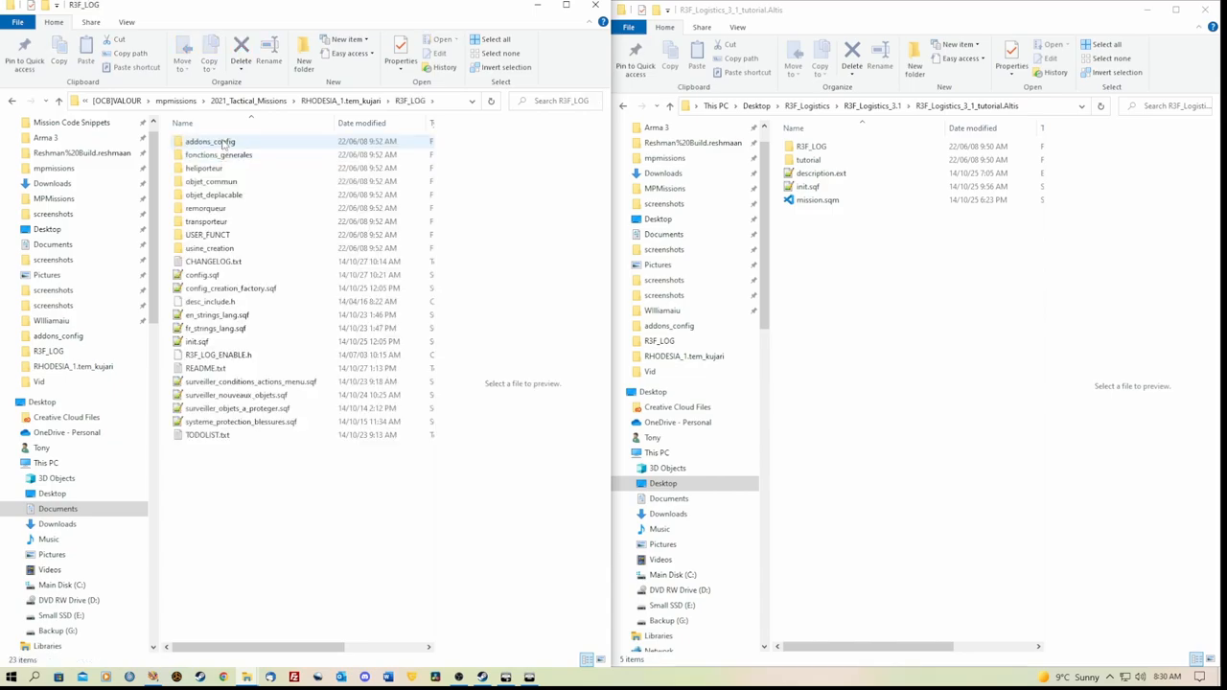
double_click(209, 141)
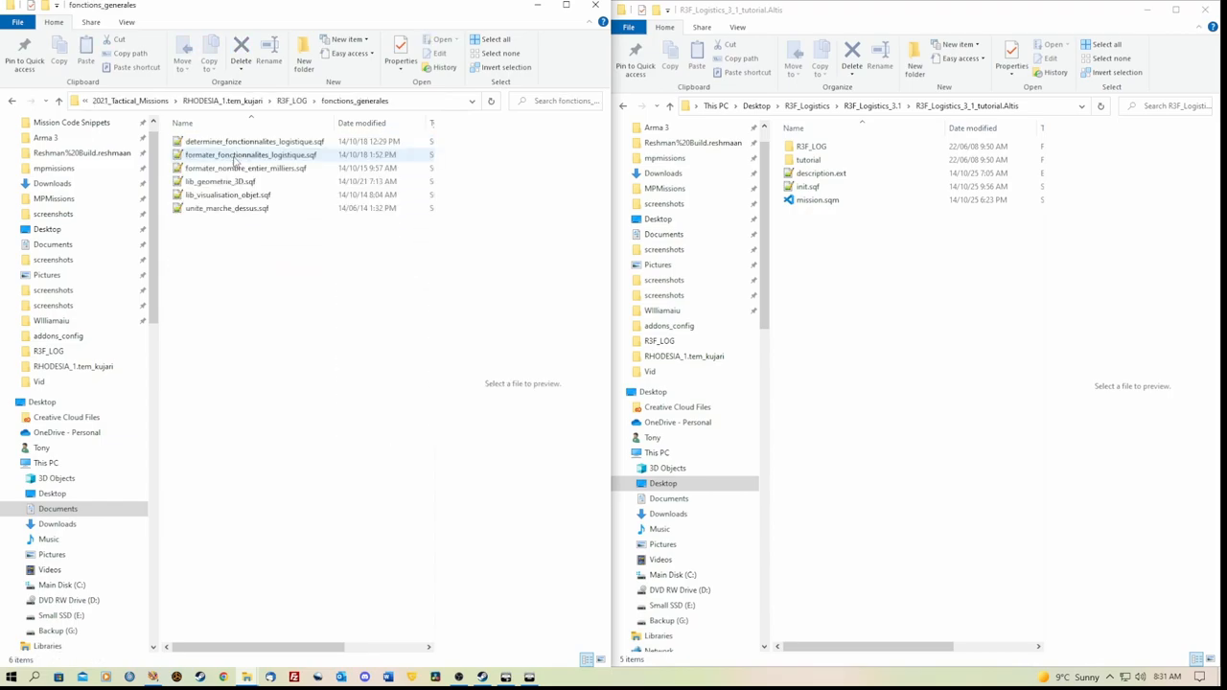
click(230, 254)
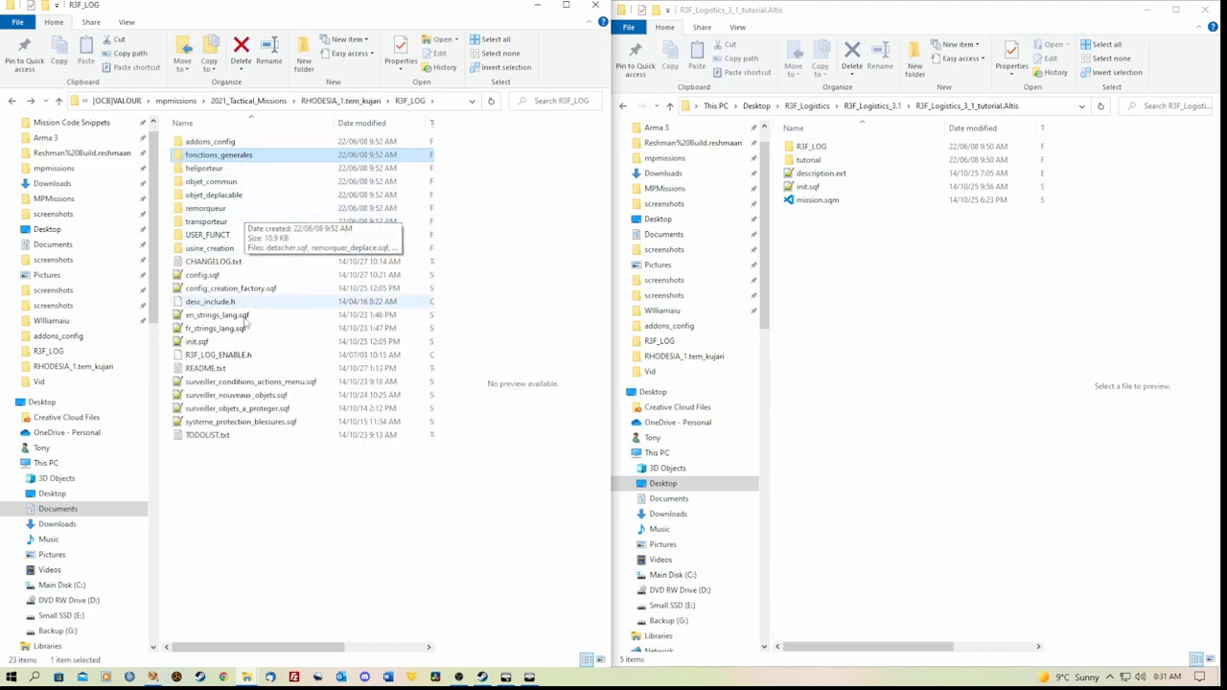
click(230, 288)
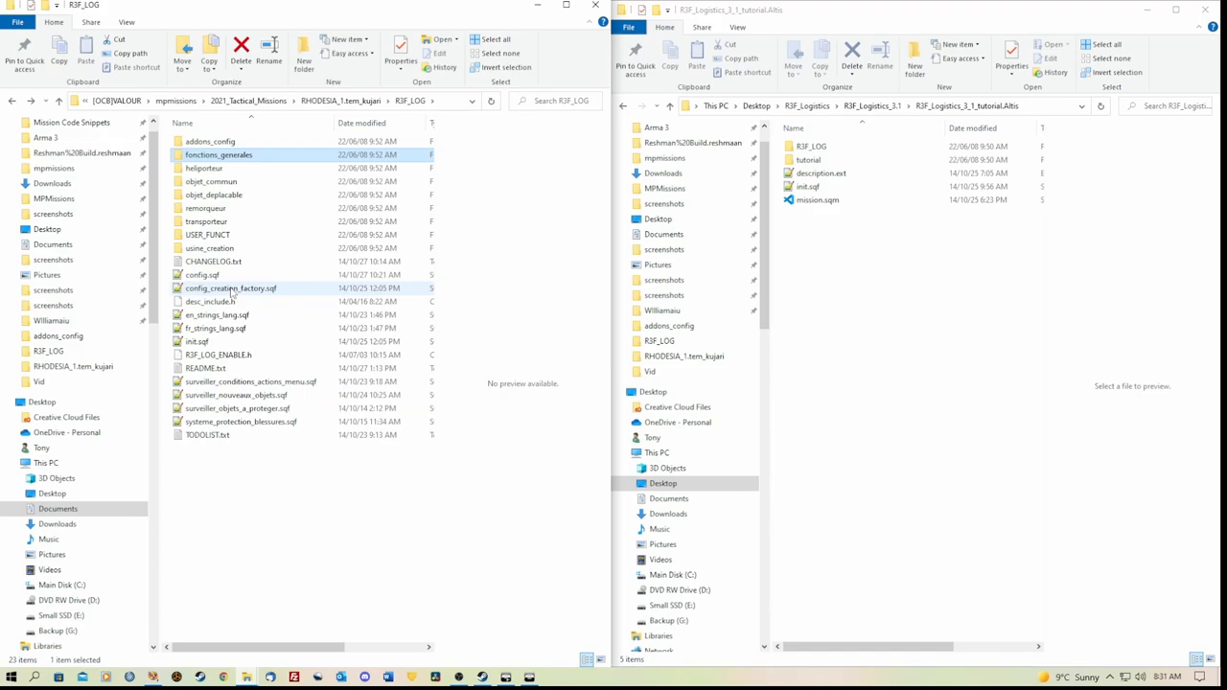
double_click(230, 288)
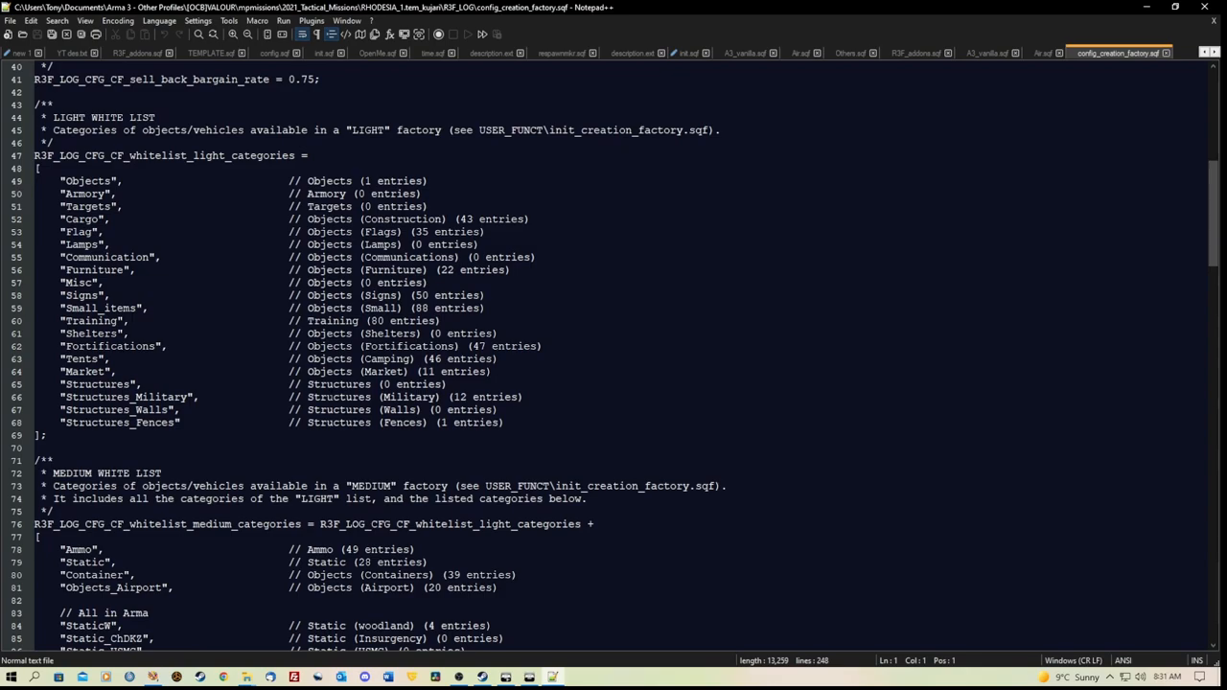
Step: Scroll through config_creation_factory.sqf's light, medium and full white lists and its black list
scroll(down, 3)
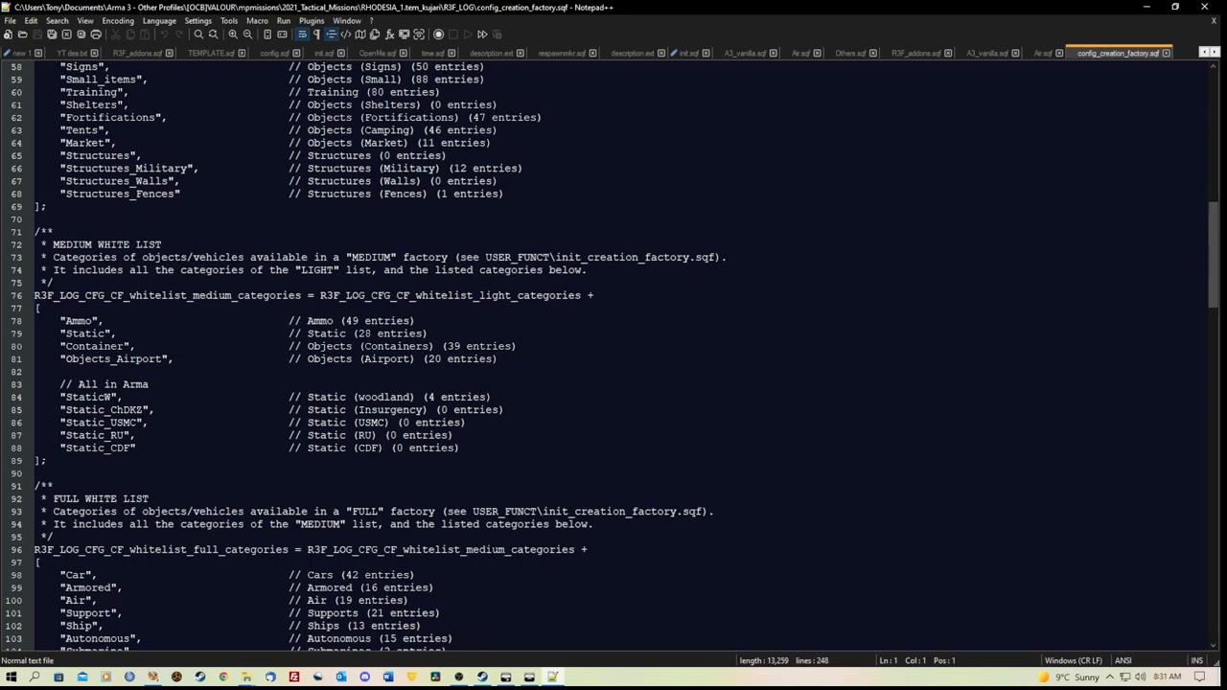
scroll(down, 3)
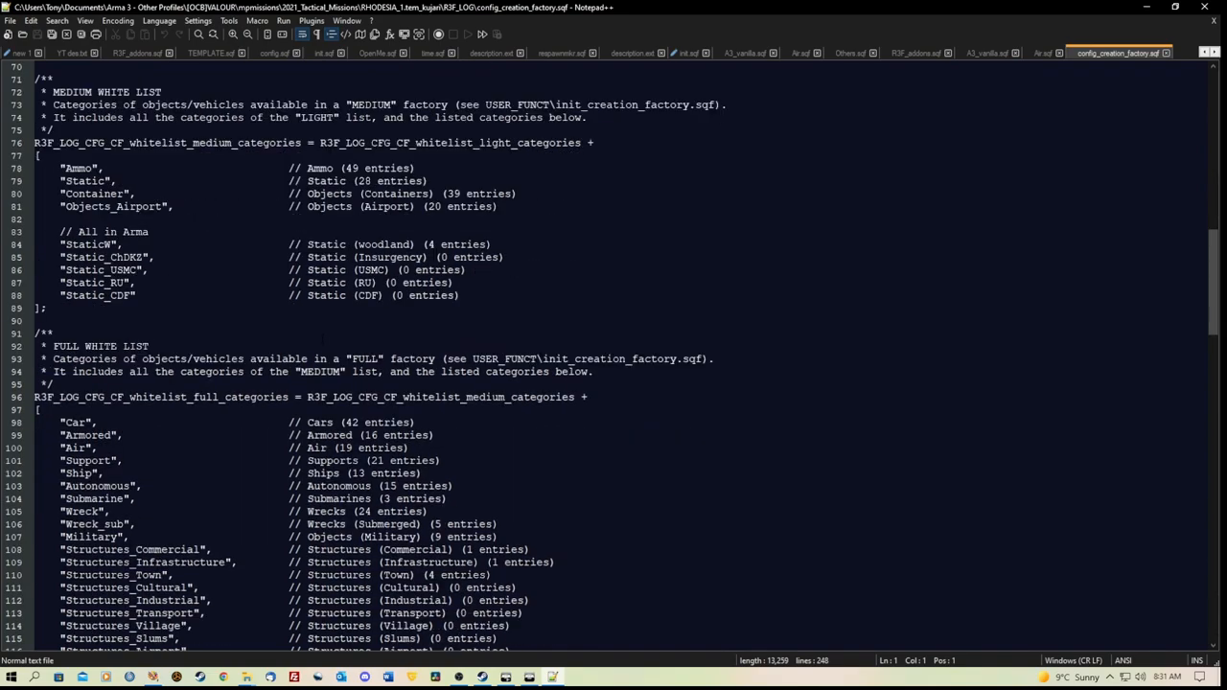
scroll(down, 3)
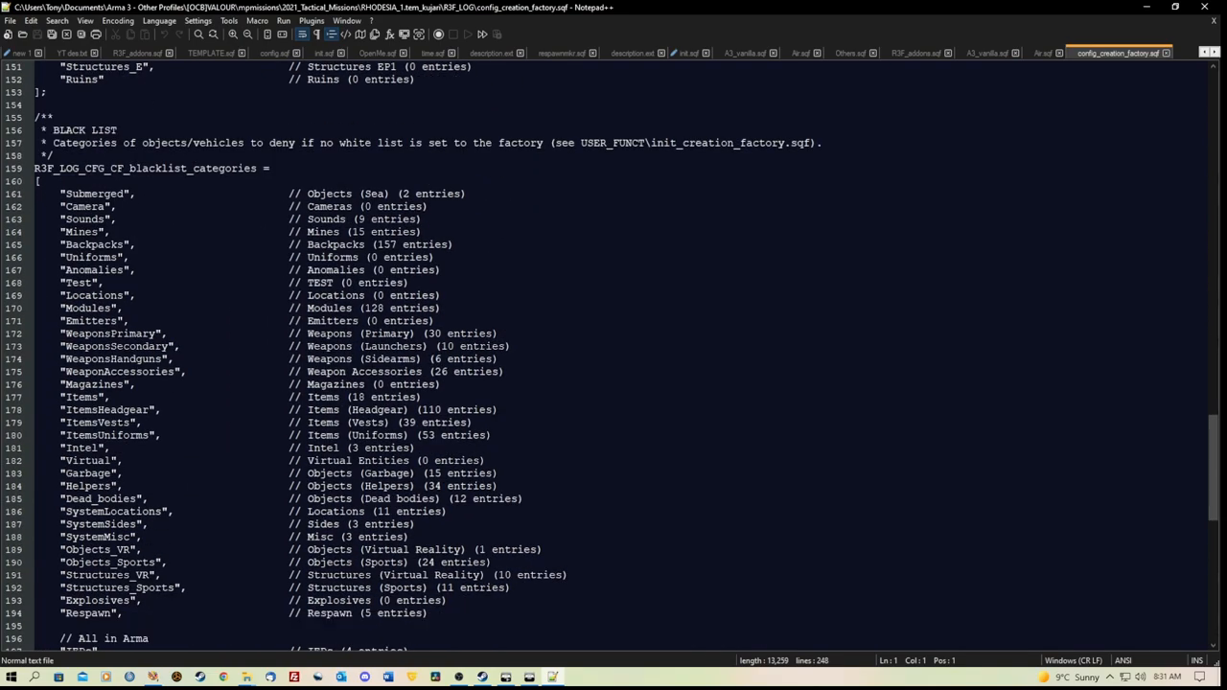
scroll(down, 3)
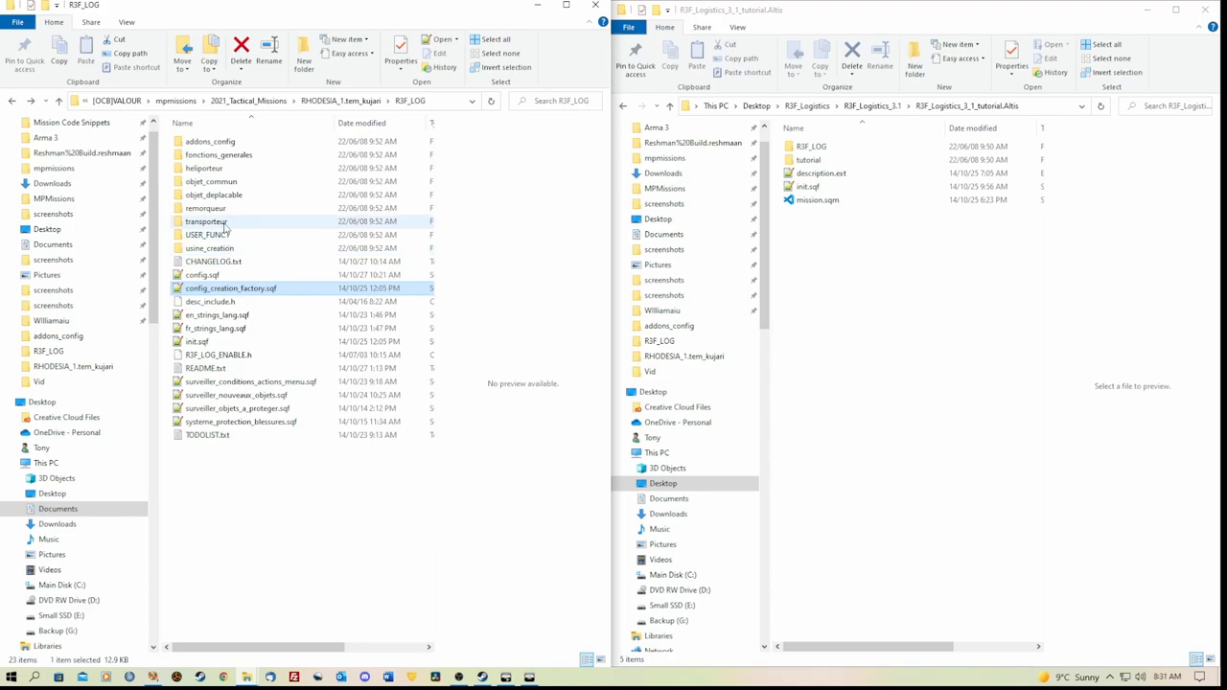
Step: Review transporteur_init.sqf from the transporteur folder, close Notepad++, then browse to R3F_LOG\addons_config
double_click(206, 221)
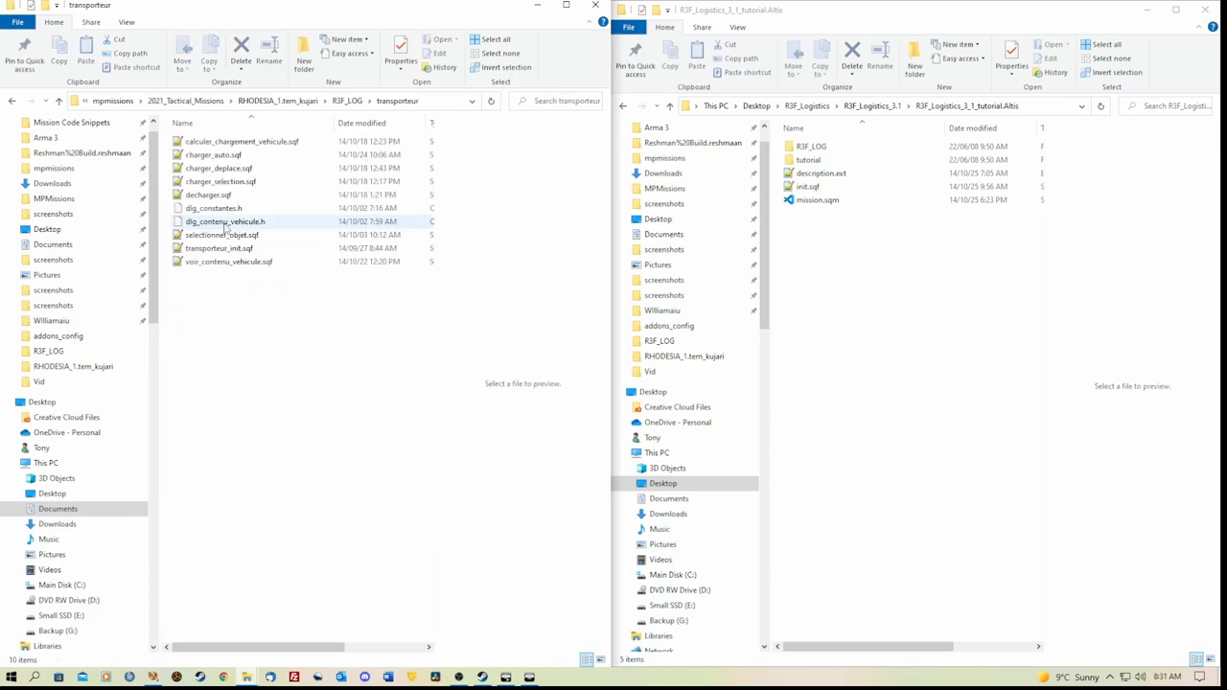
click(217, 247)
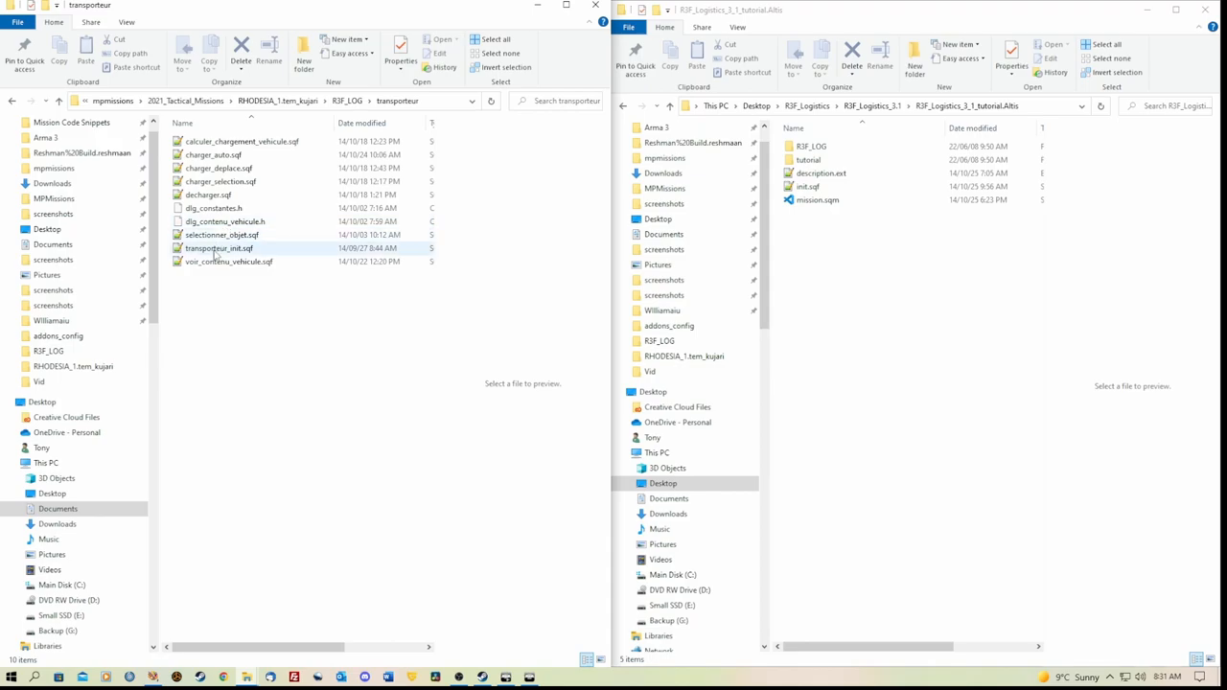
double_click(218, 248)
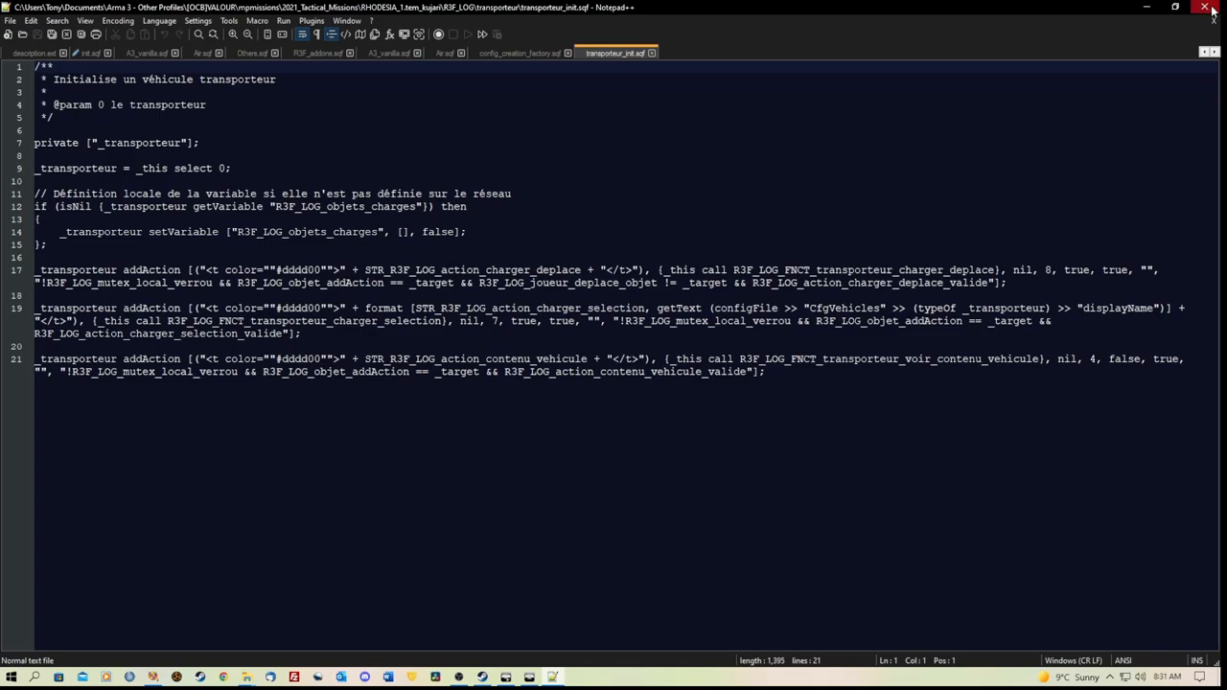
click(1211, 6)
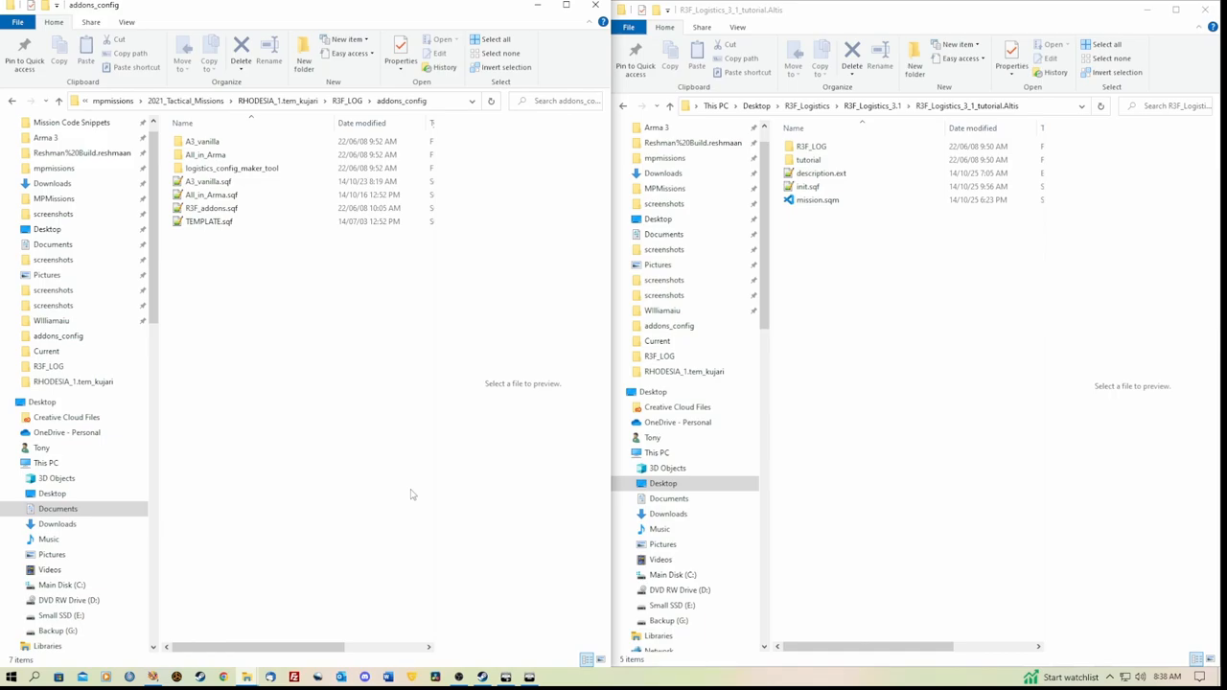
click(208, 208)
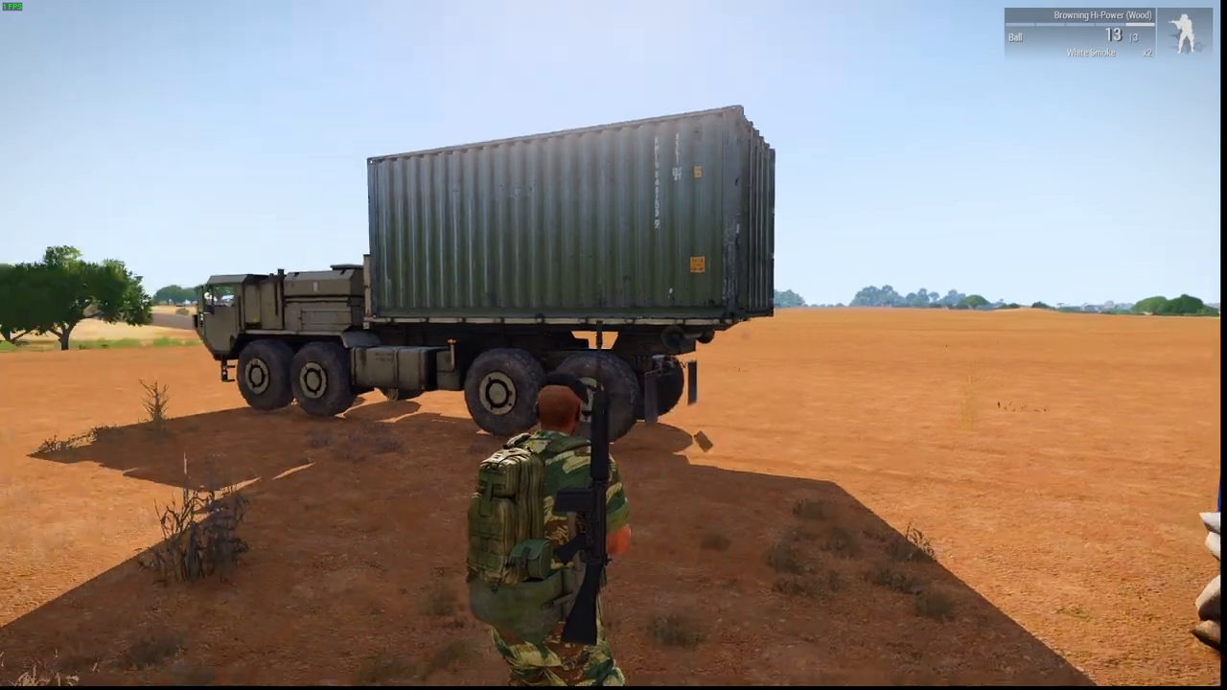
mouse_move(614, 345)
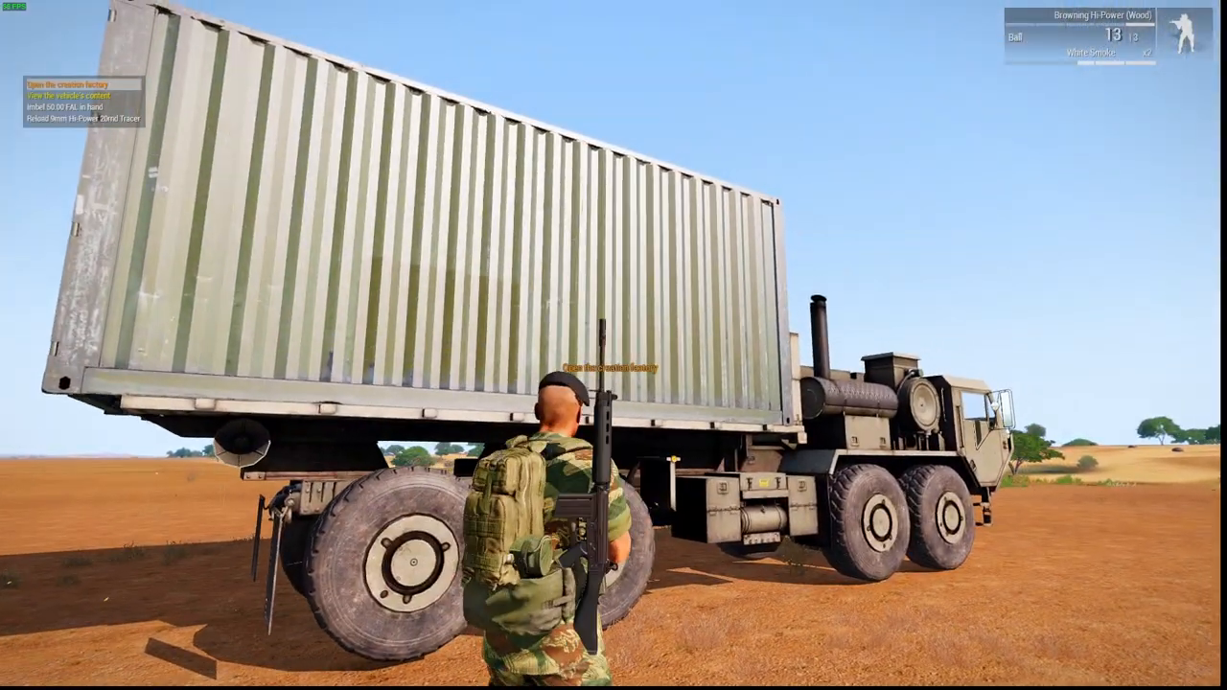
Step: Open the truck's creation factory and preview the Shooting Position training object
click(76, 96)
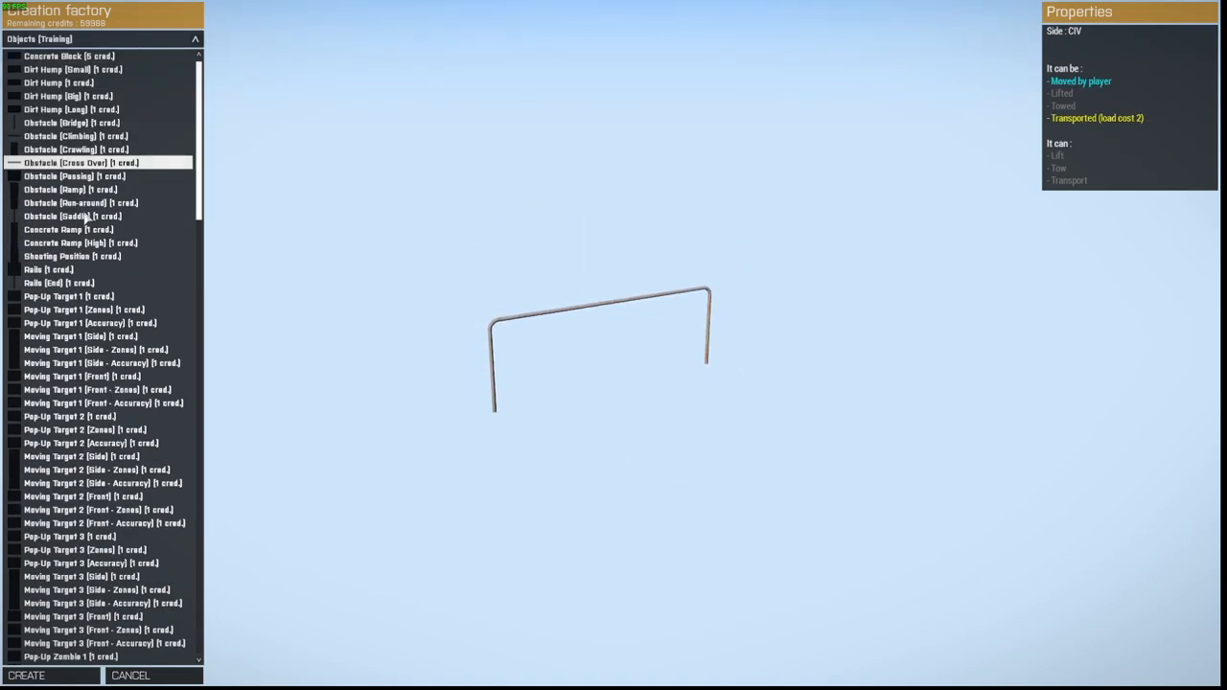
click(72, 256)
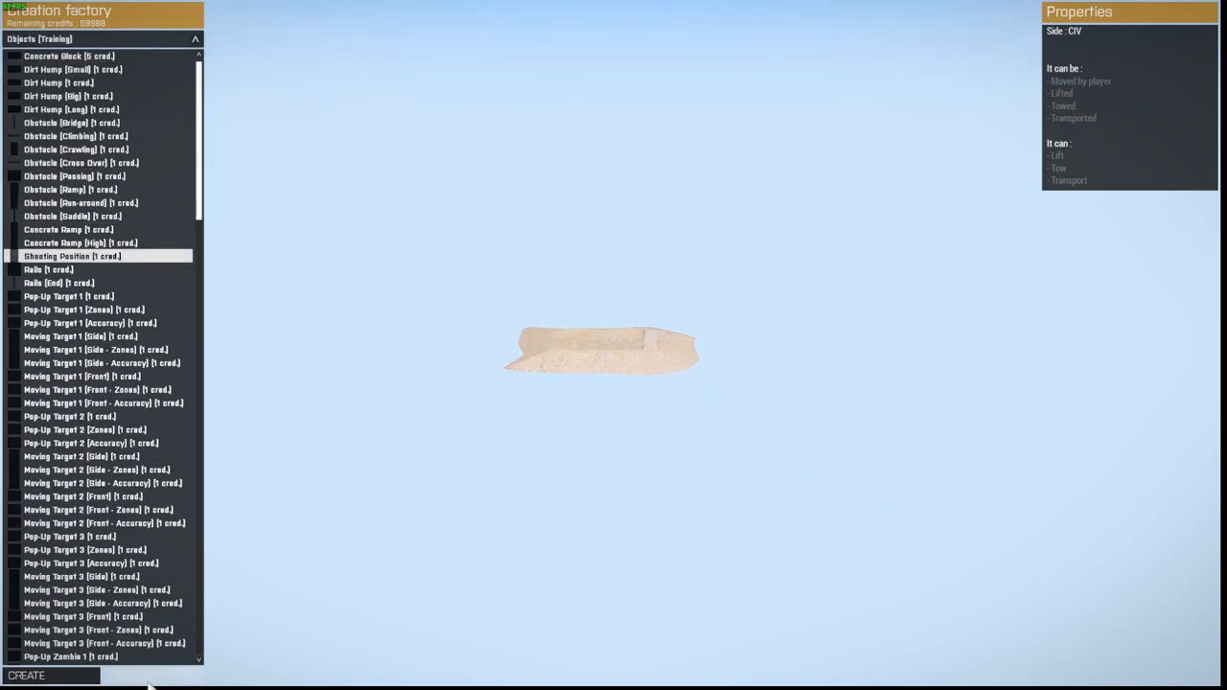